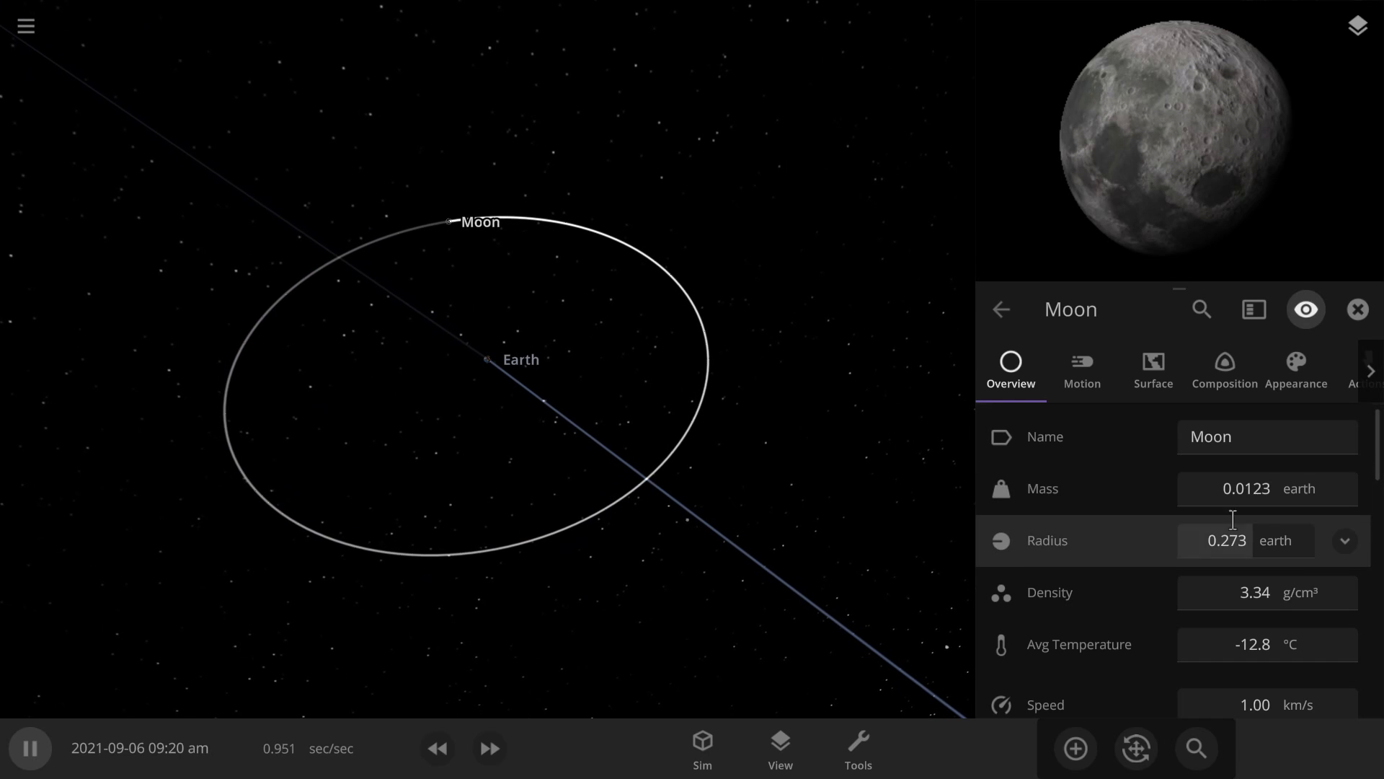
Step: In the Moon's Motion properties, drag its speed down to about 0.223 km/s, narrowing the orbit to a ~9,681 km pericenter
{"action": "scroll", "scroll_direction": "down", "scroll_amount": 3}
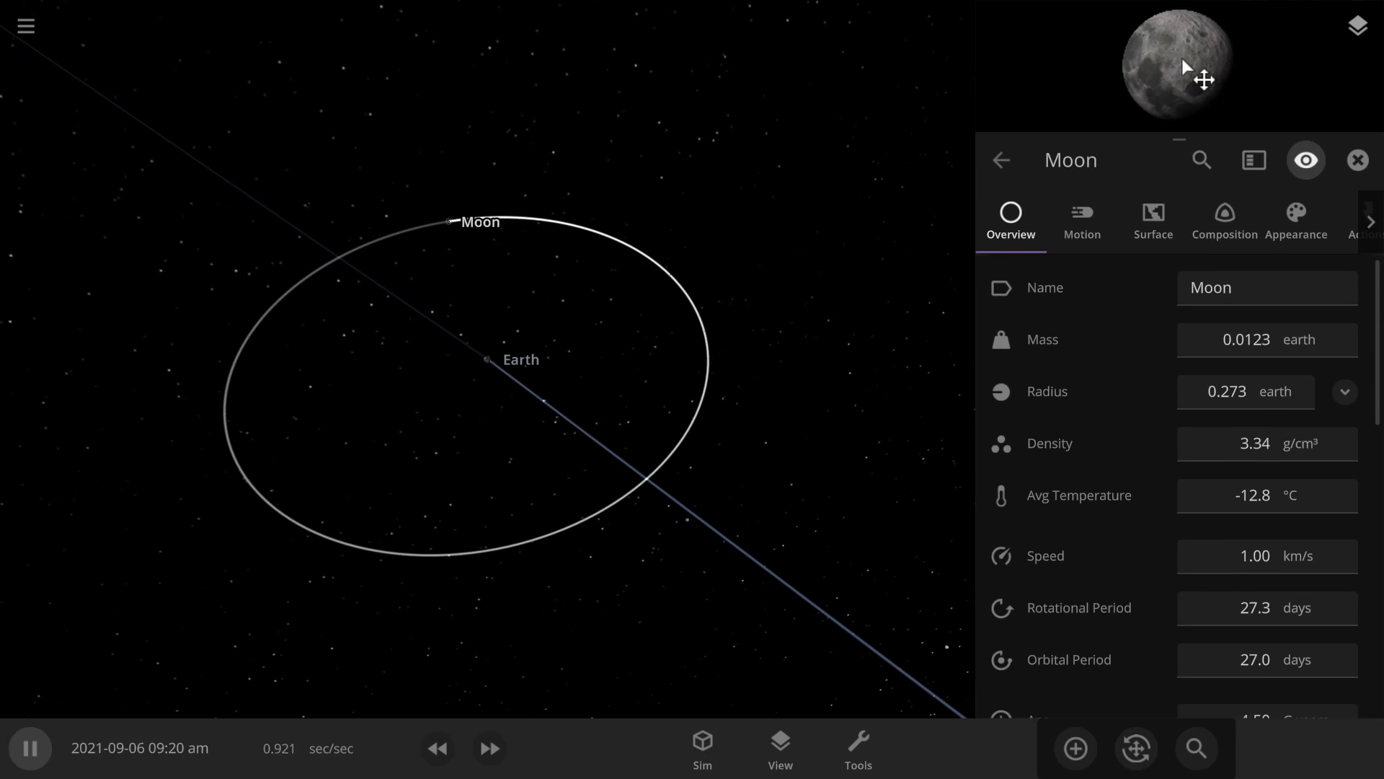
{"action": "left_click", "coordinate": [1082, 220]}
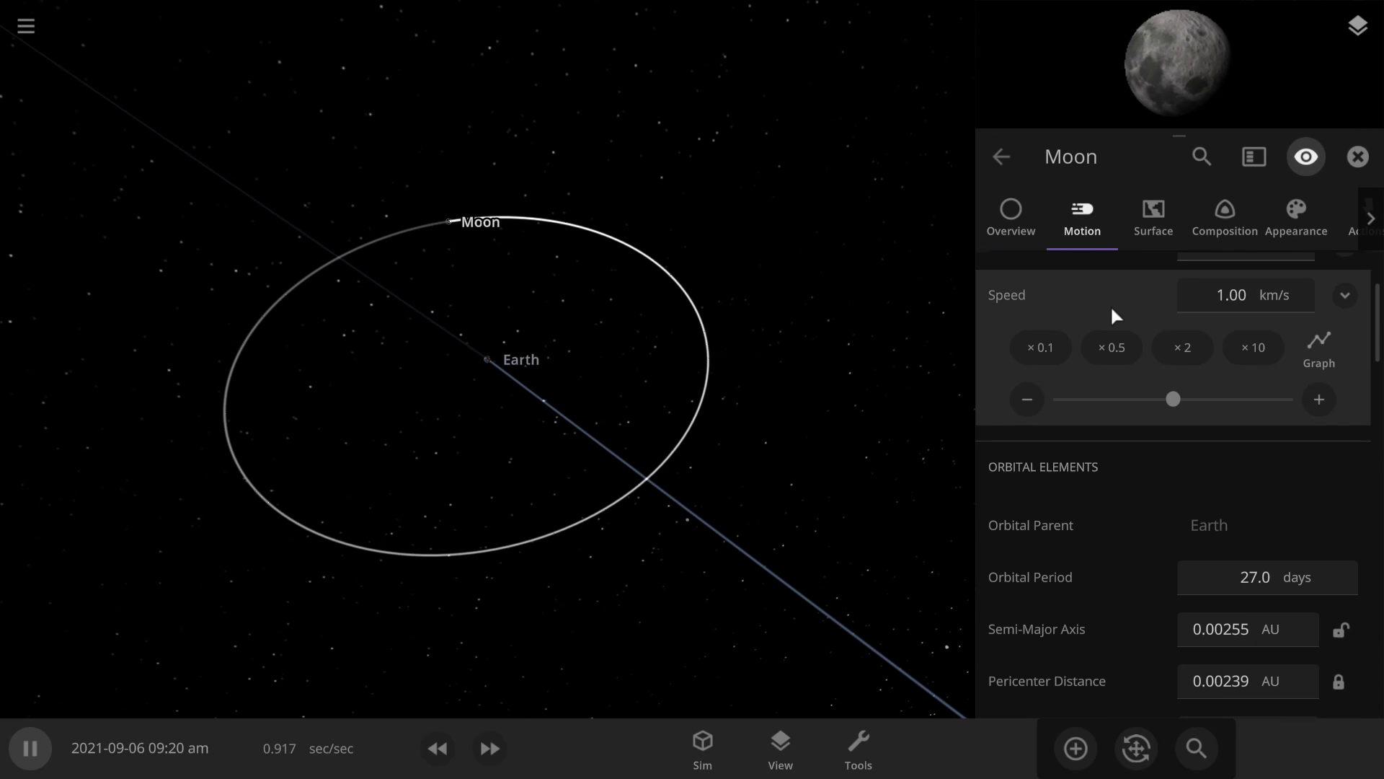
{"action": "mouse_move", "coordinate": [1287, 702]}
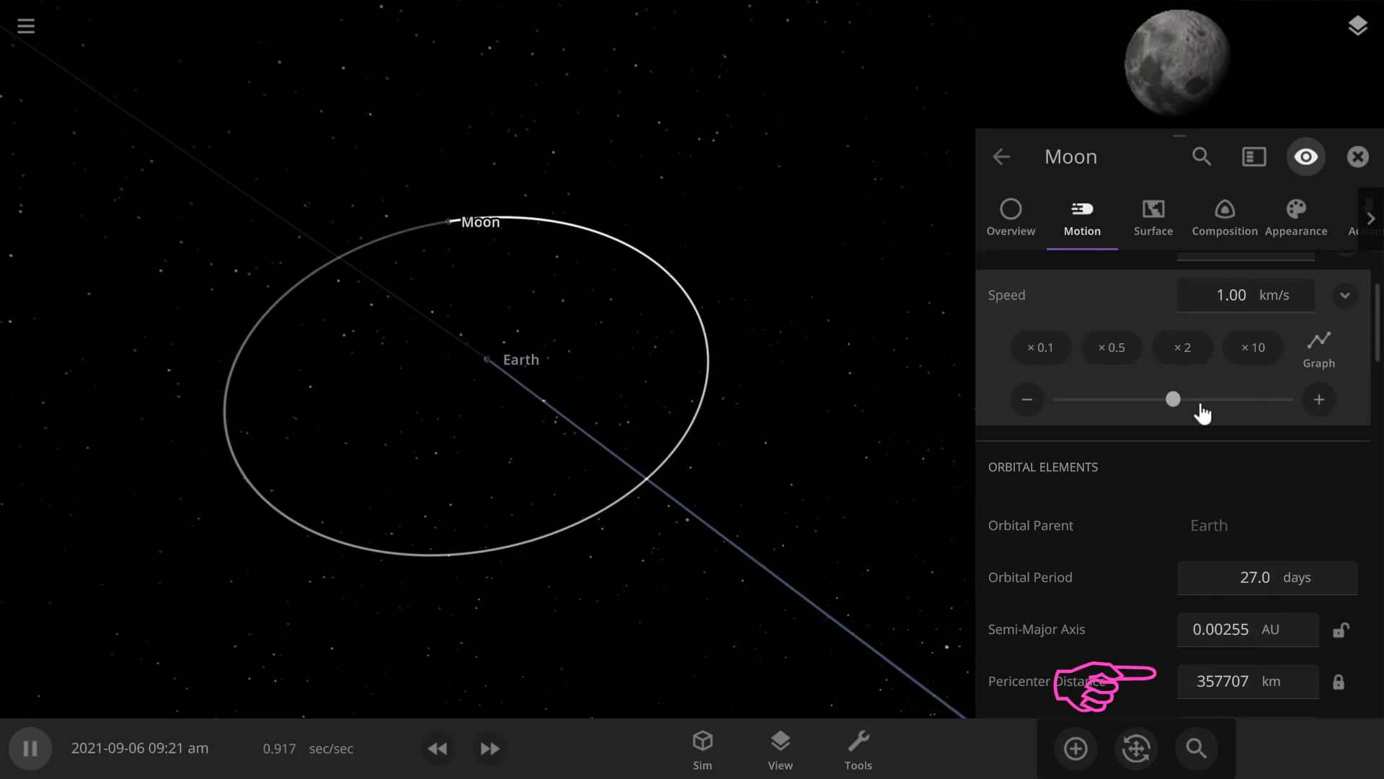
{"action": "left_click_drag", "start_coordinate": [1174, 400], "coordinate": [1161, 400]}
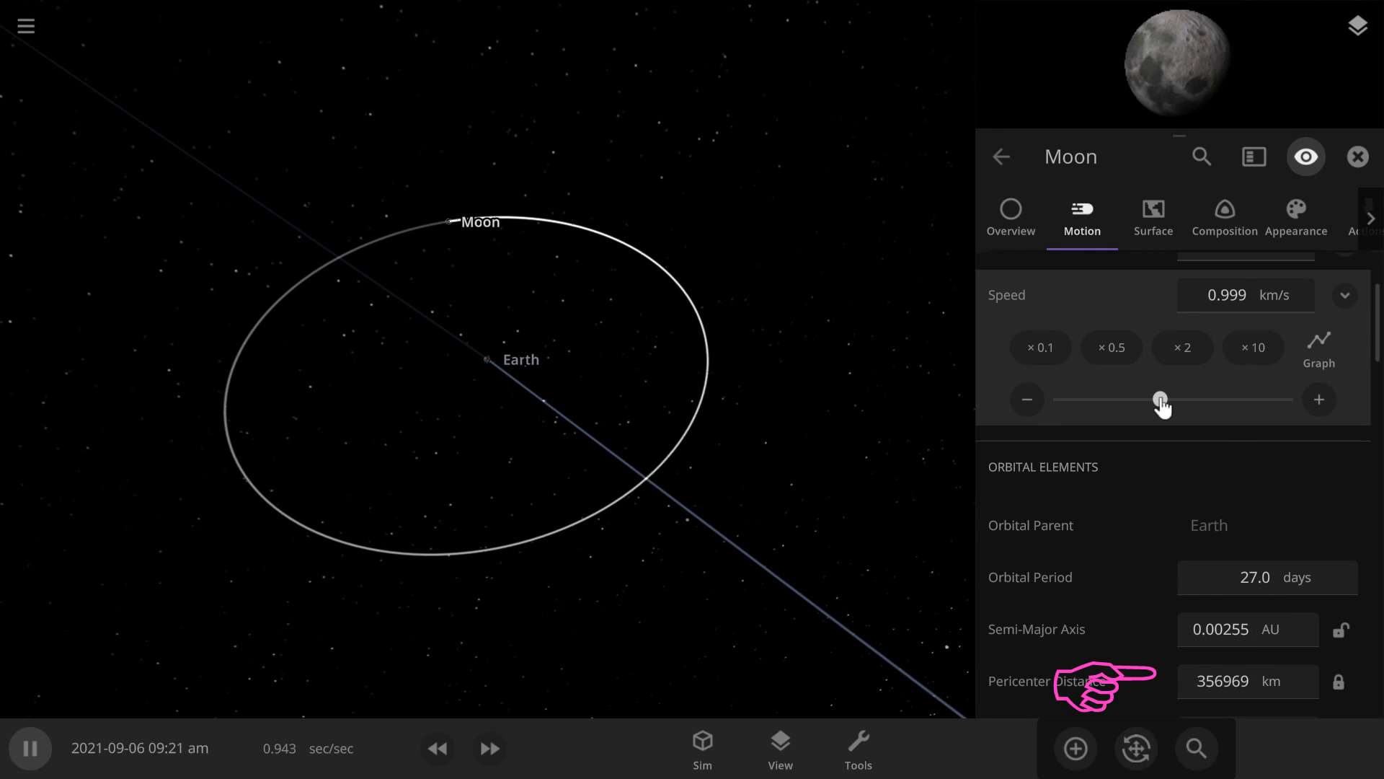
{"action": "left_click", "coordinate": [1112, 347]}
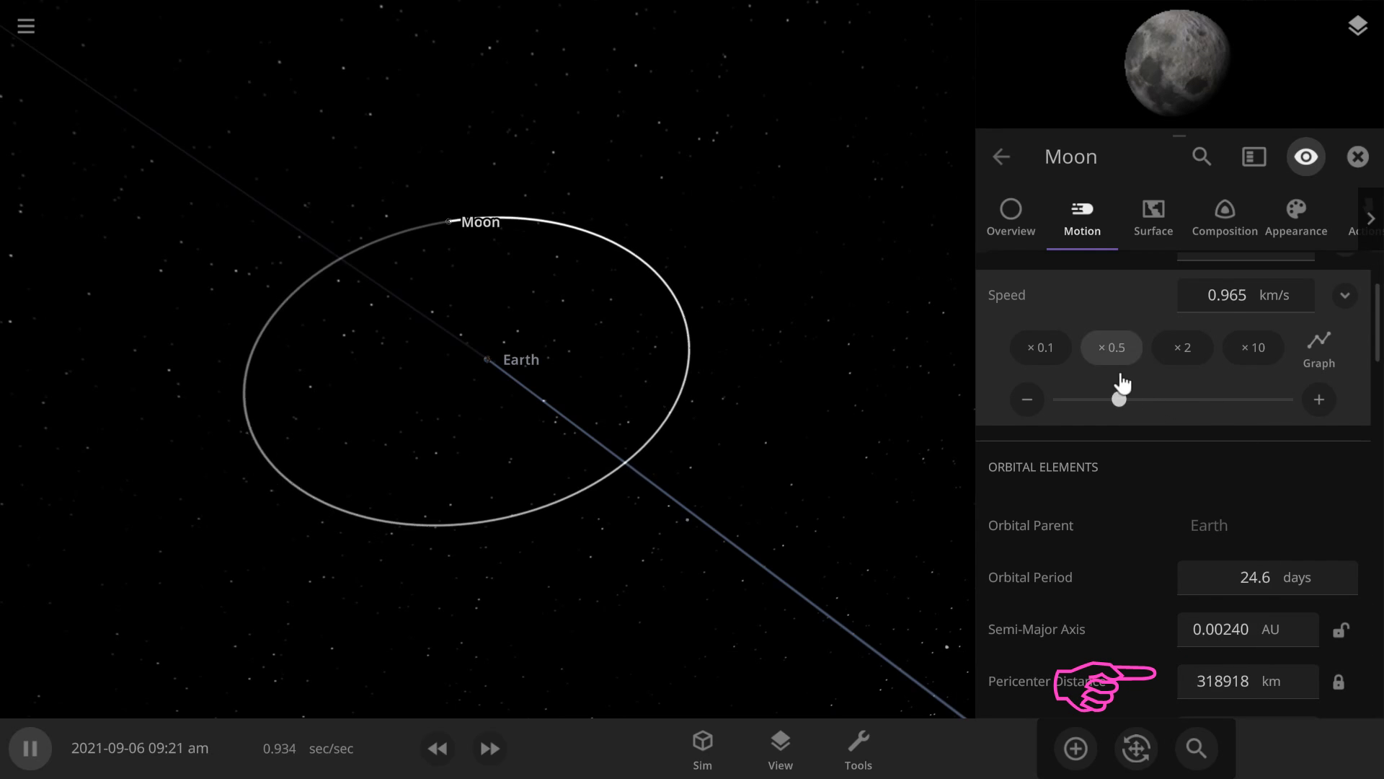
{"action": "left_click_drag", "start_coordinate": [1119, 398], "coordinate": [1112, 398]}
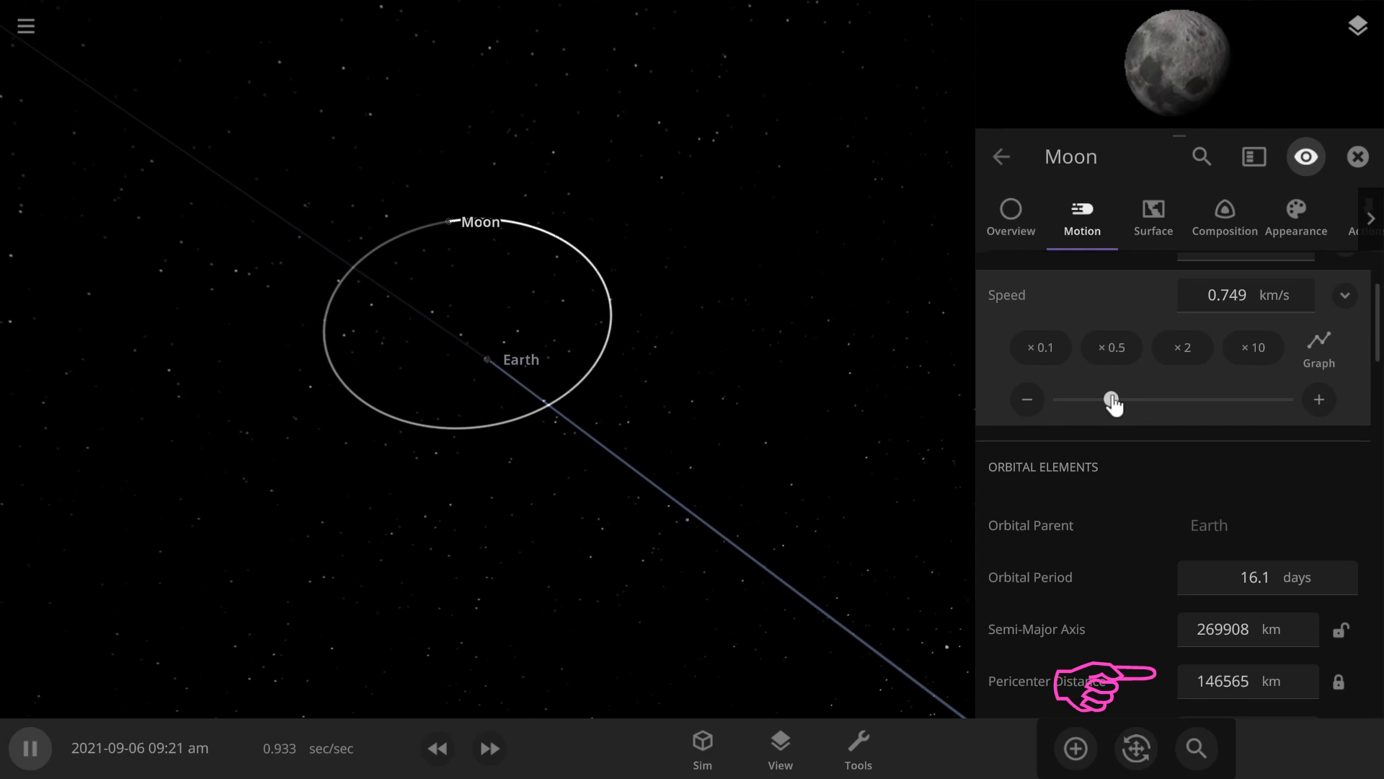
{"action": "left_click_drag", "start_coordinate": [1113, 400], "coordinate": [1109, 400]}
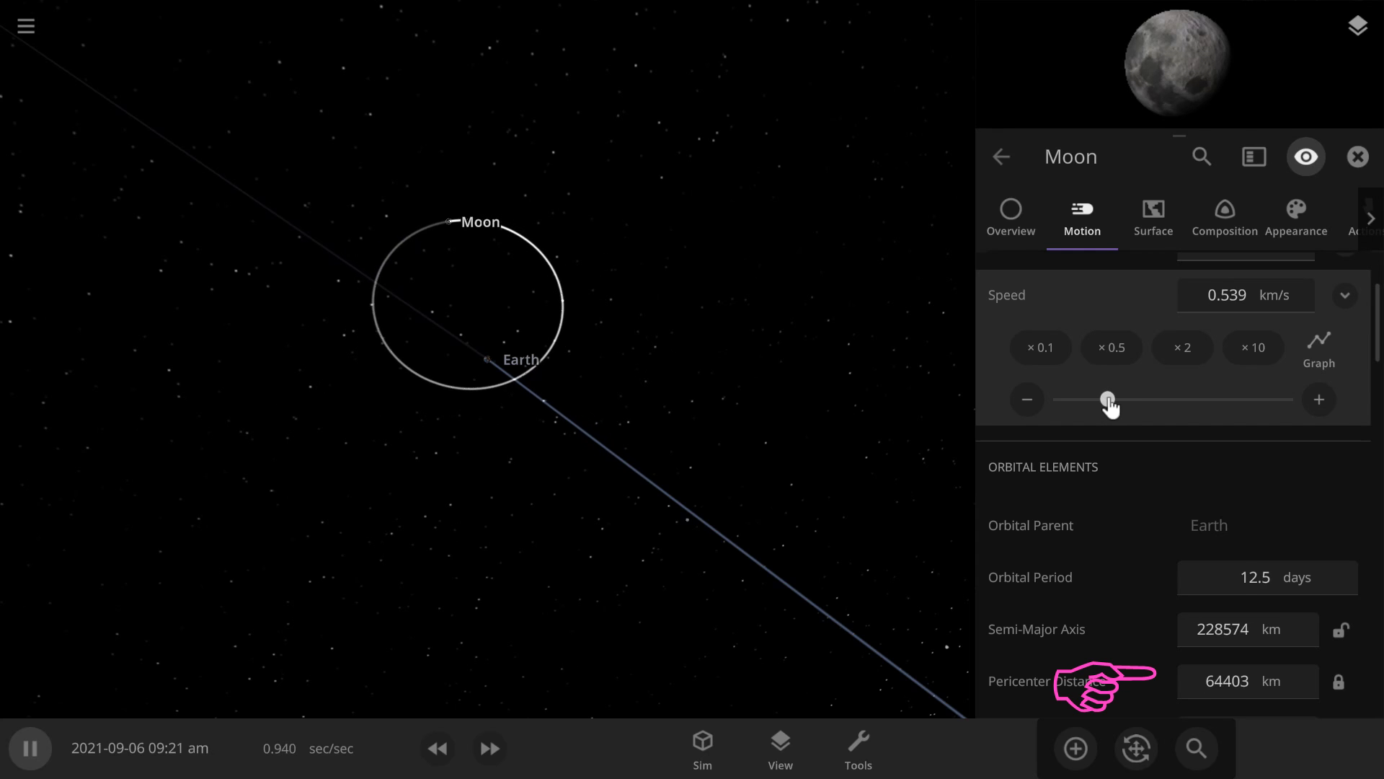
{"action": "left_click_drag", "start_coordinate": [1110, 399], "coordinate": [1103, 400]}
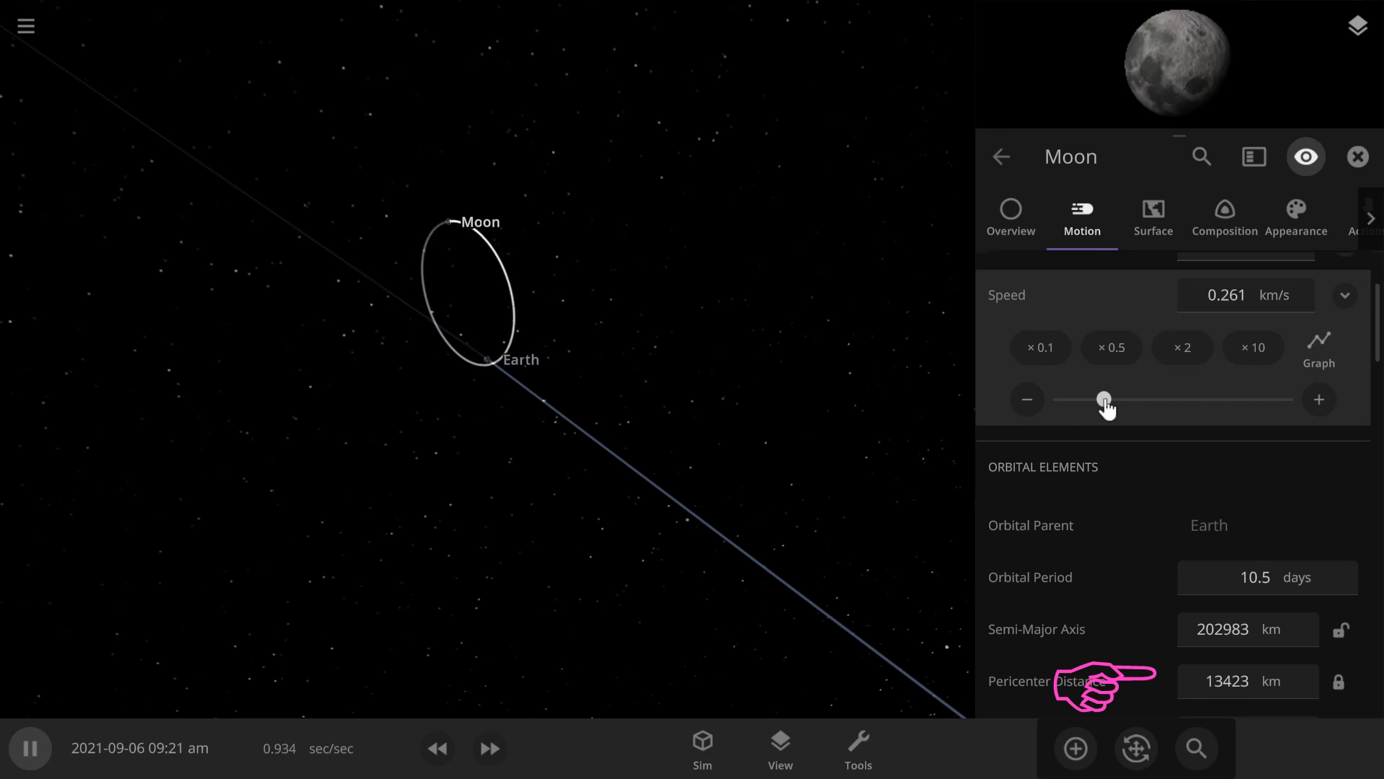
{"action": "left_click_drag", "start_coordinate": [1103, 399], "coordinate": [1174, 399]}
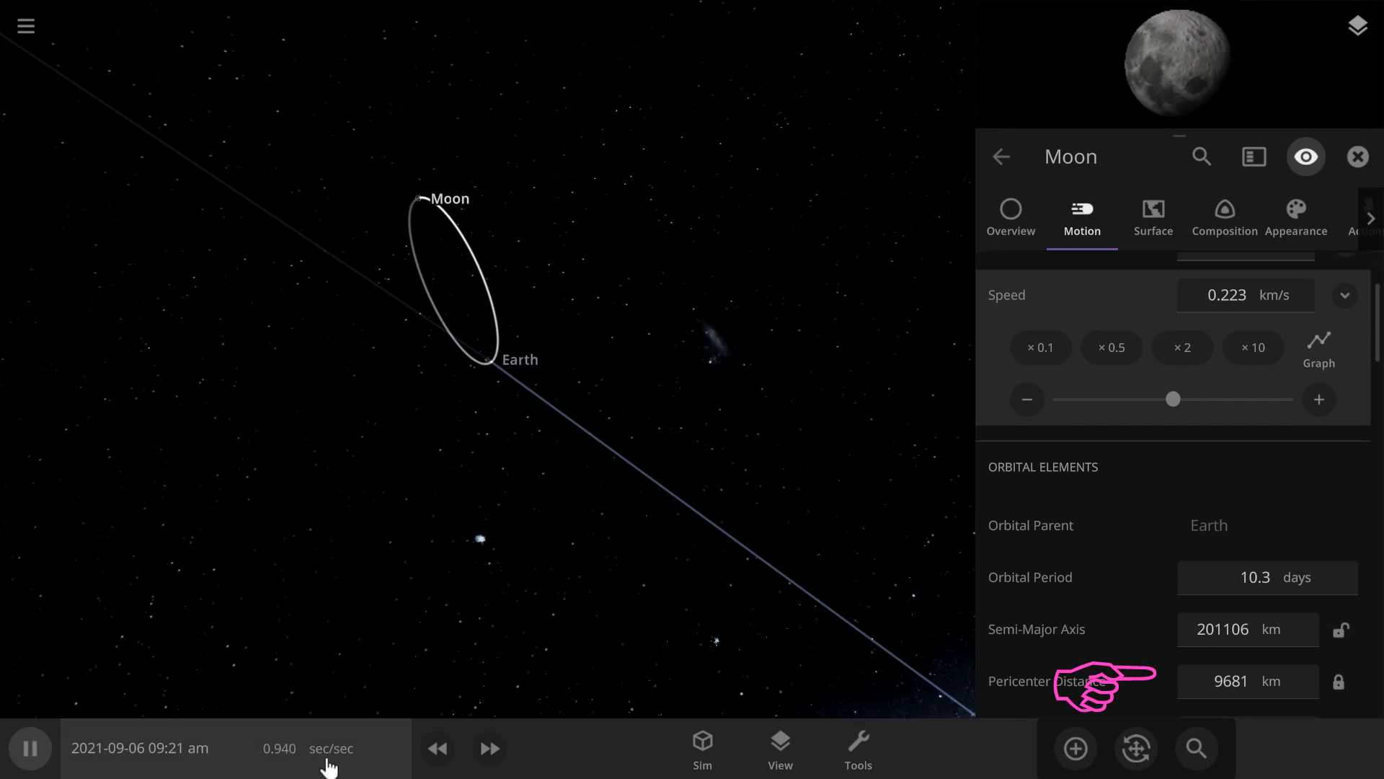
Step: Raise simulation speed step by step to hours per second so the Moon swings in toward Earth
{"action": "left_click", "coordinate": [490, 749]}
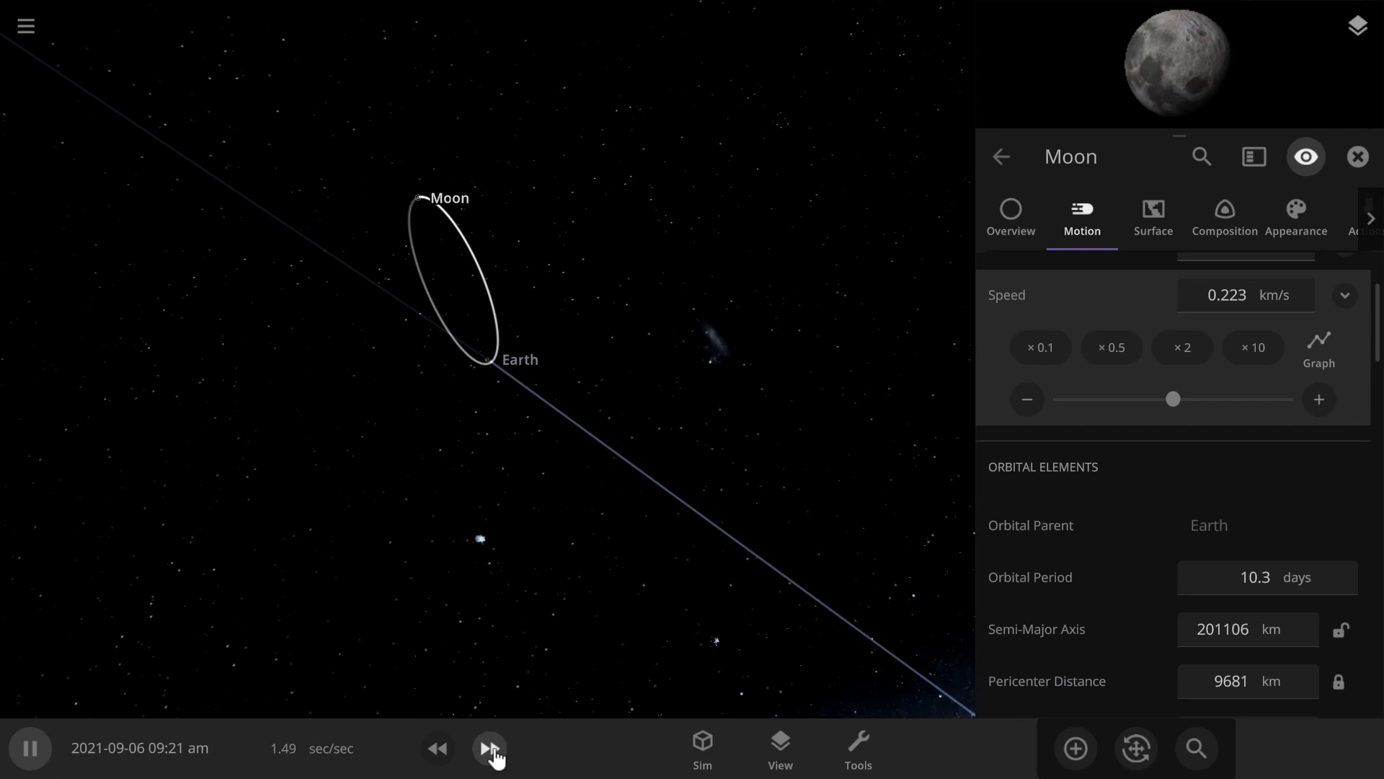
{"action": "left_click", "coordinate": [489, 749]}
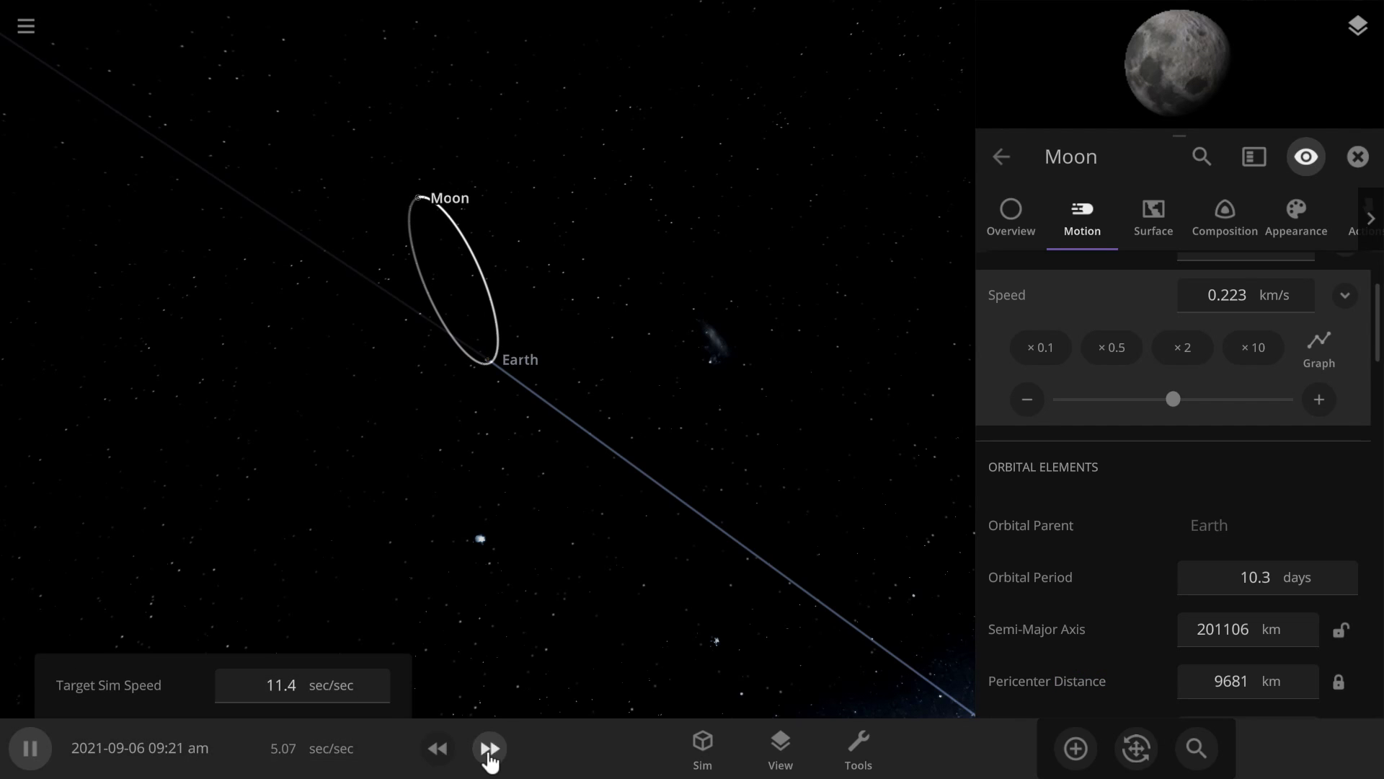
{"action": "left_click", "coordinate": [489, 749]}
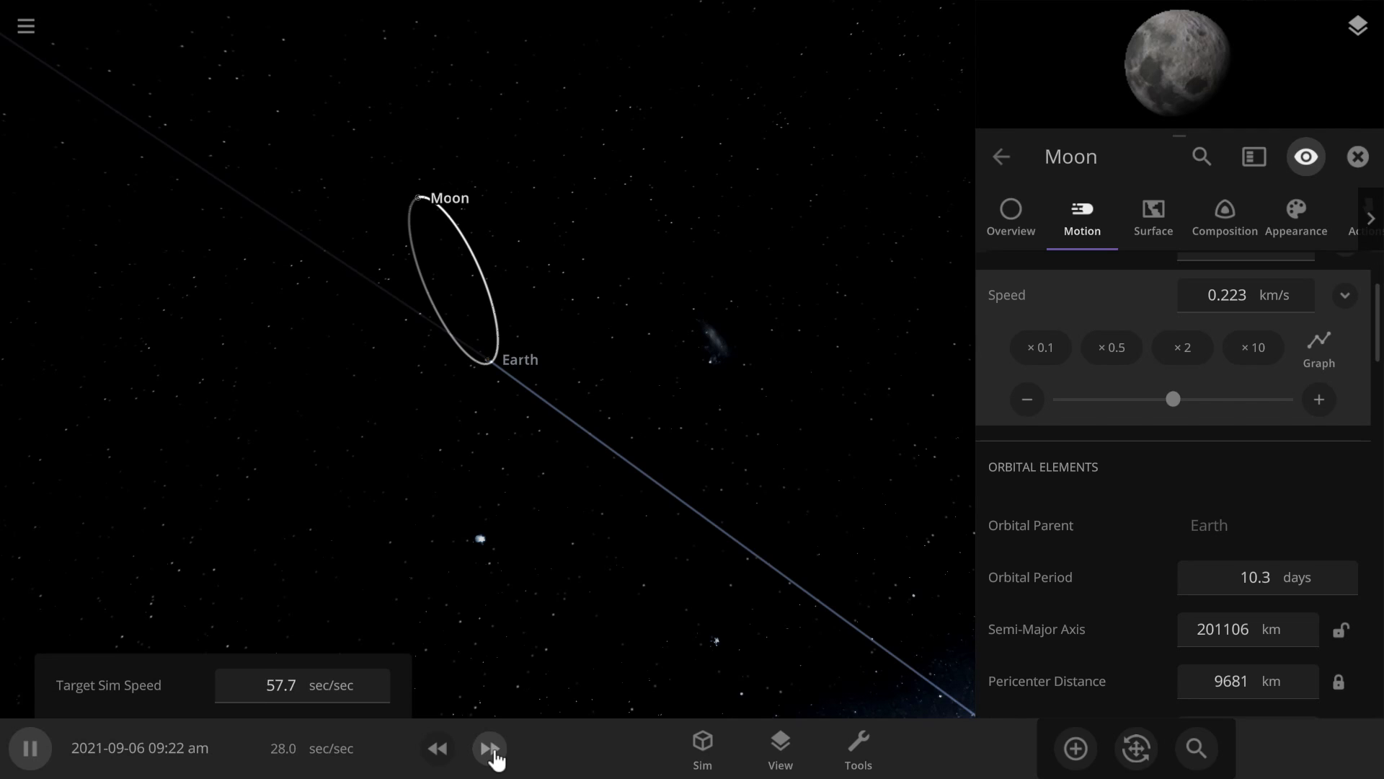
{"action": "left_click", "coordinate": [490, 749]}
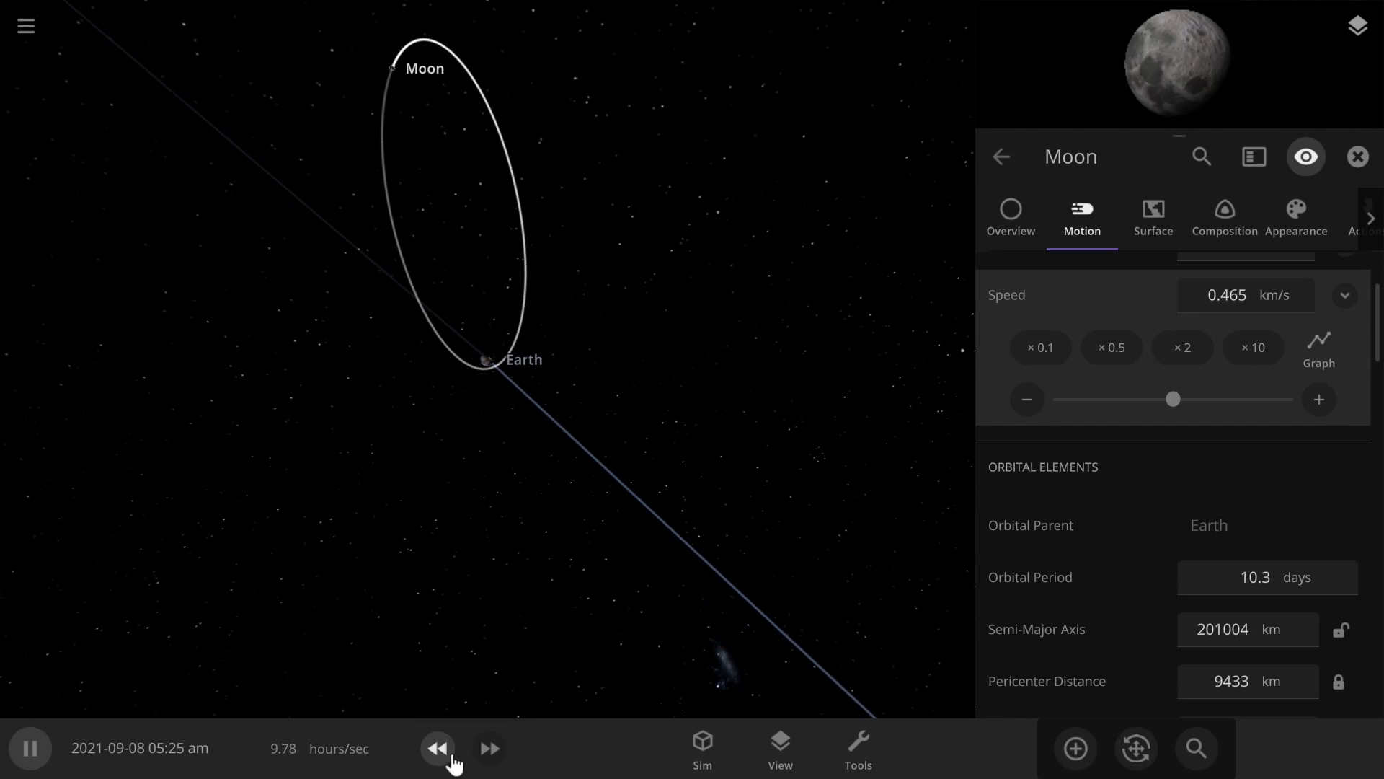
{"action": "mouse_move", "coordinate": [439, 748]}
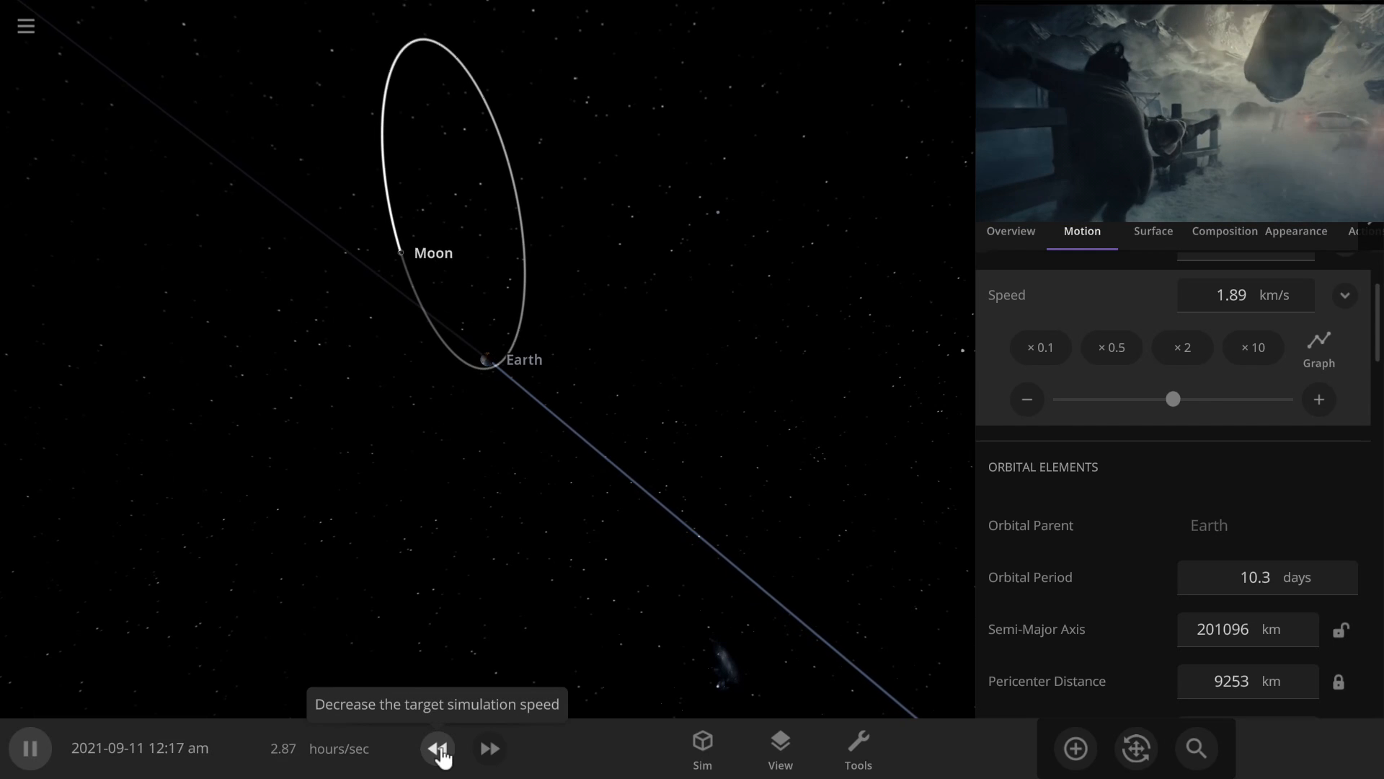
Step: Ease the simulation back down to minutes per second as the Moon passes close to Earth
{"action": "left_click", "coordinate": [435, 748]}
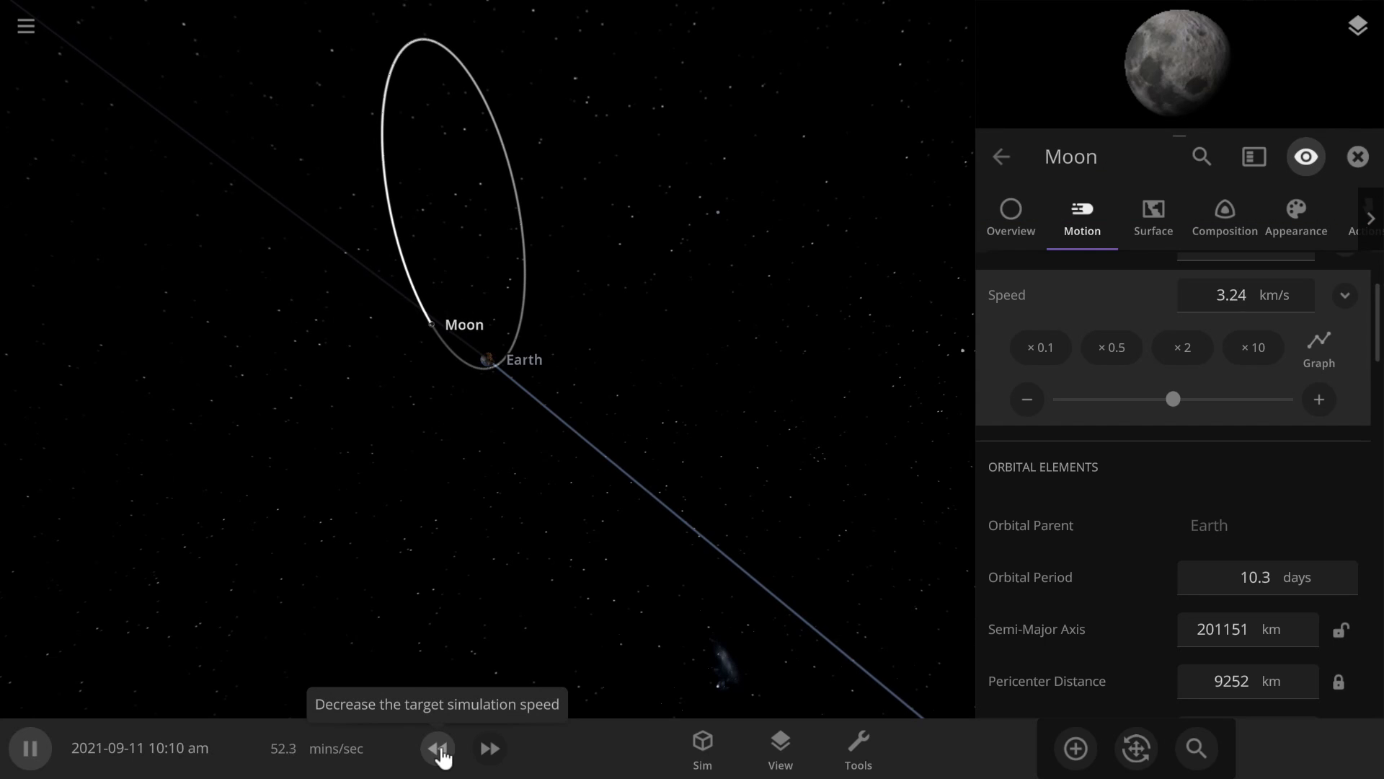
{"action": "left_click", "coordinate": [439, 749]}
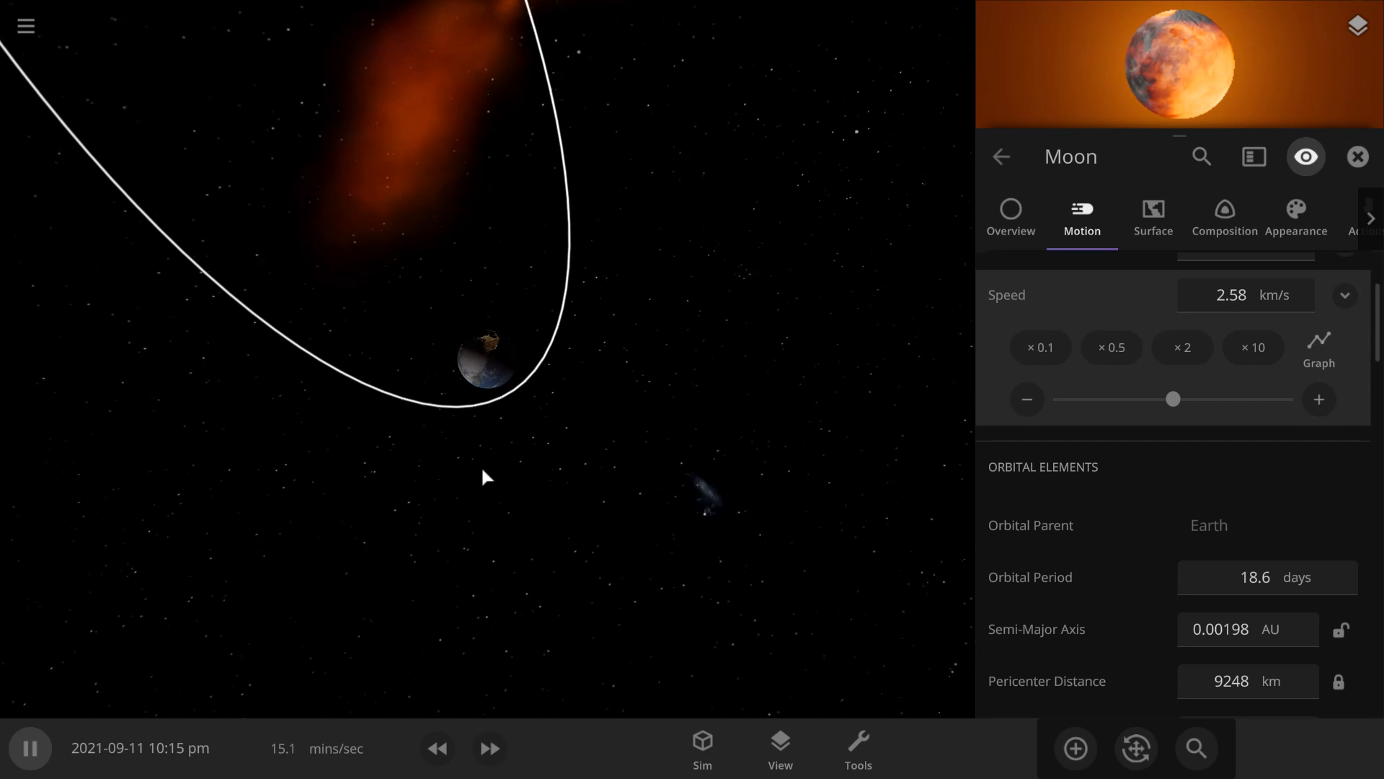
Step: Select Earth and show its Surface temperature map, averaging ~95 °C with peaks near 2,857 °C
{"action": "left_click", "coordinate": [488, 358]}
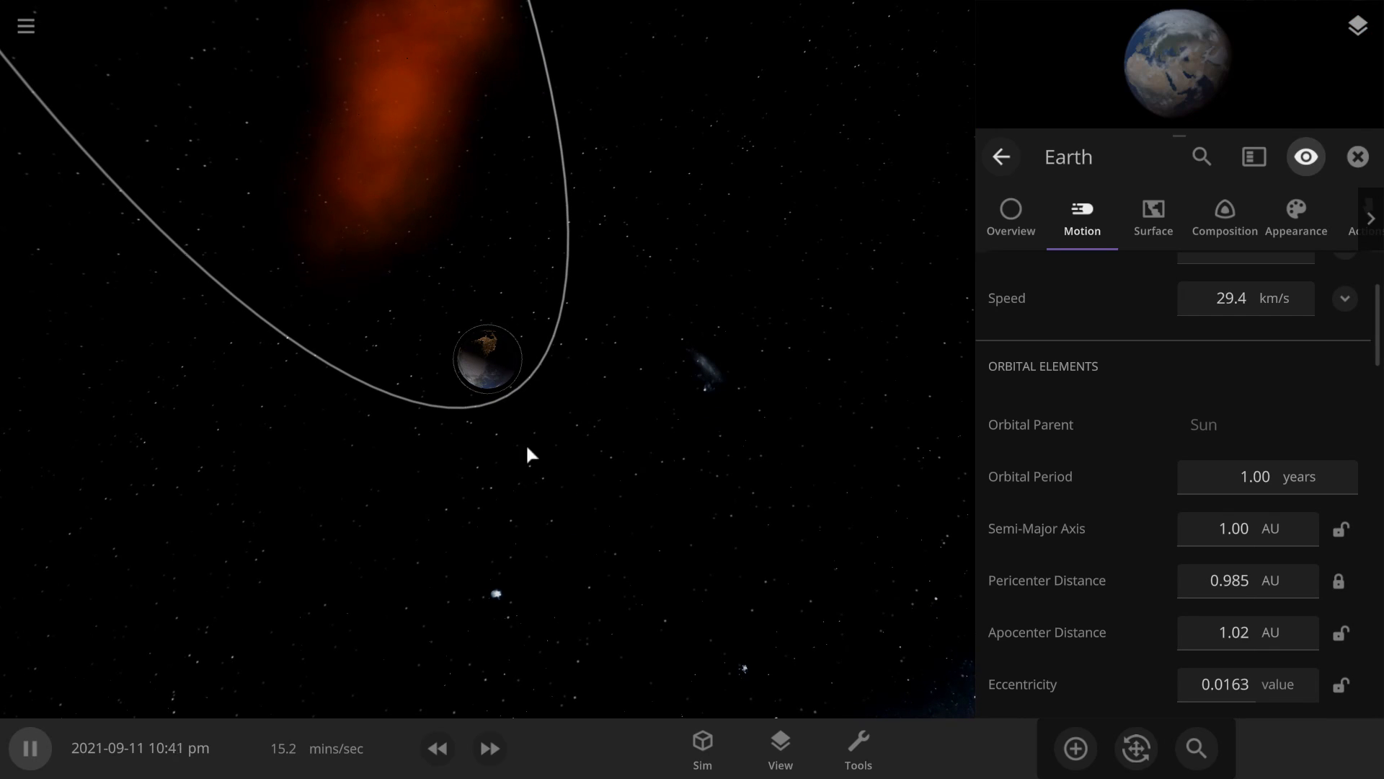
{"action": "left_click", "coordinate": [1152, 216]}
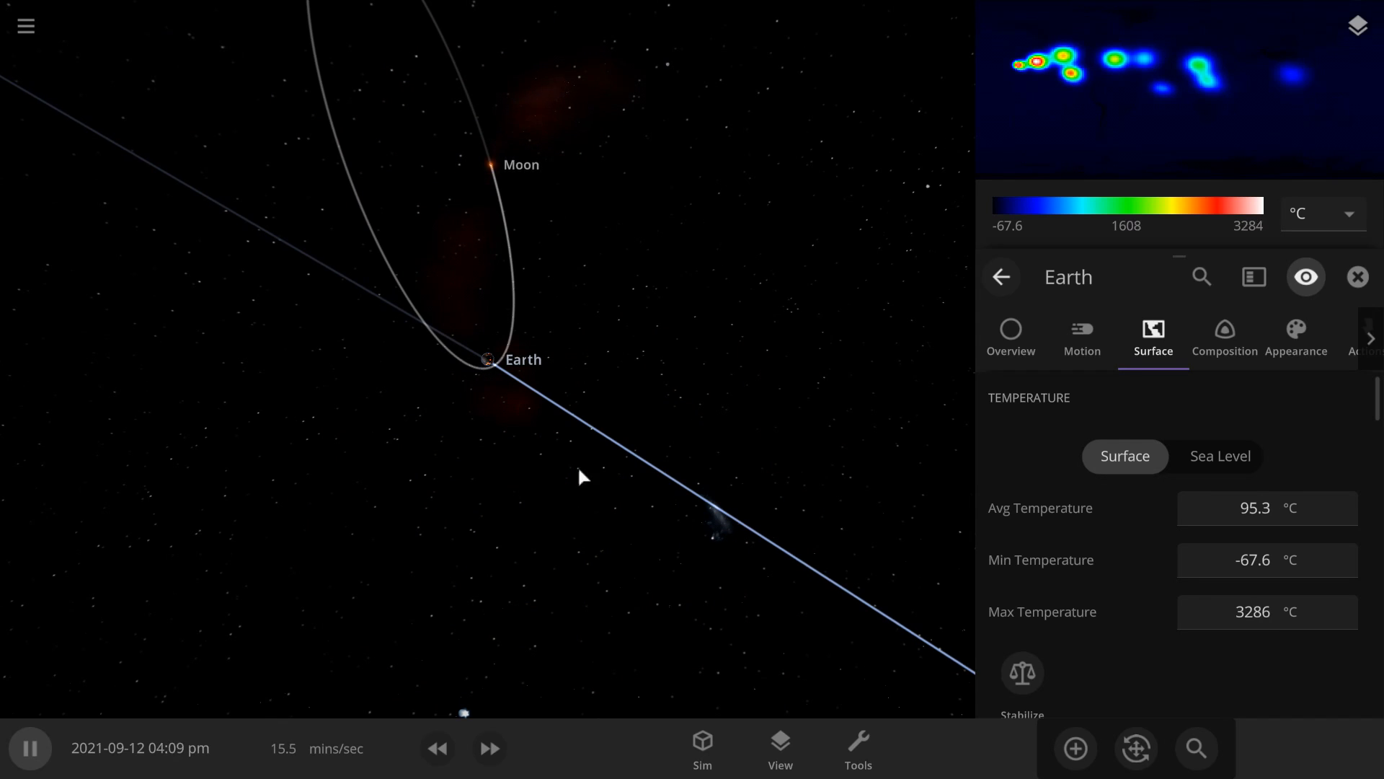
{"action": "left_click", "coordinate": [488, 749]}
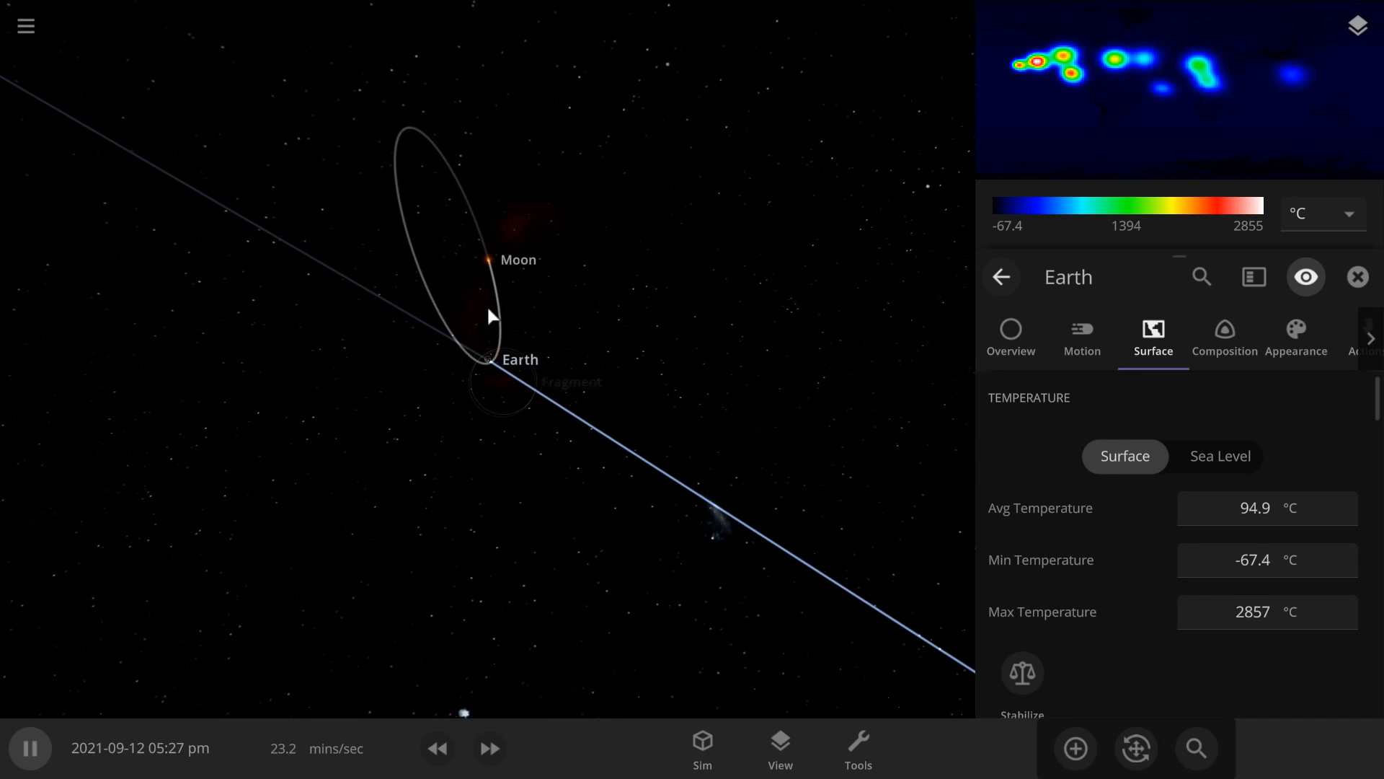
Step: Select the Moon and raise simulation speed to nearly 10 hours per second as it cools to 991 °C
{"action": "left_click", "coordinate": [486, 259]}
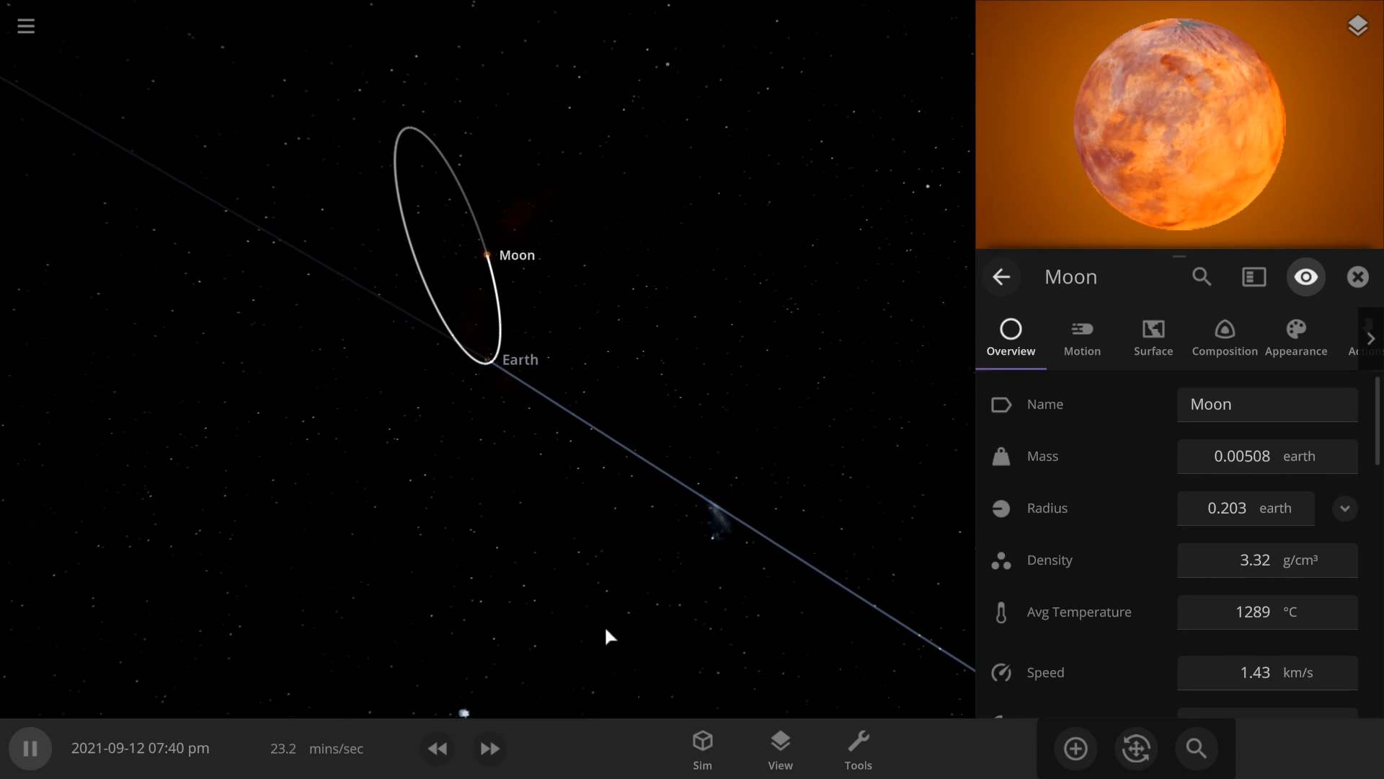
{"action": "left_click", "coordinate": [488, 748]}
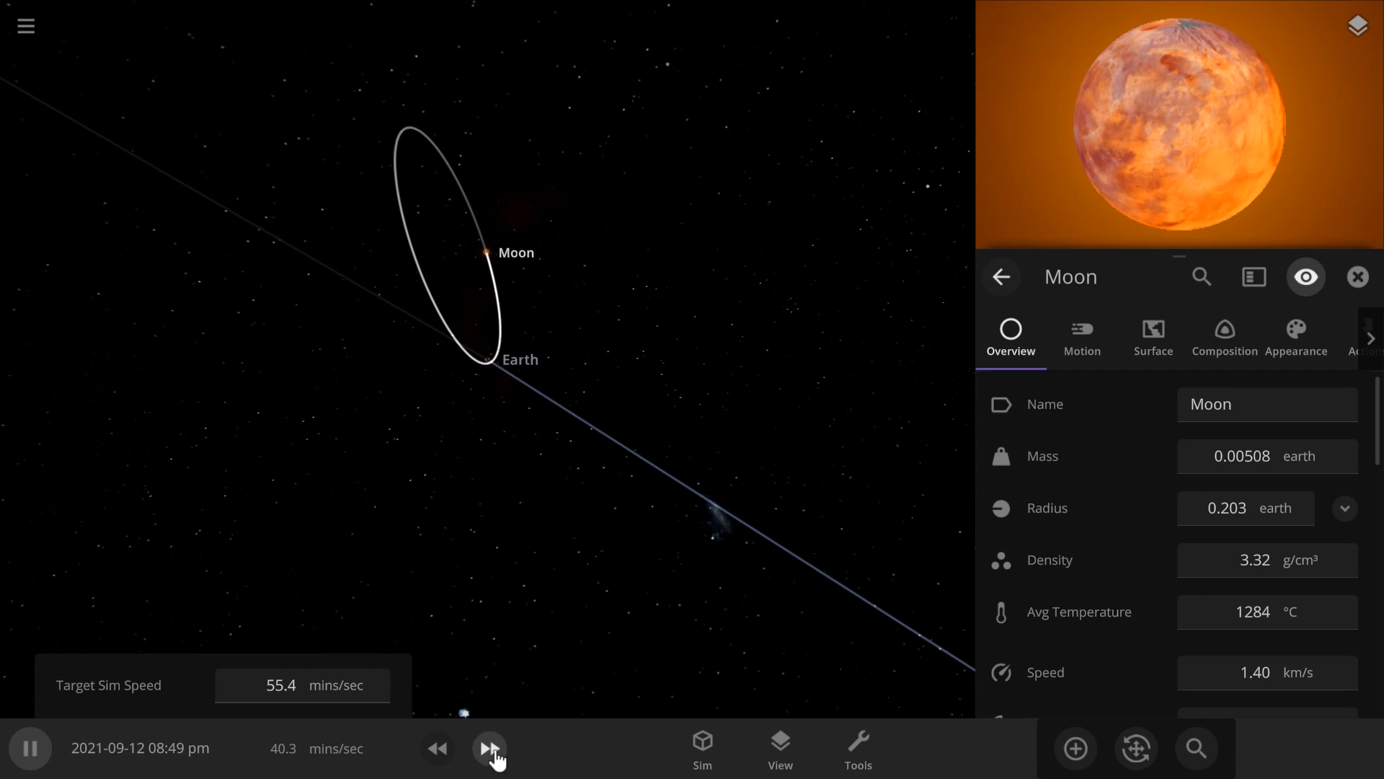
{"action": "left_click", "coordinate": [489, 748]}
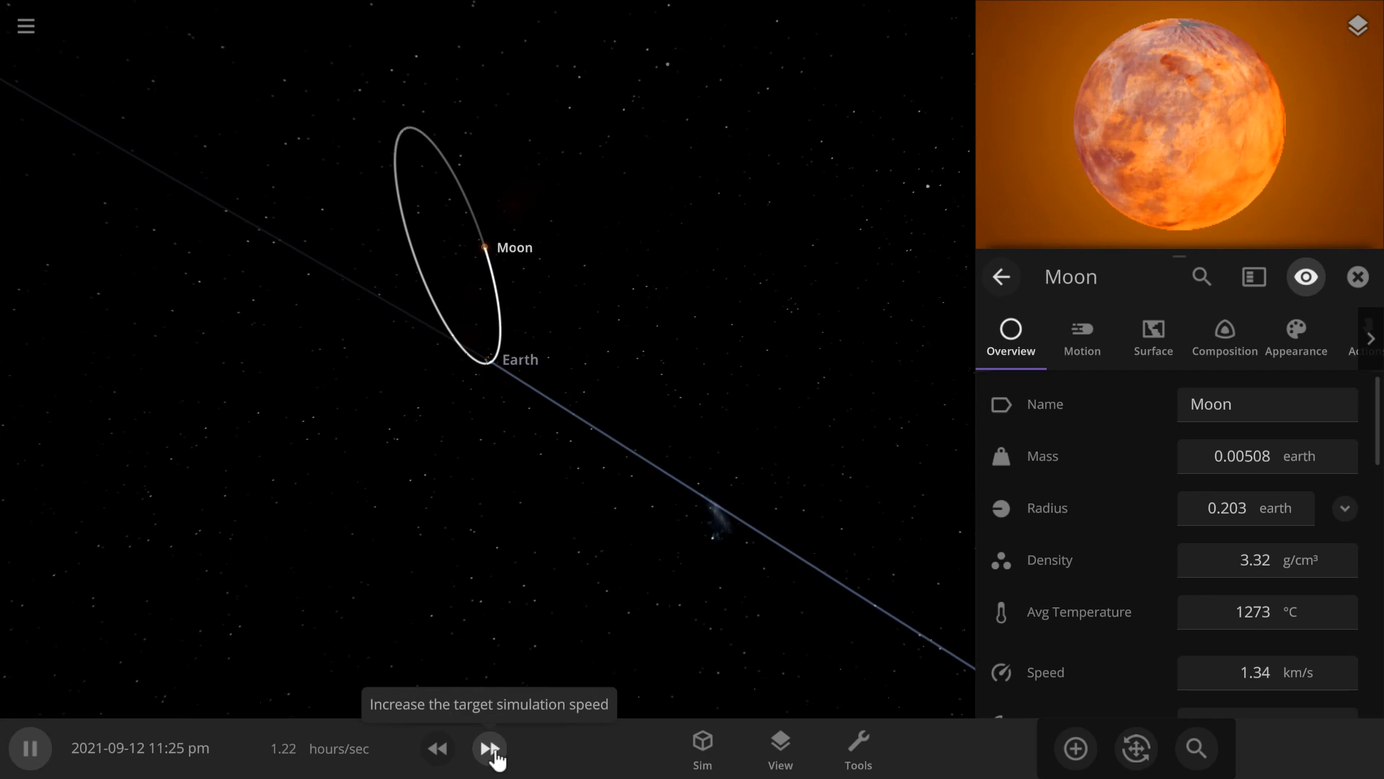
{"action": "left_click", "coordinate": [491, 749]}
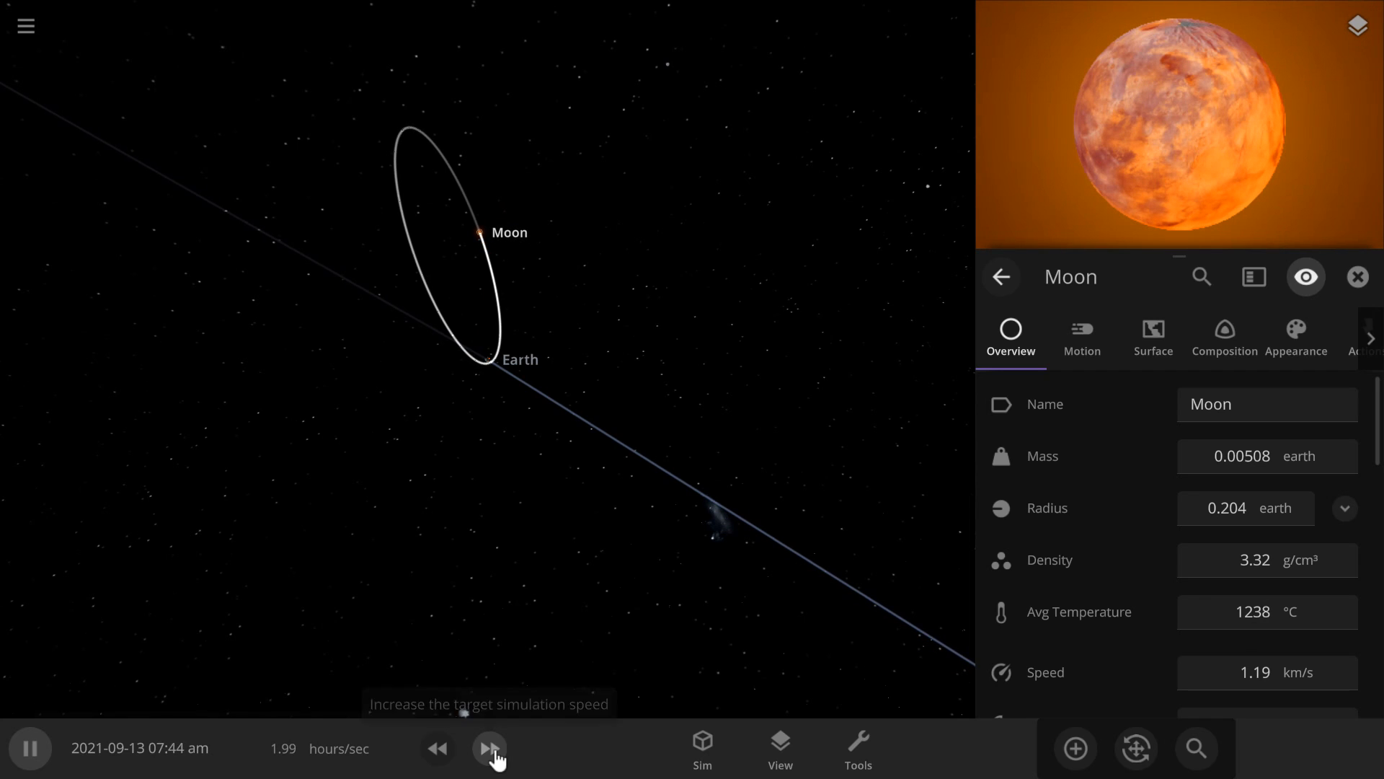
{"action": "left_click", "coordinate": [491, 748]}
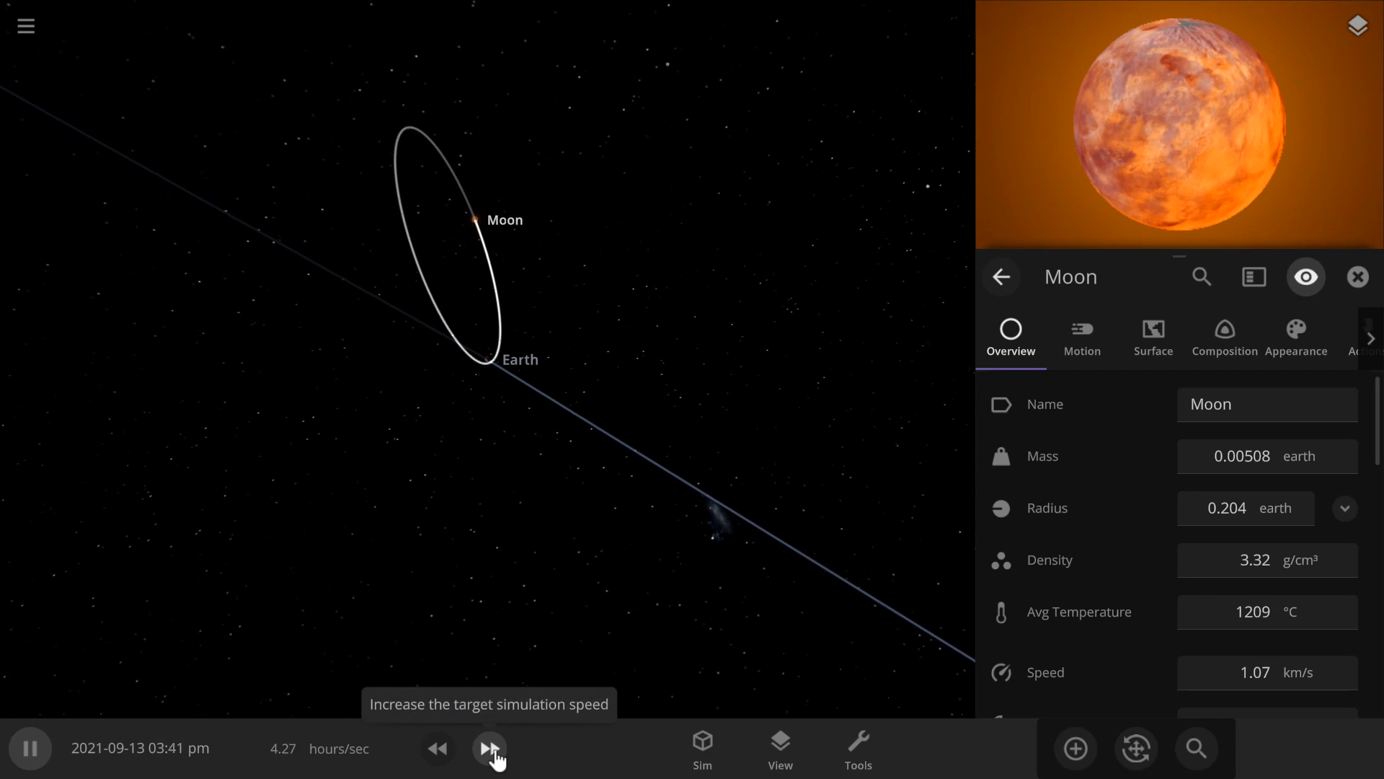
{"action": "left_click", "coordinate": [489, 748]}
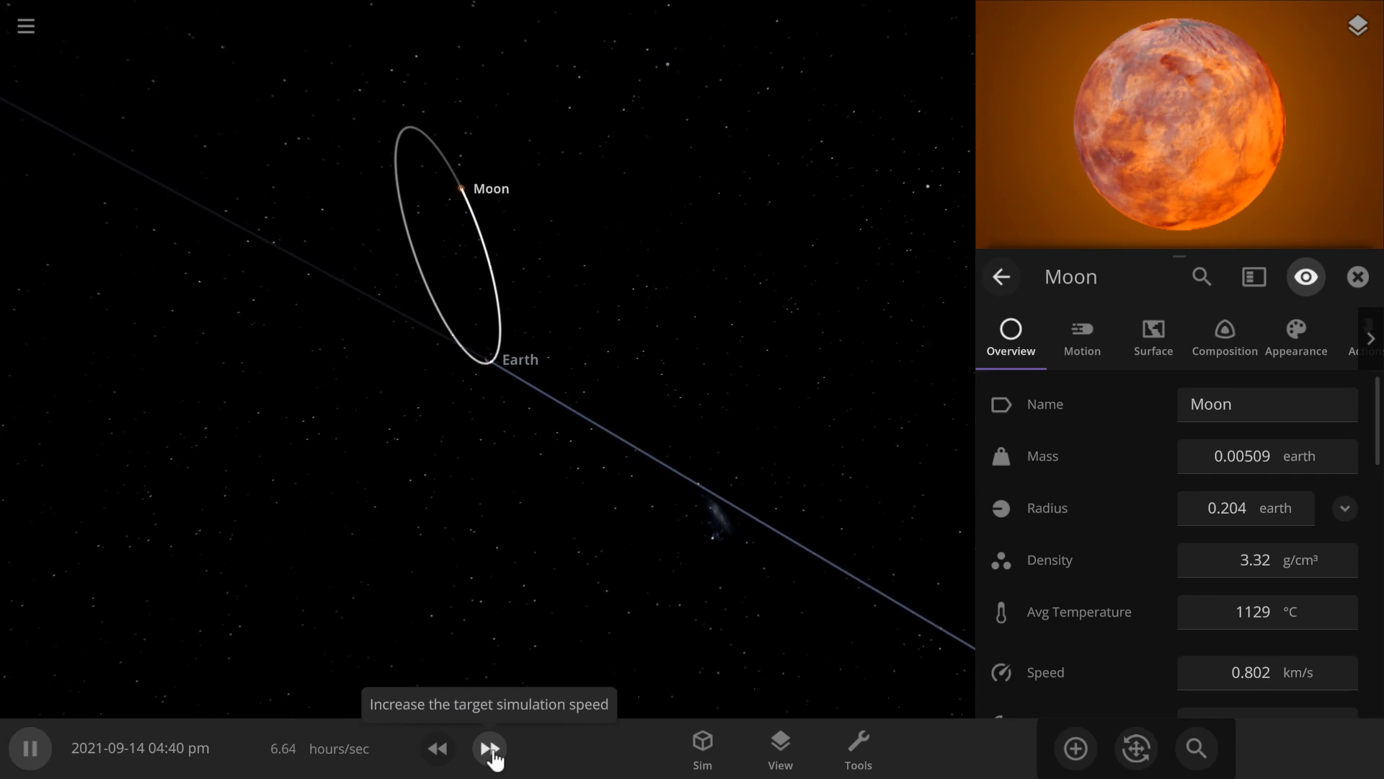
{"action": "left_click", "coordinate": [489, 749]}
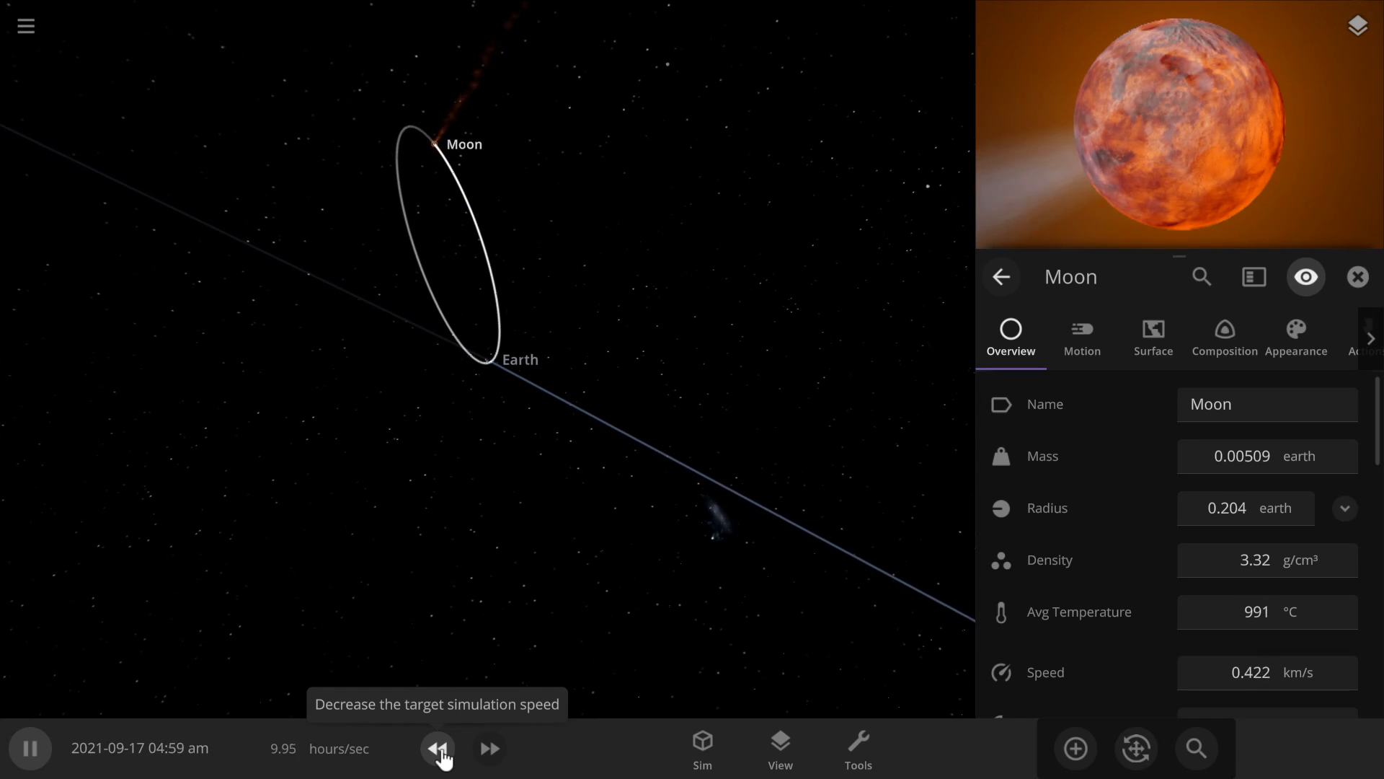
{"action": "left_click", "coordinate": [437, 748]}
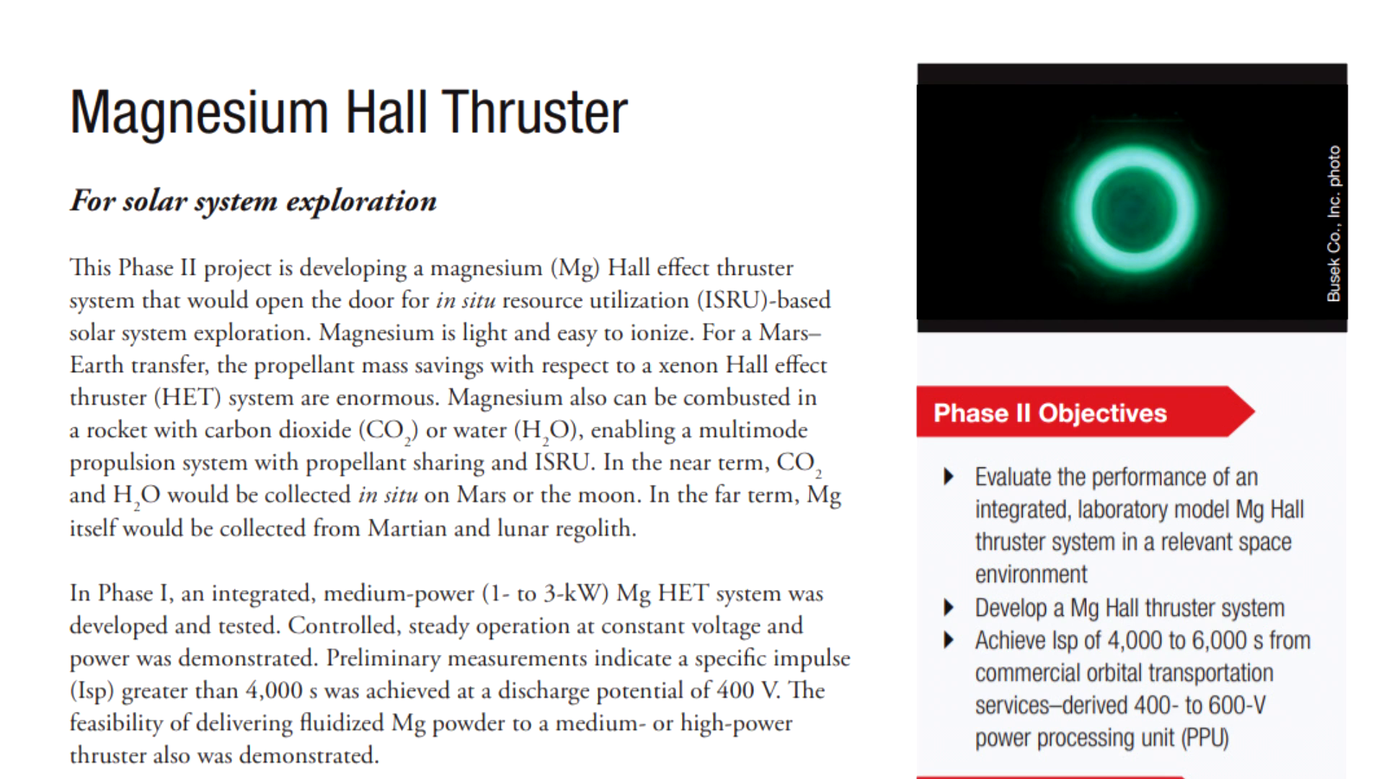
Step: Scroll the Magnesium Hall Thruster PDF from the title through Phase II Objectives and Benefits to Applications and Firm Contact
{"action": "scroll", "scroll_direction": "down", "scroll_amount": 3}
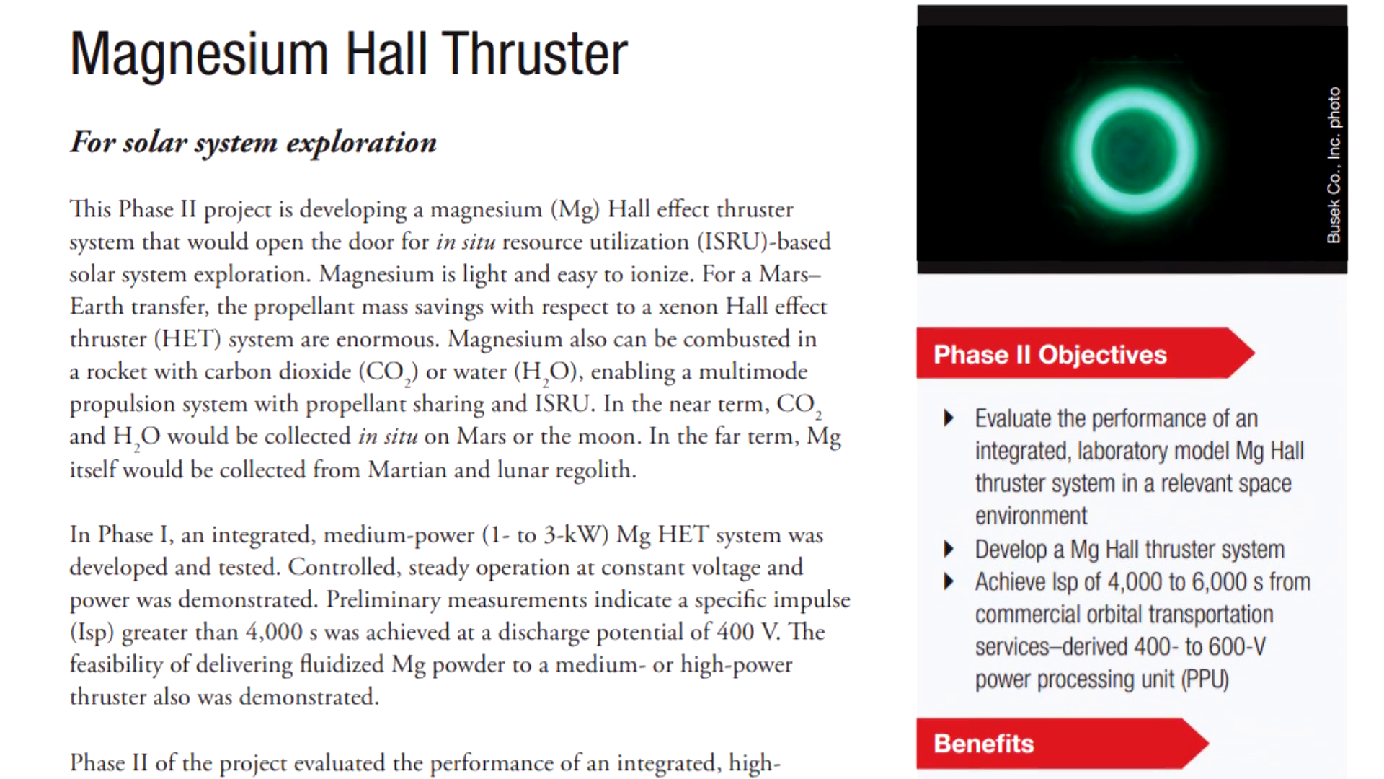
{"action": "scroll", "scroll_direction": "down", "scroll_amount": 3}
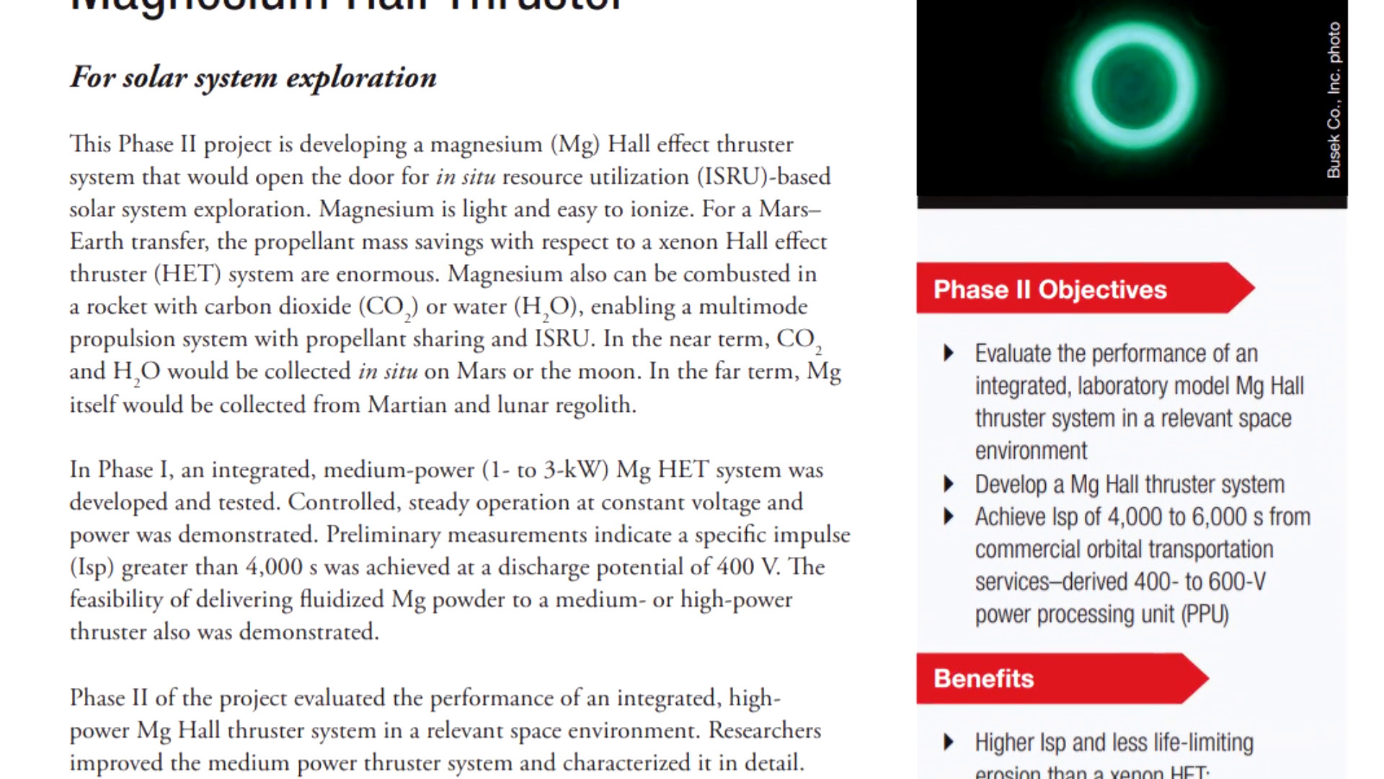
{"action": "scroll", "scroll_direction": "down", "scroll_amount": 3}
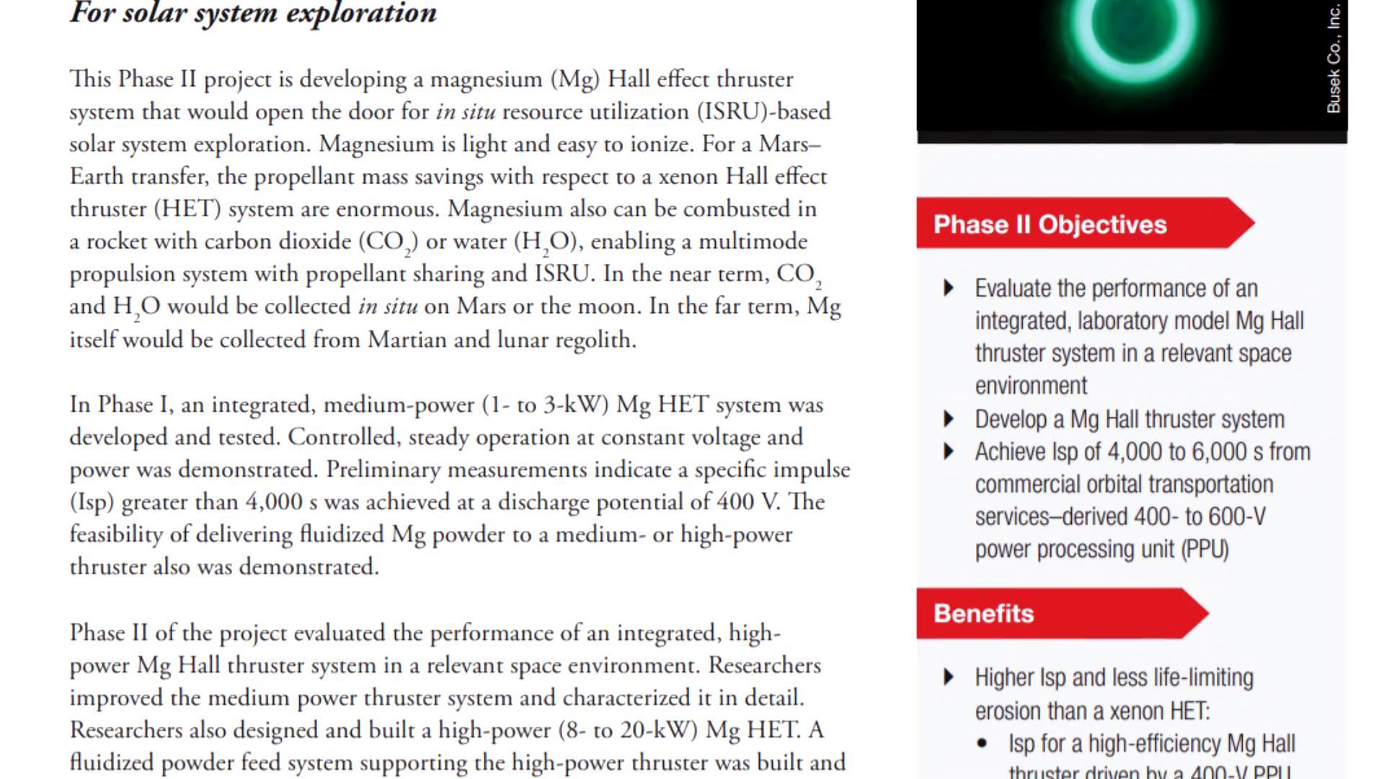
{"action": "scroll", "scroll_direction": "down", "scroll_amount": 3}
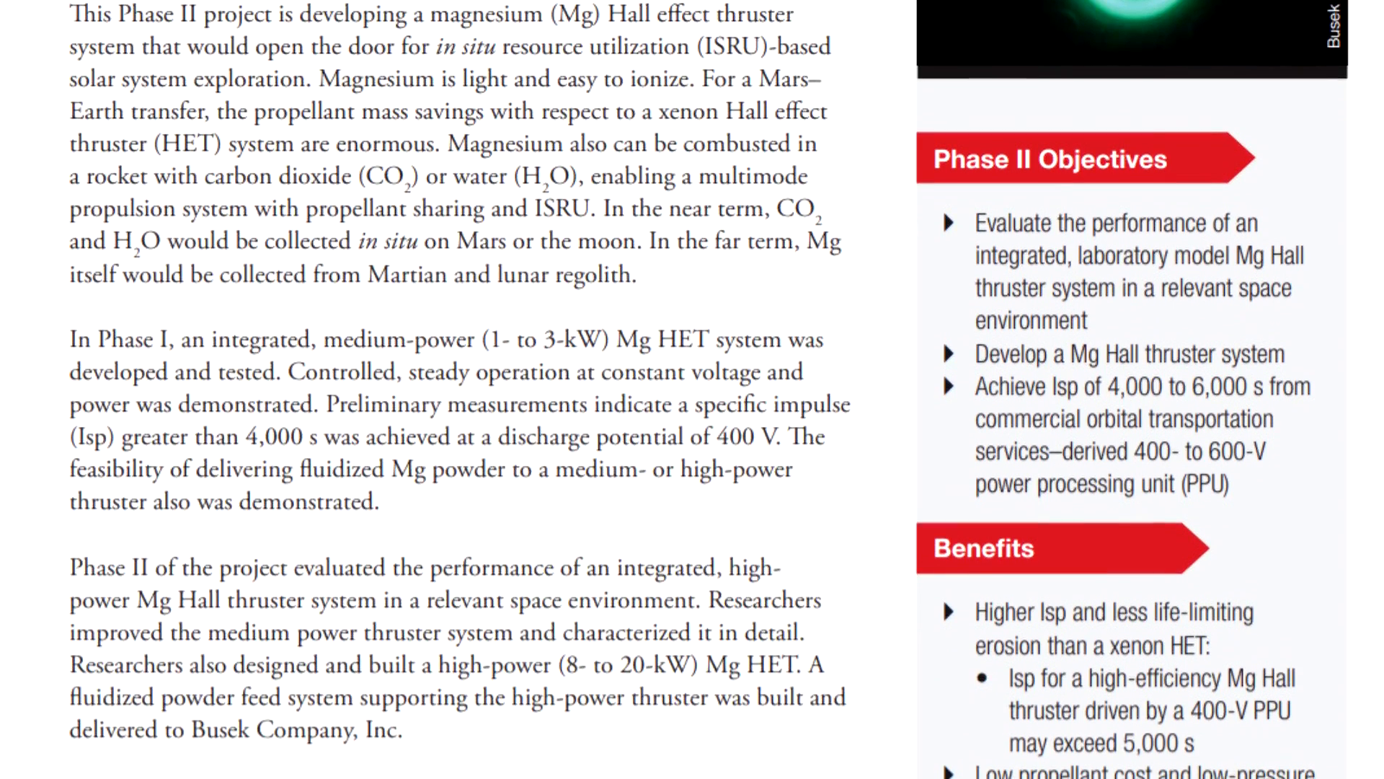
{"action": "scroll", "scroll_direction": "down", "scroll_amount": 3}
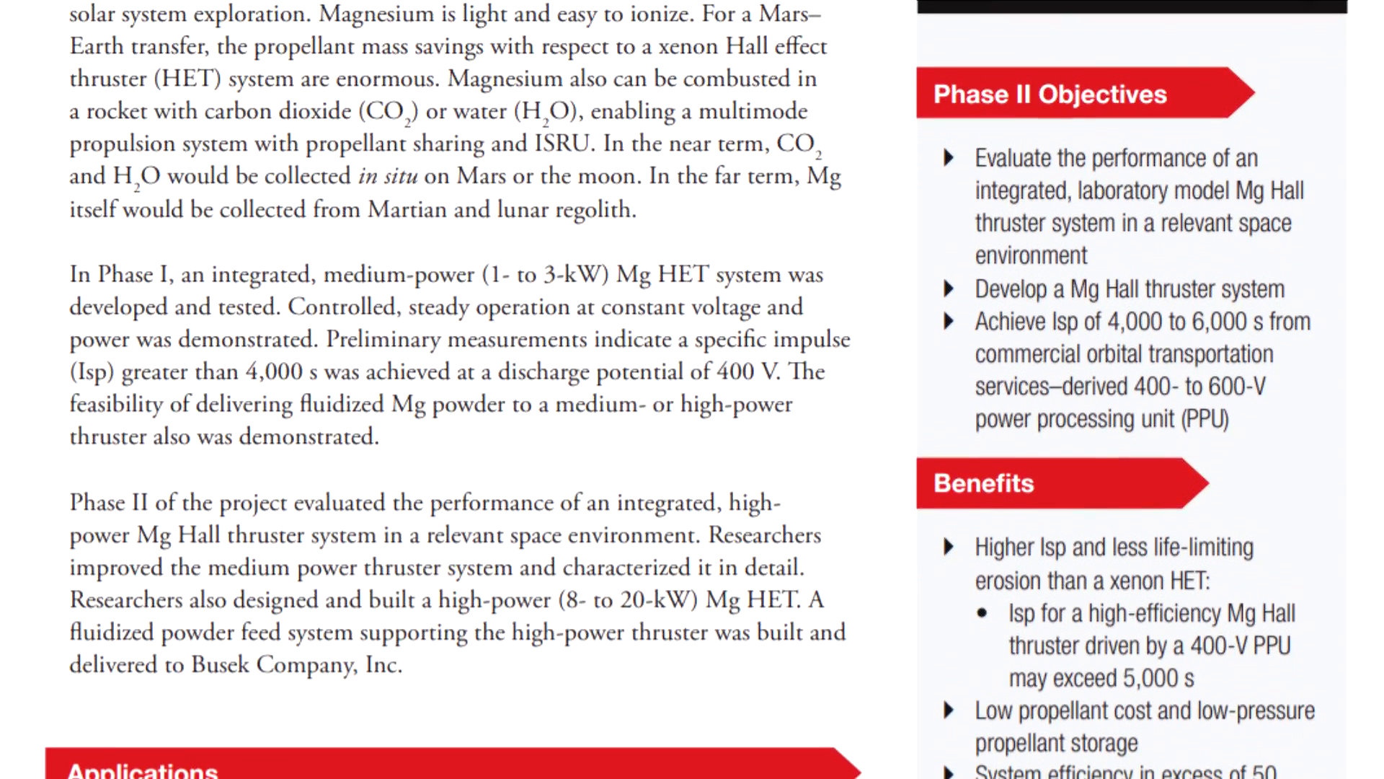
{"action": "scroll", "scroll_direction": "down", "scroll_amount": 3}
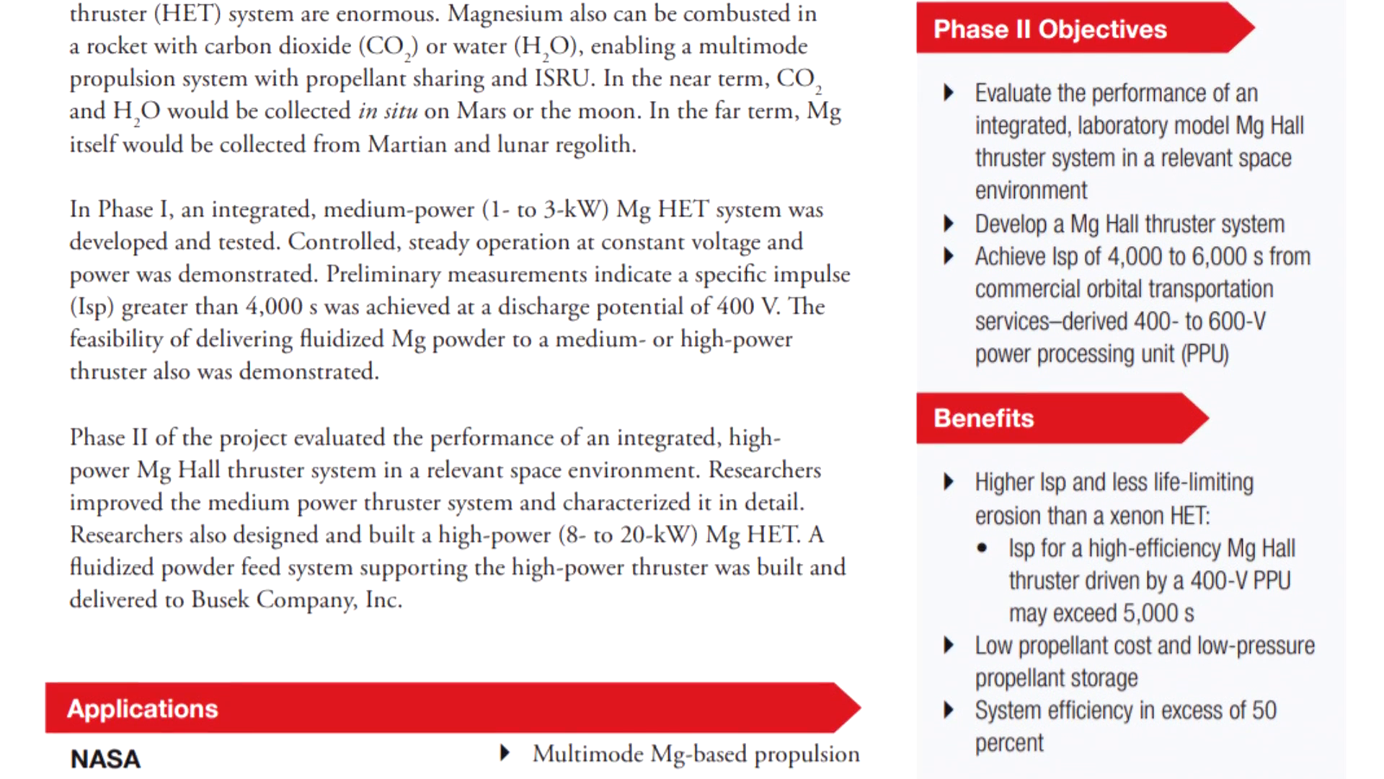
{"action": "scroll", "scroll_direction": "down", "scroll_amount": 3}
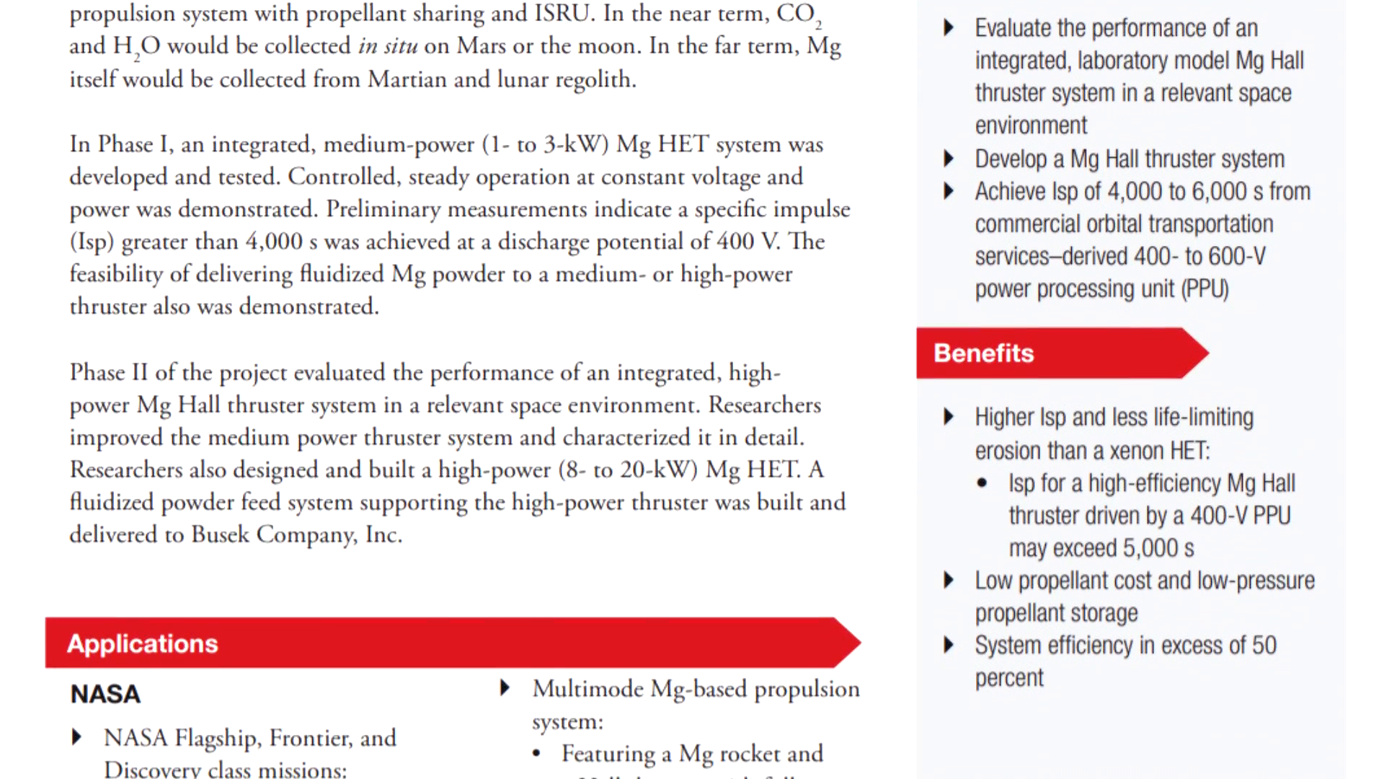
{"action": "scroll", "scroll_direction": "down", "scroll_amount": 3}
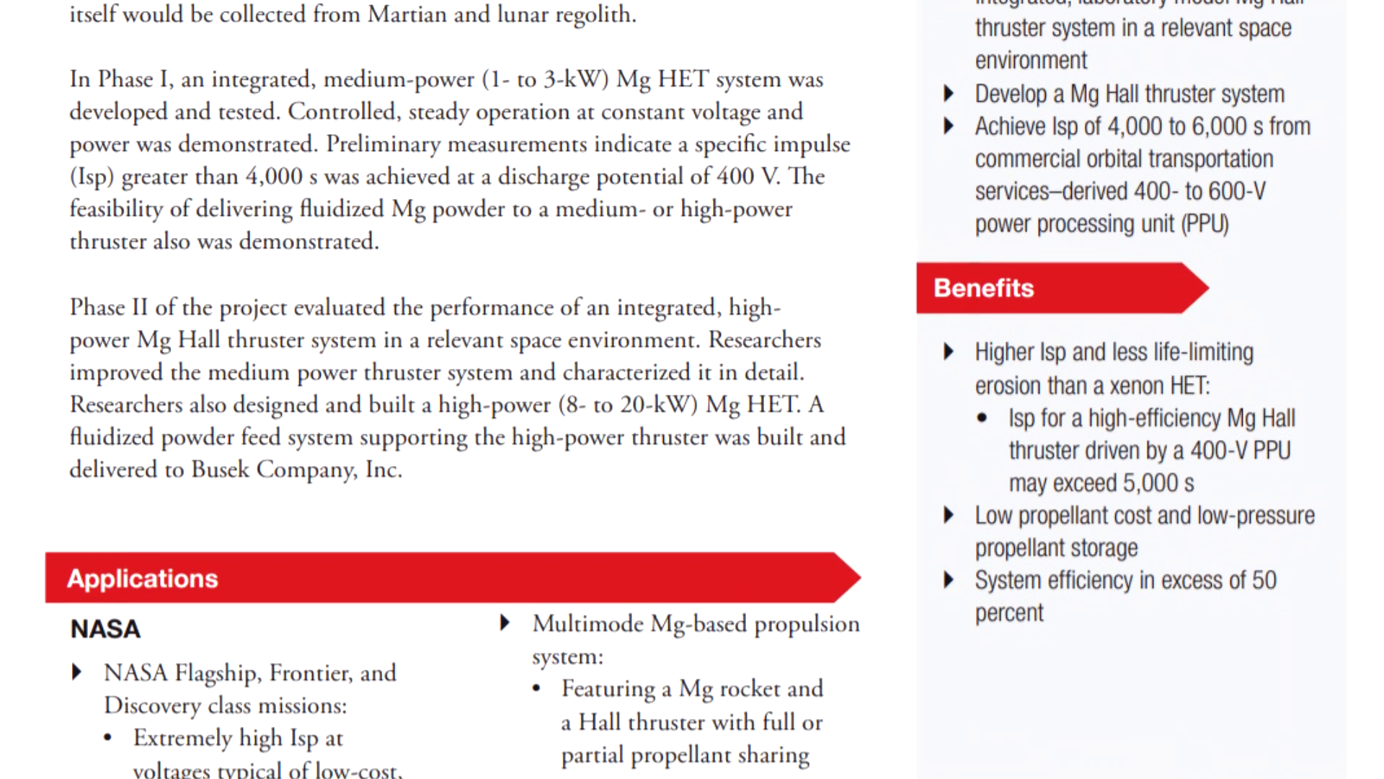
{"action": "scroll", "scroll_direction": "down", "scroll_amount": 3}
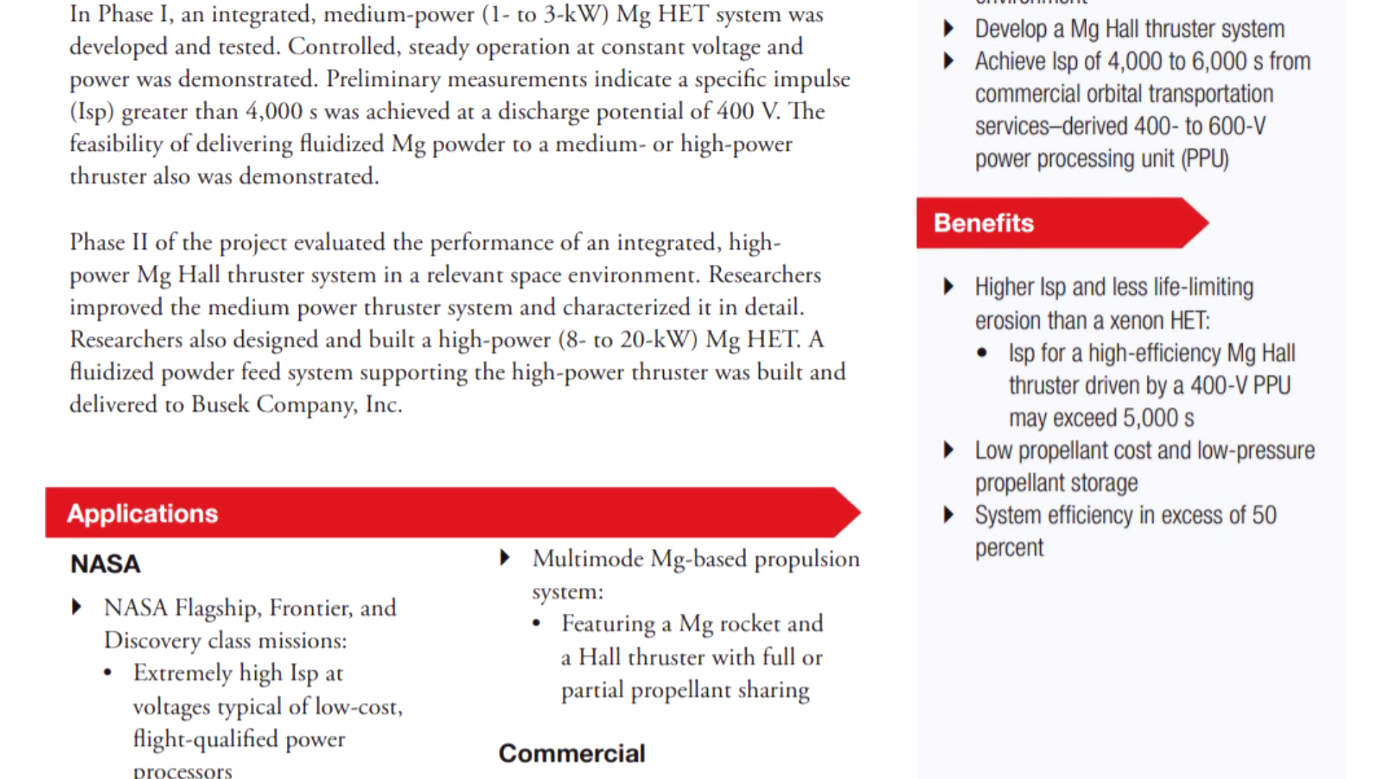
{"action": "scroll", "scroll_direction": "down", "scroll_amount": 3}
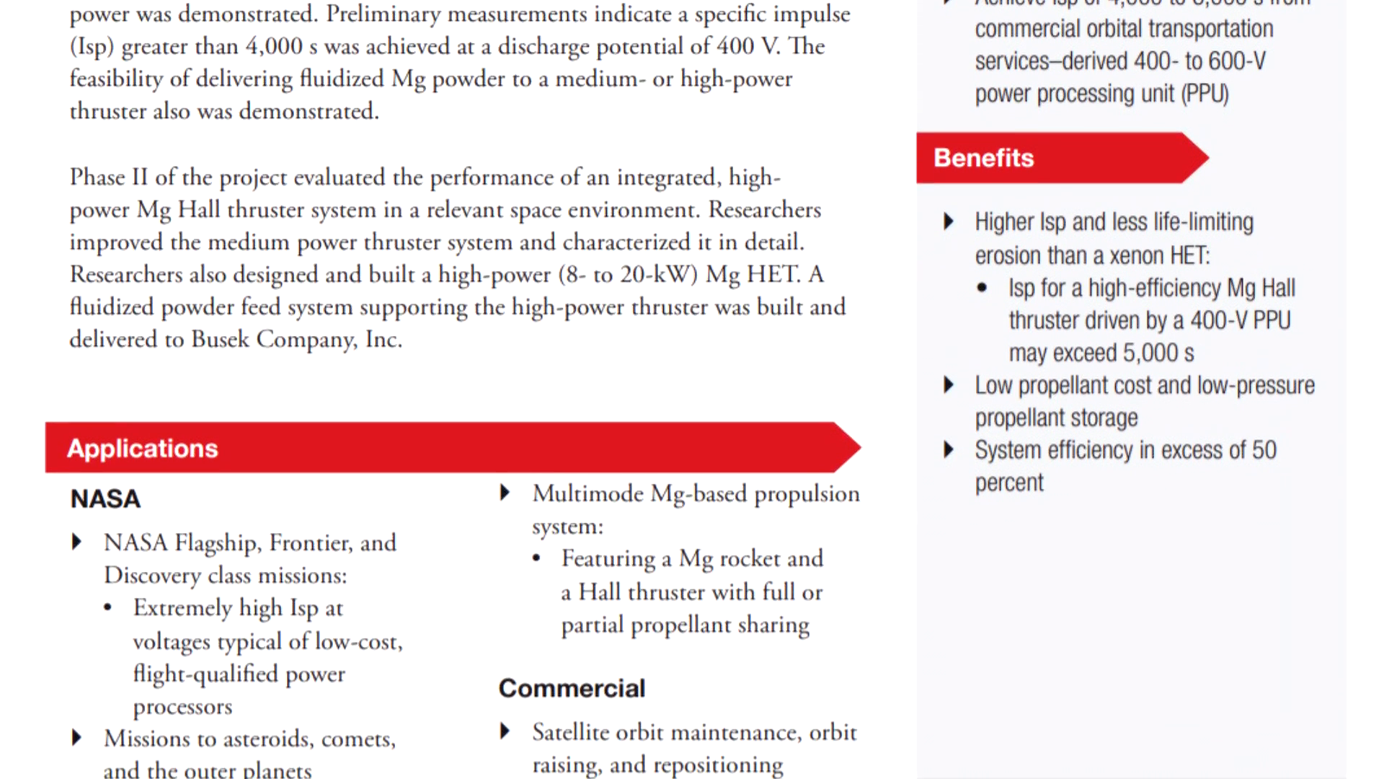
{"action": "scroll", "scroll_direction": "down", "scroll_amount": 3}
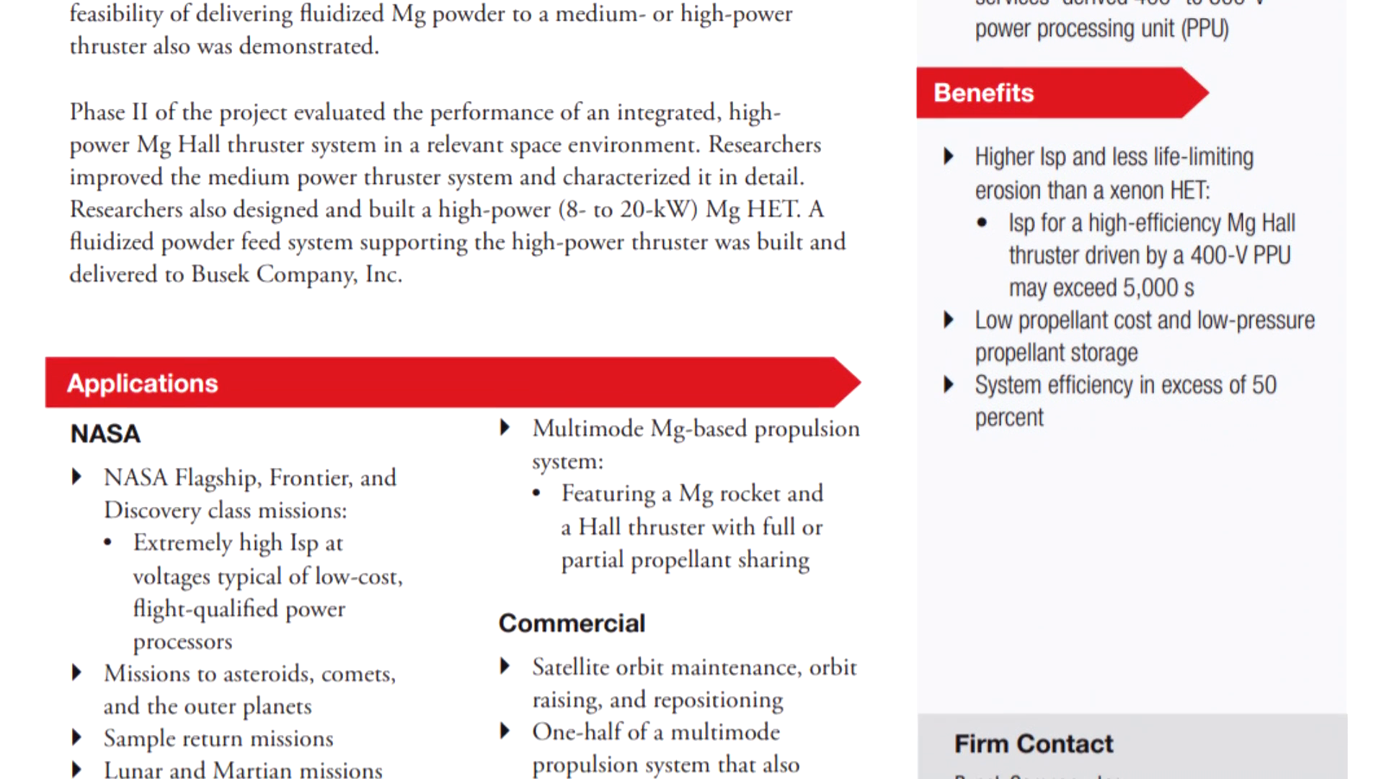
{"action": "scroll", "scroll_direction": "down", "scroll_amount": 3}
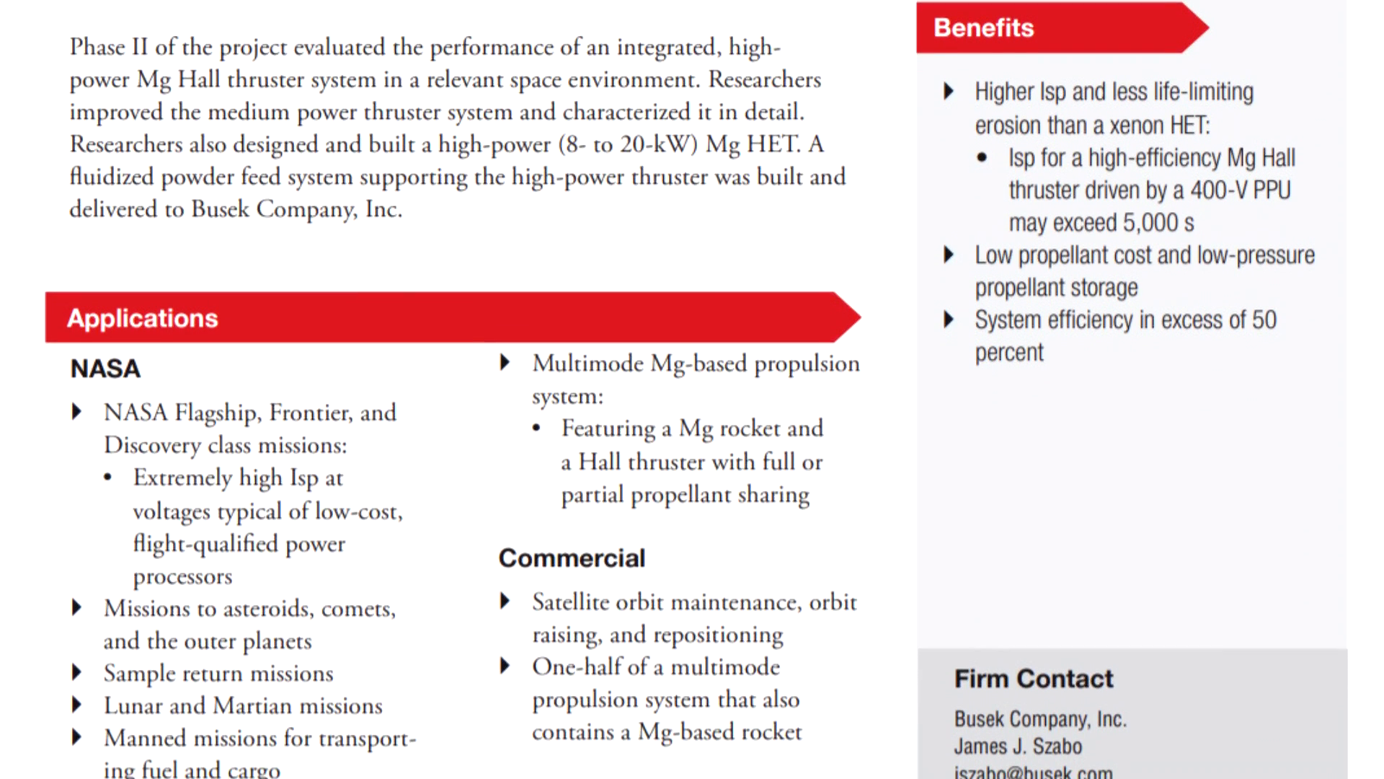
{"action": "scroll", "scroll_direction": "down", "scroll_amount": 3}
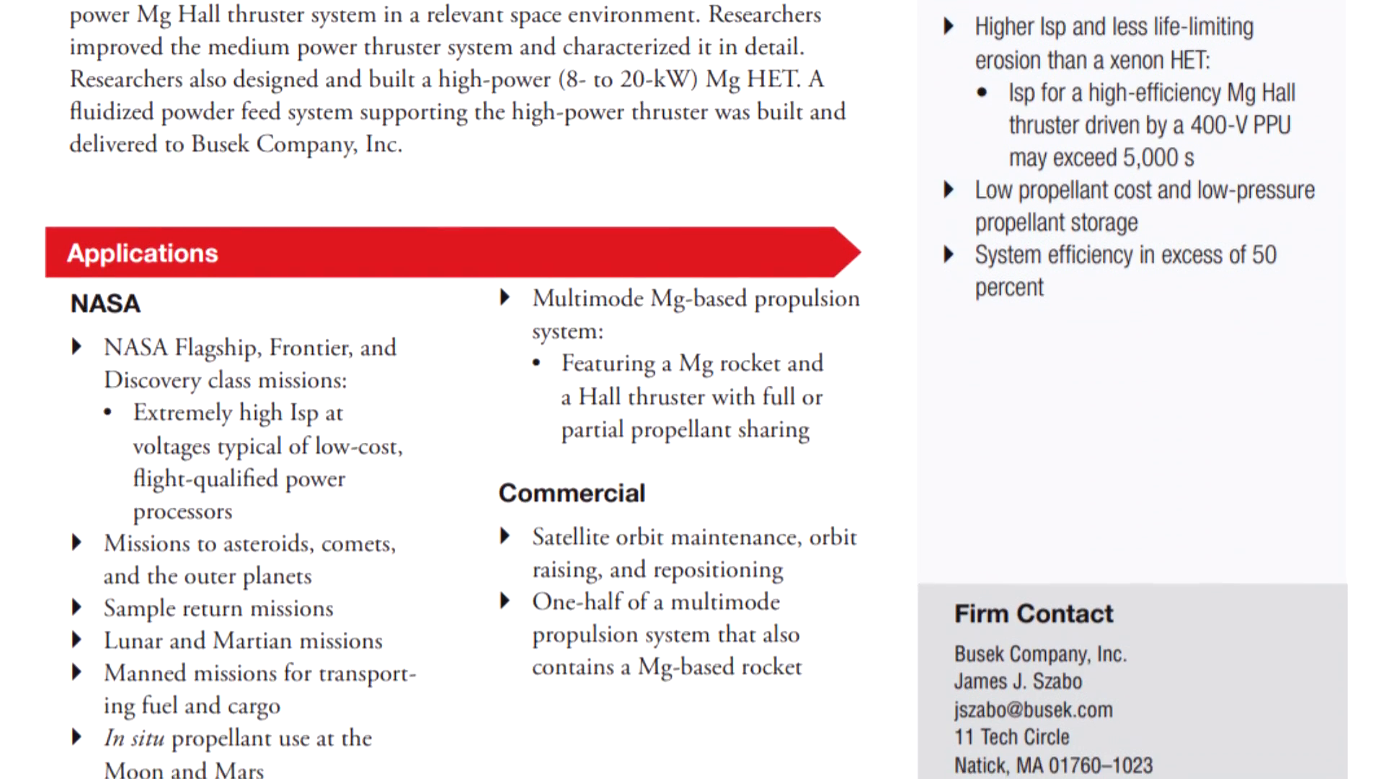
{"action": "scroll", "scroll_direction": "down", "scroll_amount": 3}
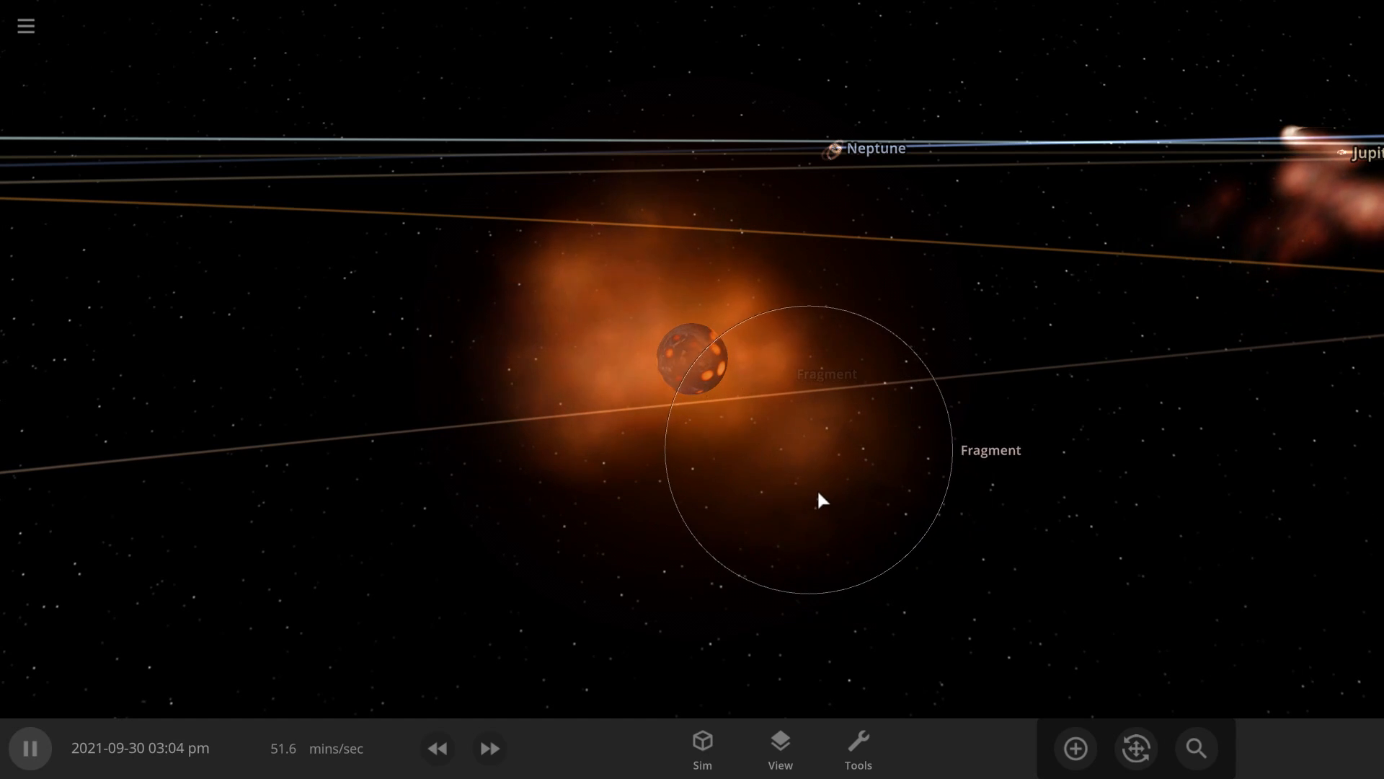
Step: Load a fresh Earth and Moon simulation from the menu
{"action": "left_click", "coordinate": [692, 362]}
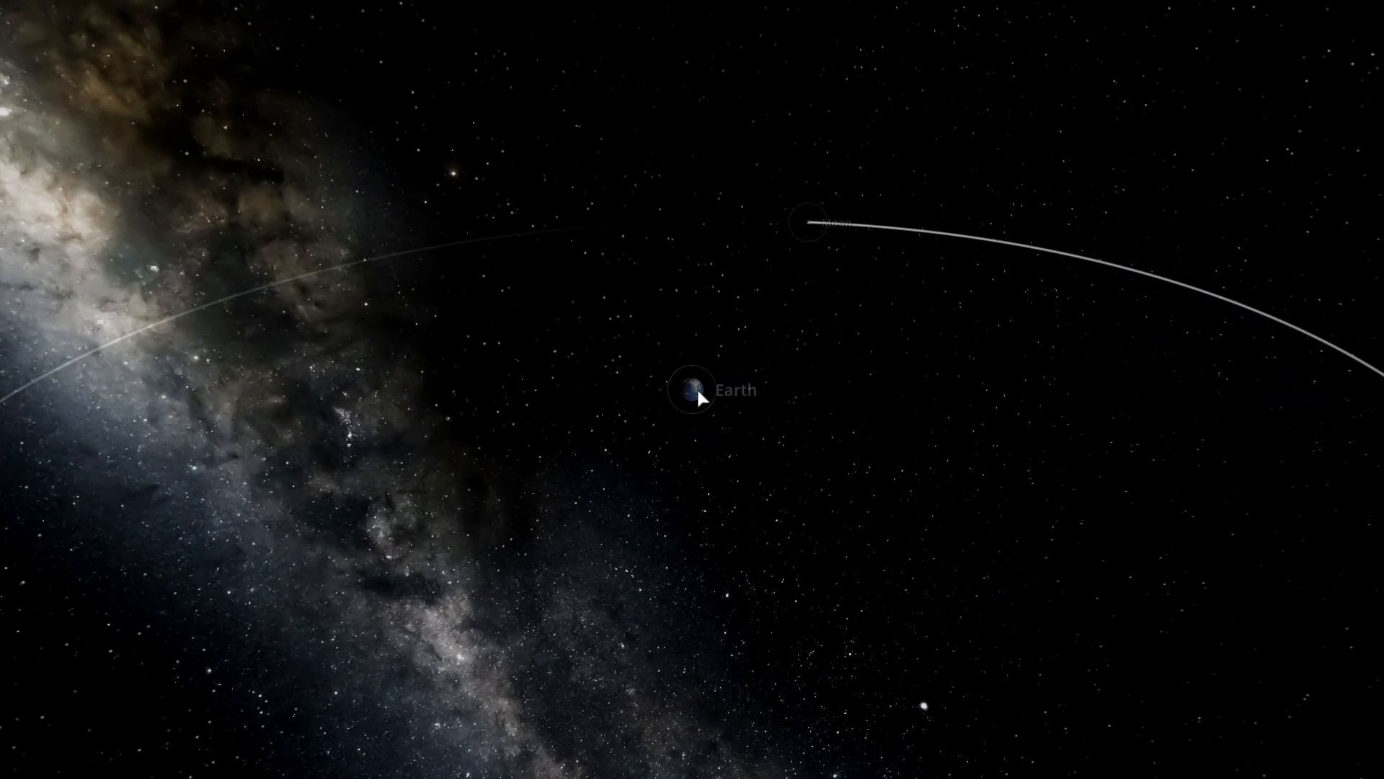
{"action": "mouse_move", "coordinate": [744, 329]}
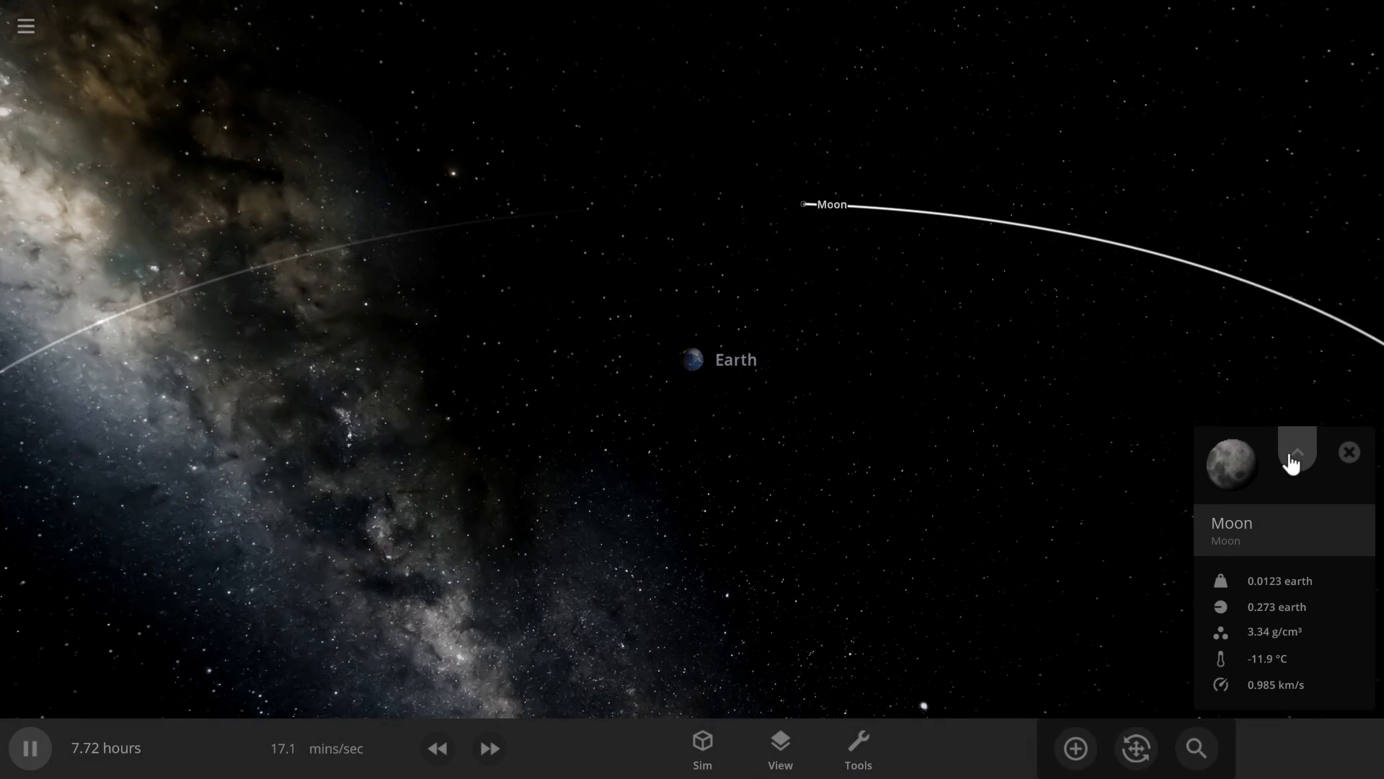
Step: Show the Moon's full Motion properties and expand the finer Speed controls
{"action": "left_click", "coordinate": [1296, 451]}
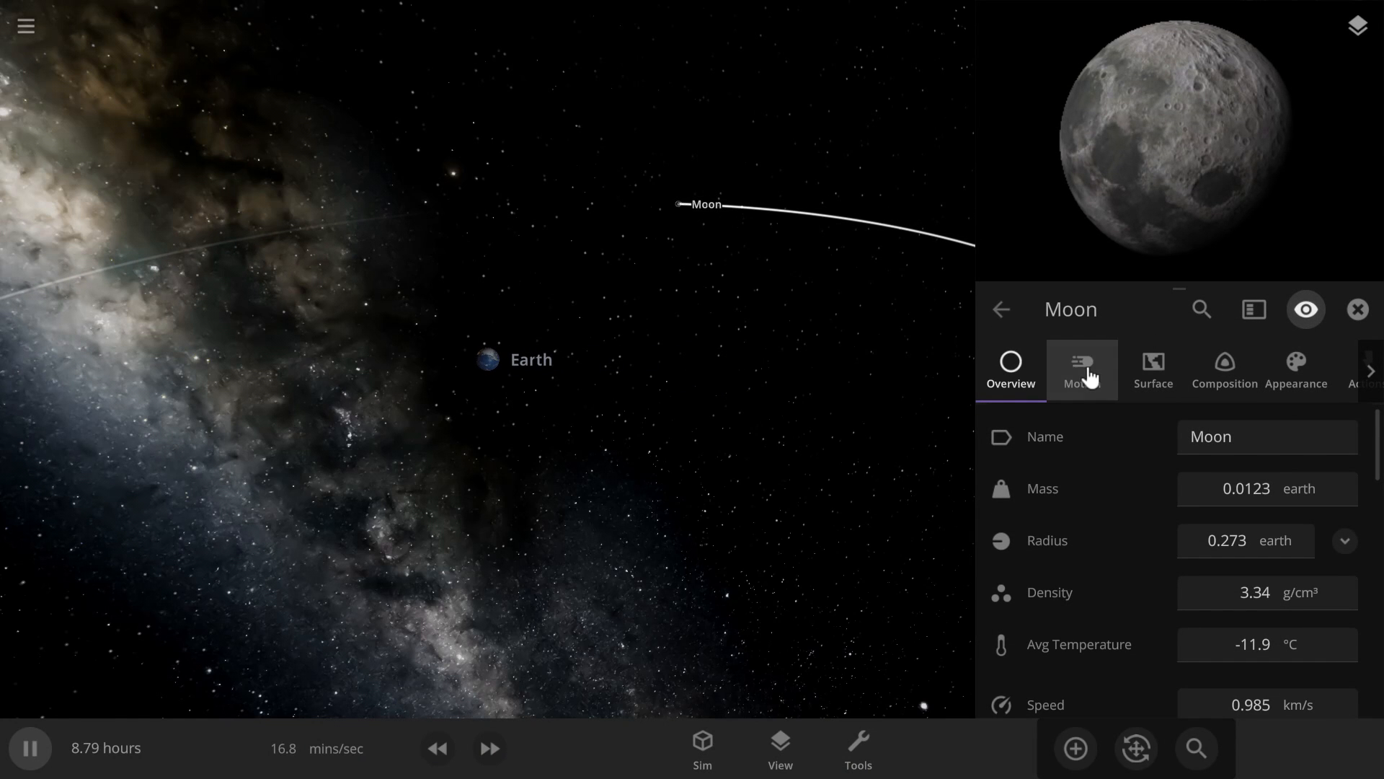
{"action": "left_click", "coordinate": [1082, 371]}
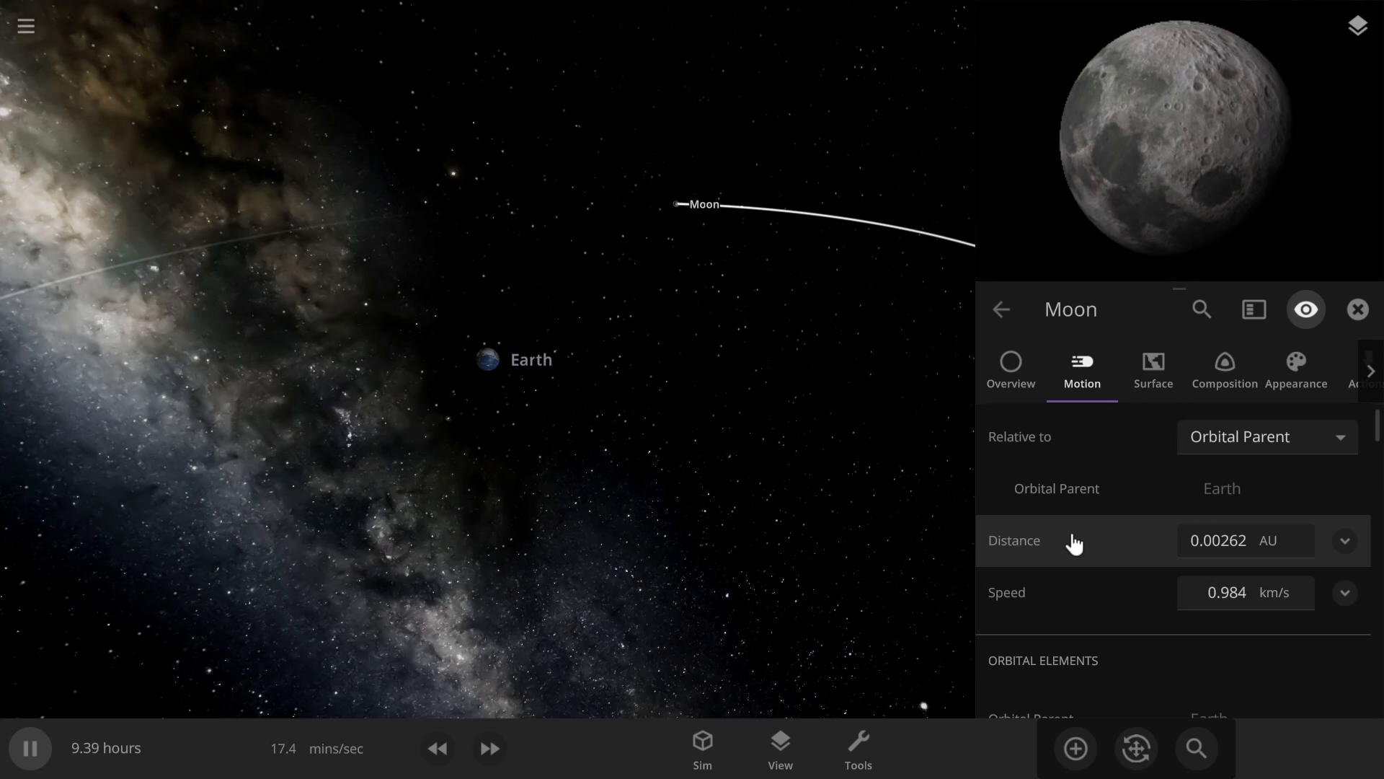
{"action": "mouse_move", "coordinate": [1148, 569]}
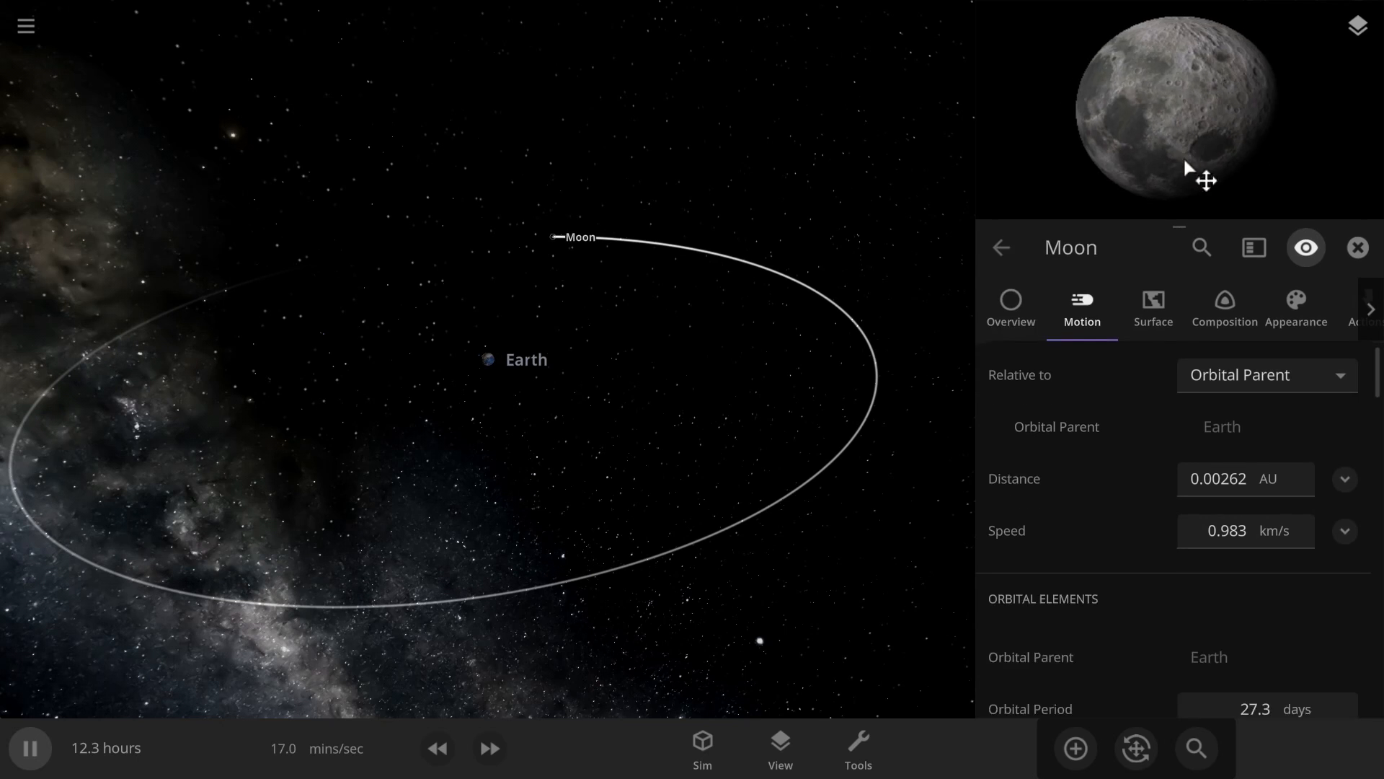
{"action": "scroll", "scroll_direction": "down", "scroll_amount": 3}
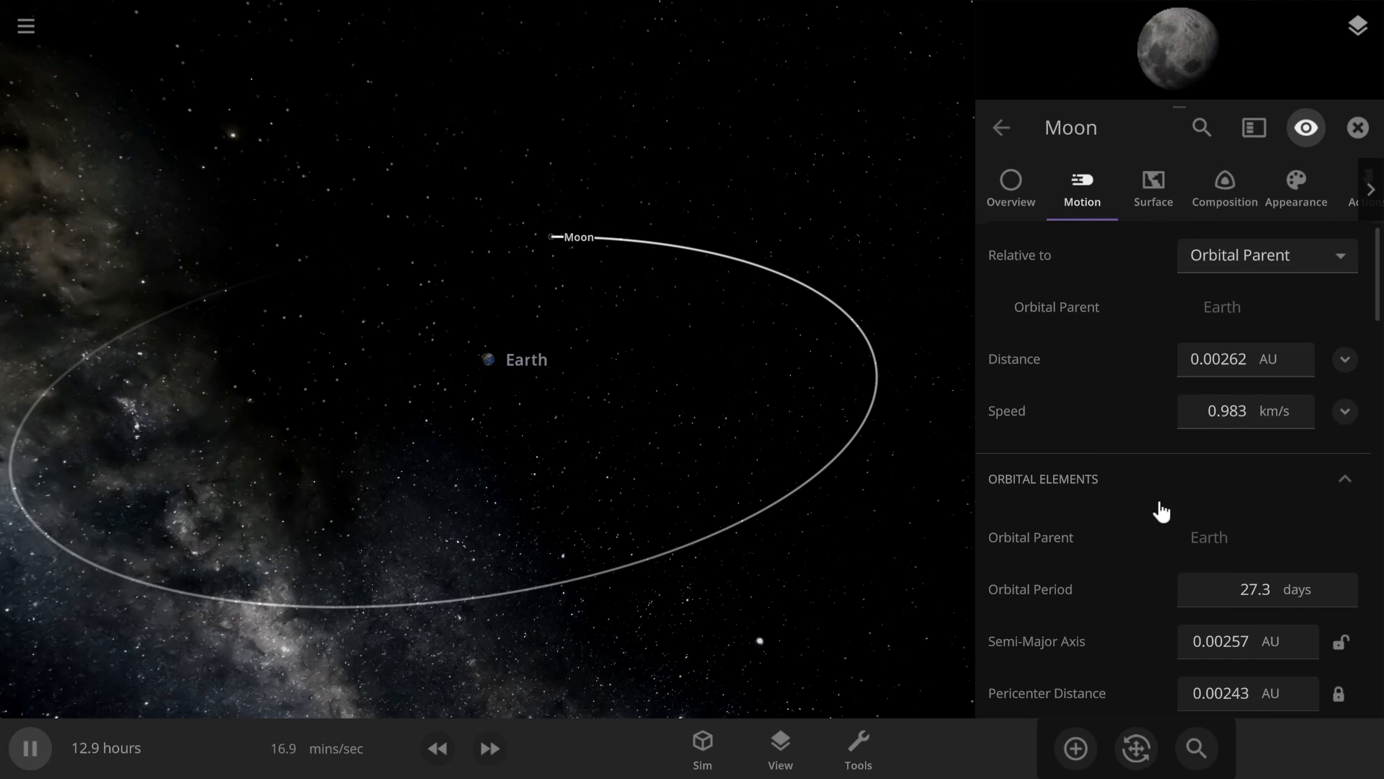
{"action": "mouse_move", "coordinate": [1228, 411]}
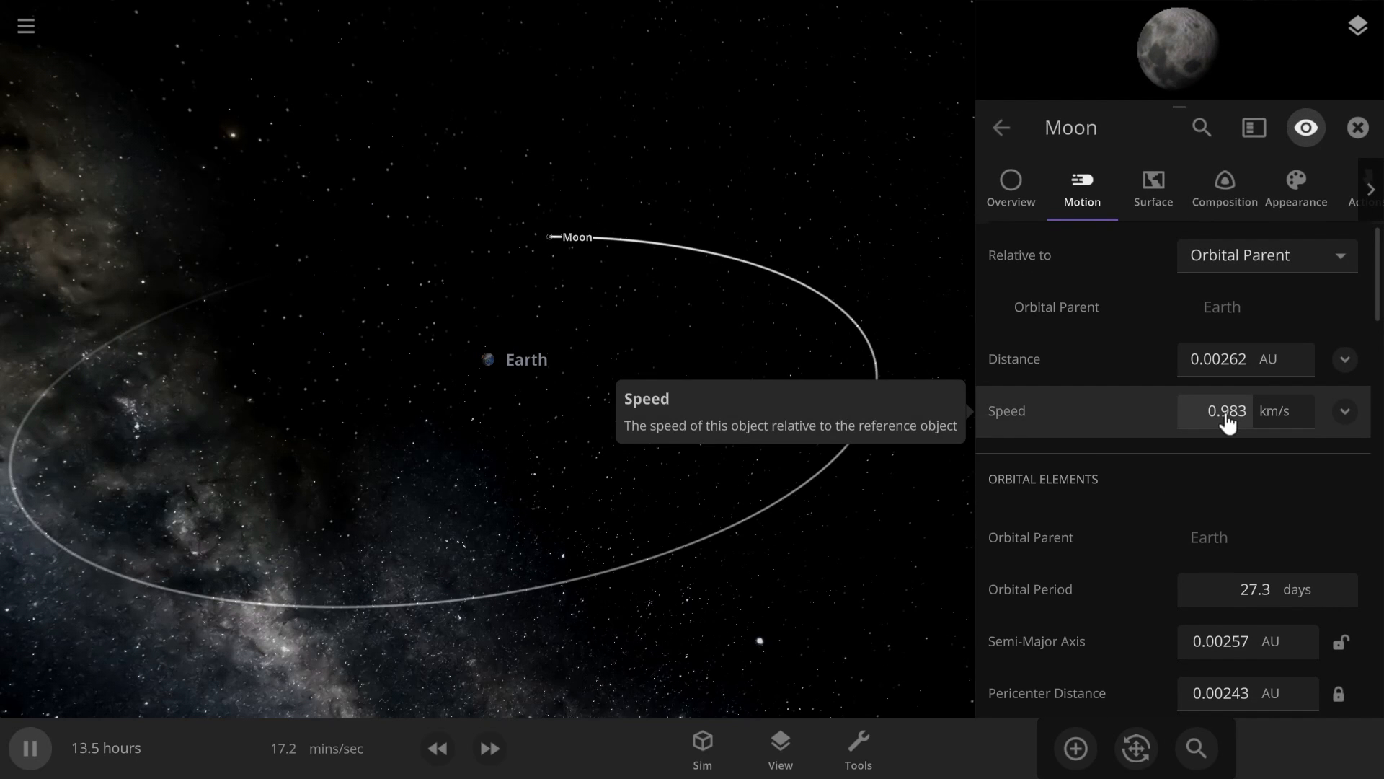
{"action": "left_click", "coordinate": [1343, 411]}
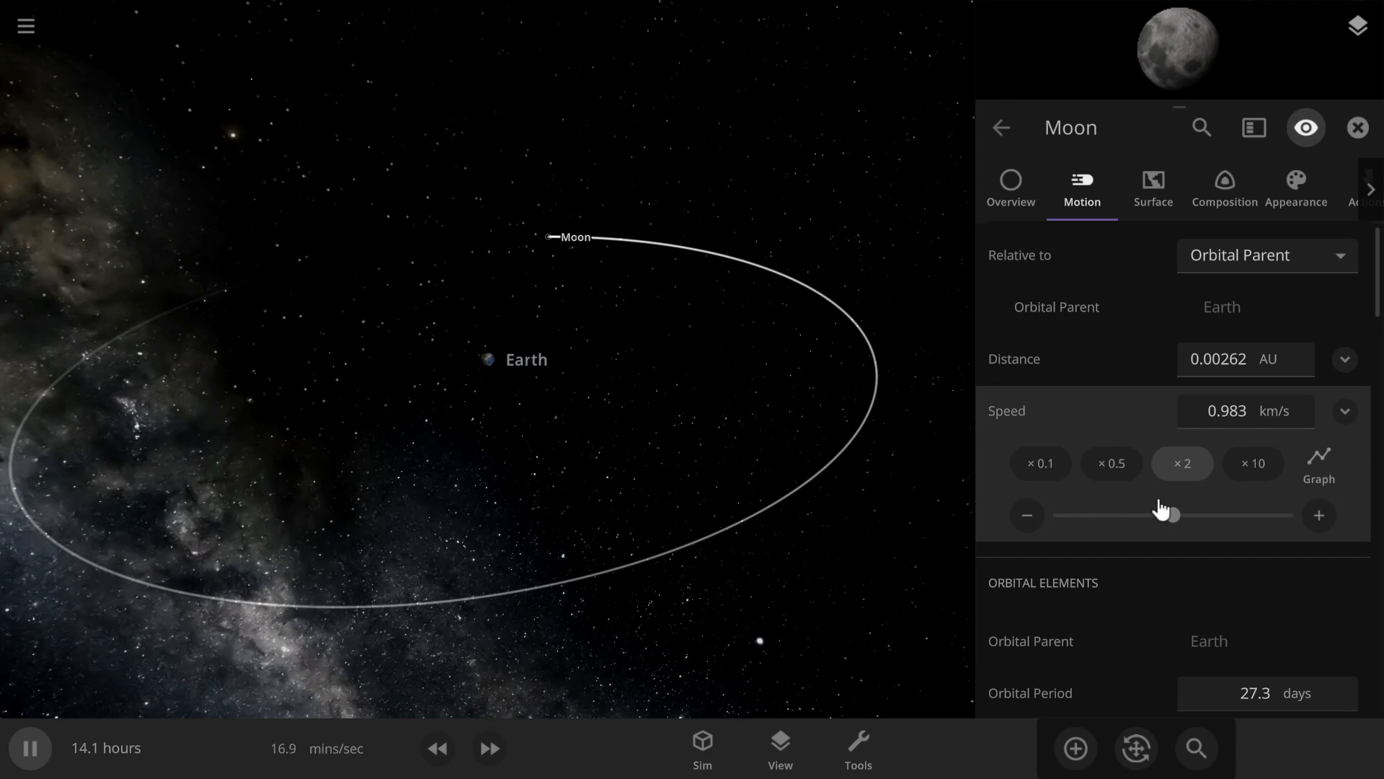
{"action": "scroll", "scroll_direction": "down", "scroll_amount": 3}
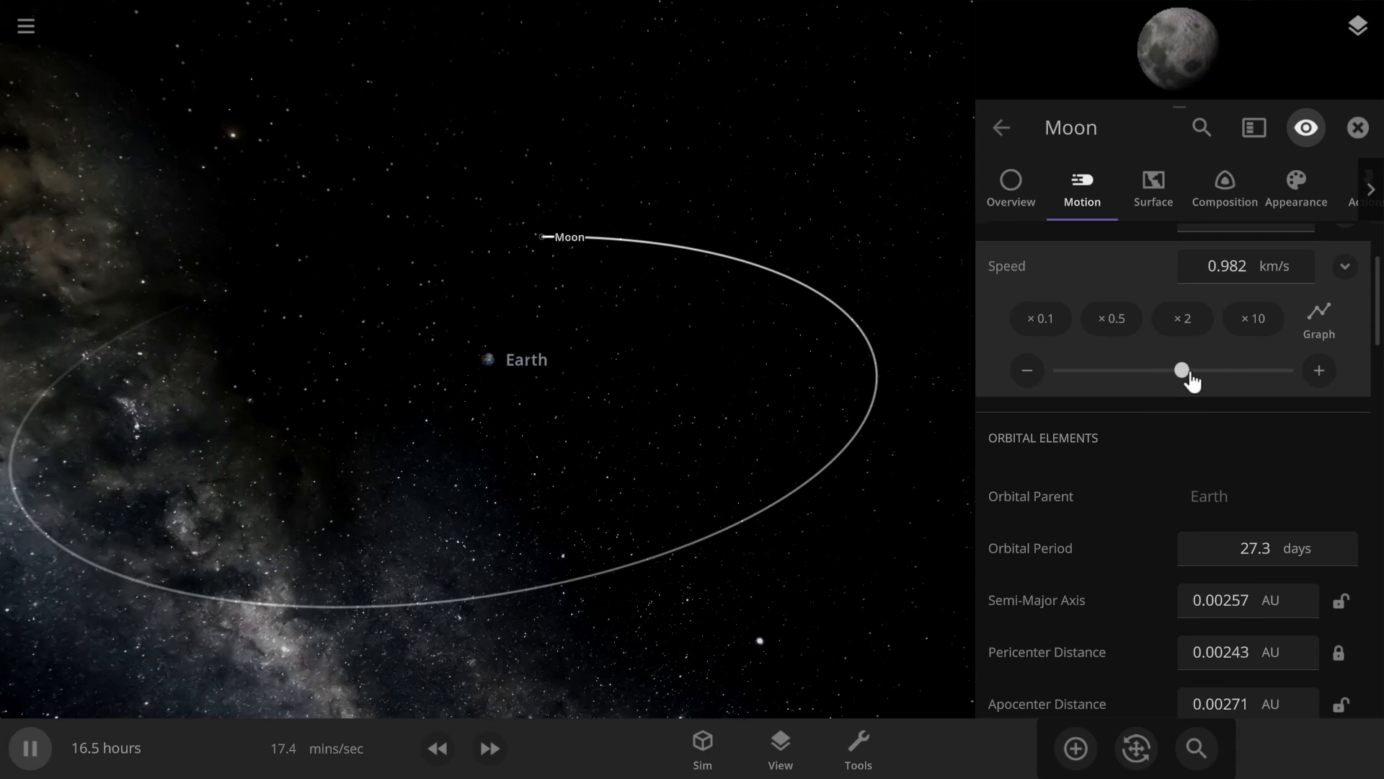
Step: Raise the Moon's speed to about 1.51 km/s so it escapes Earth with an undefined period
{"action": "left_click_drag", "start_coordinate": [1183, 371], "coordinate": [1214, 370]}
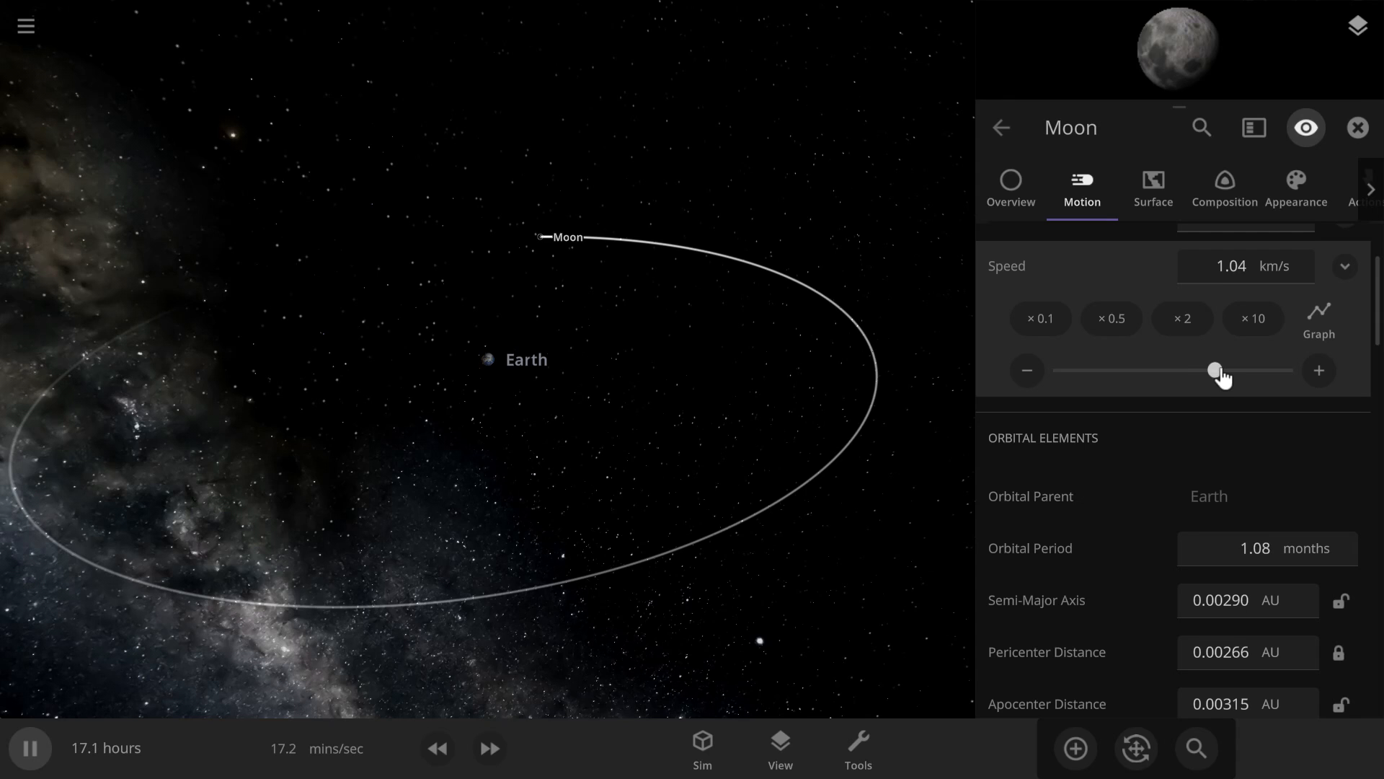
{"action": "left_click_drag", "start_coordinate": [1214, 371], "coordinate": [1227, 371]}
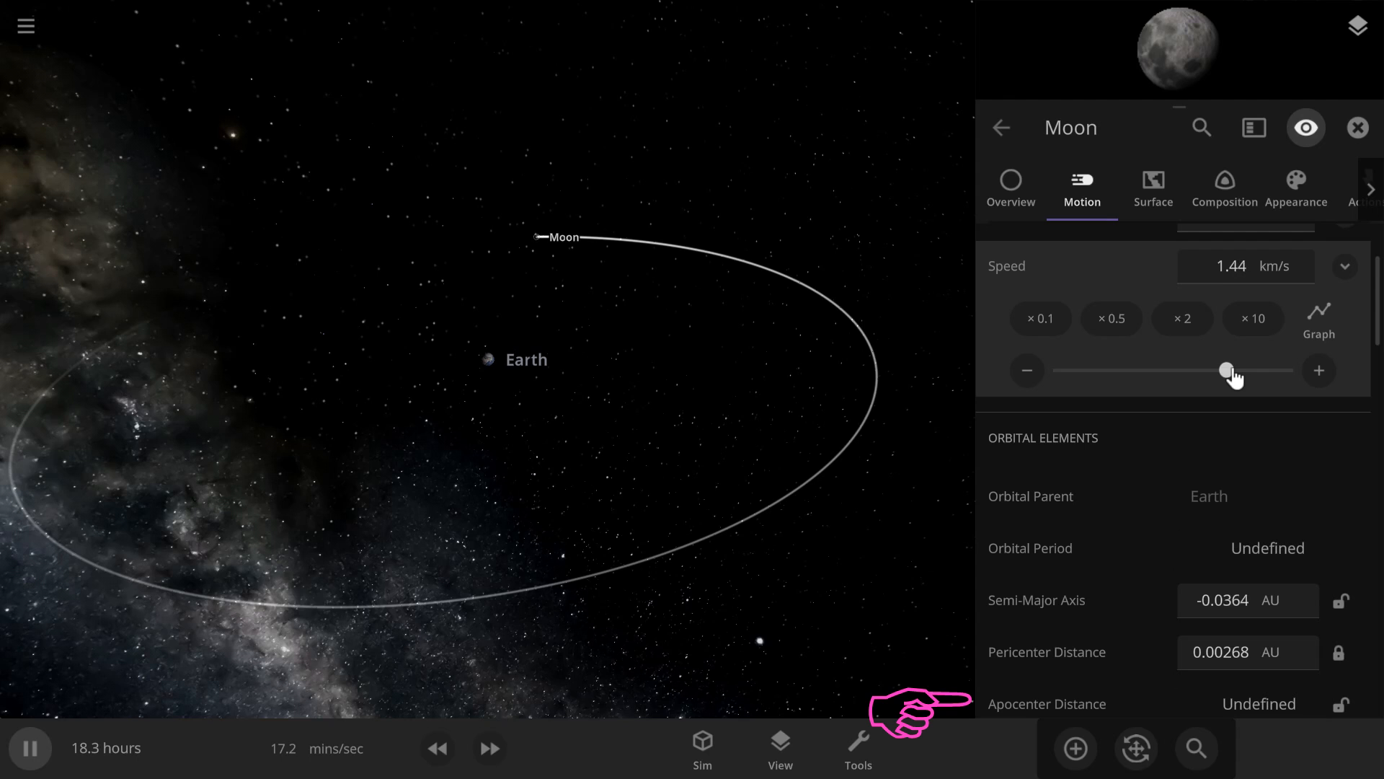
{"action": "left_click_drag", "start_coordinate": [1225, 370], "coordinate": [1172, 370]}
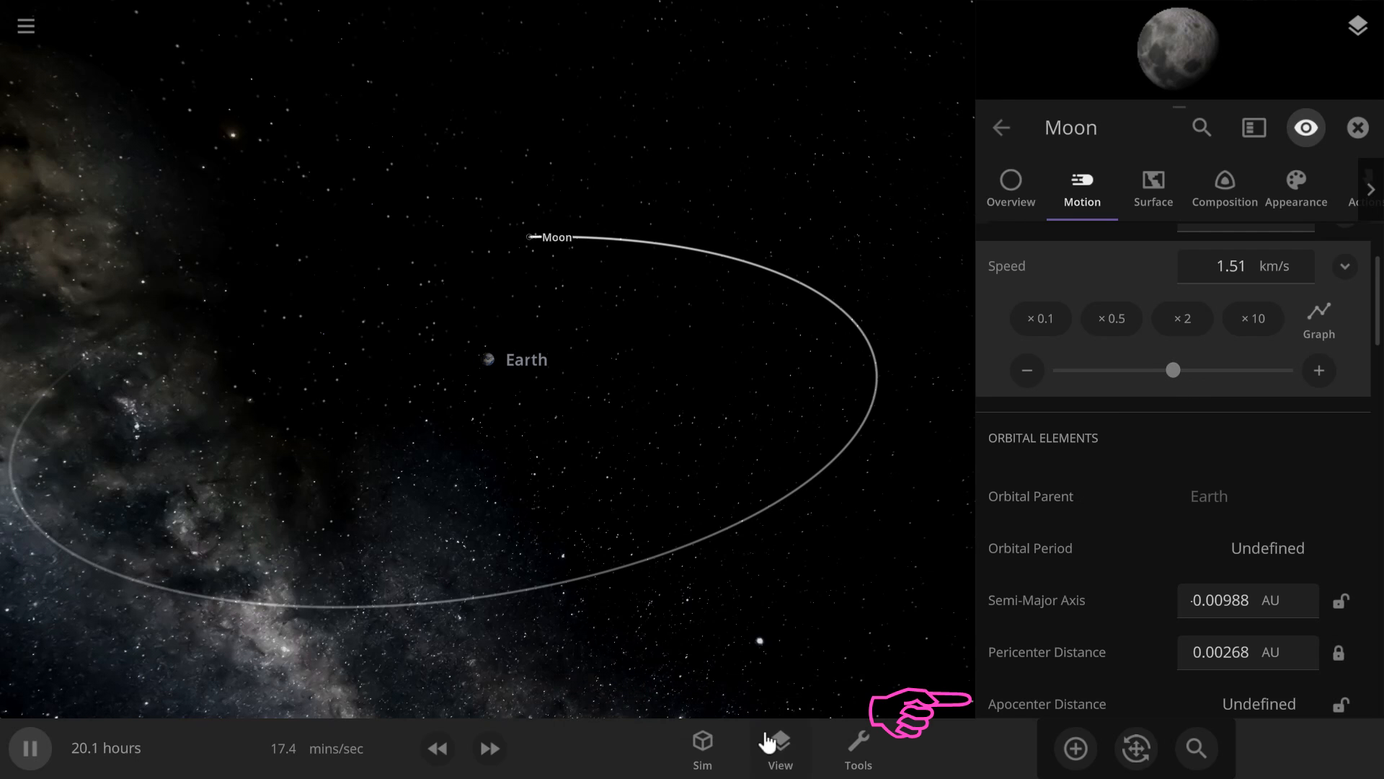
Step: Show orbit paths in View, then lower the Moon's speed to about 1.41 km/s for a 61.8-year elliptical orbit
{"action": "left_click", "coordinate": [780, 748]}
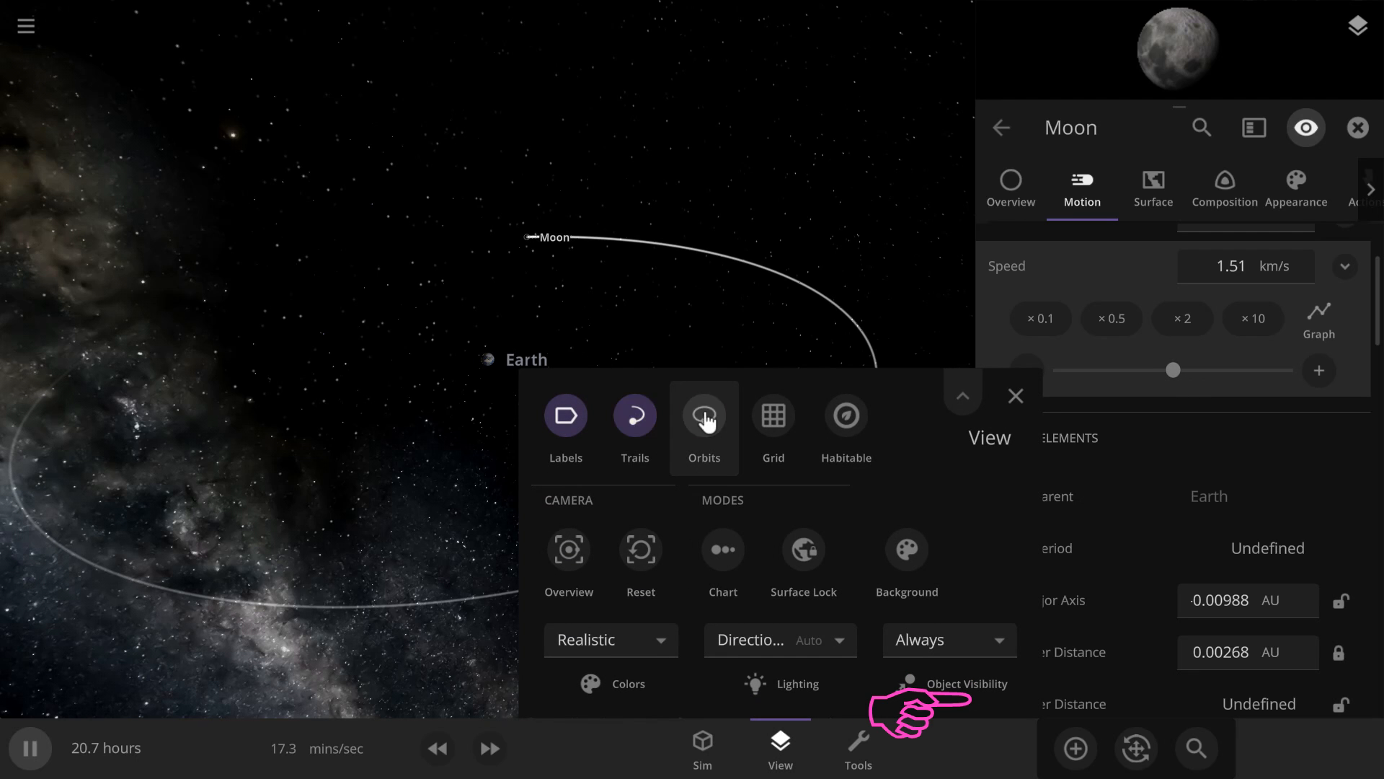
{"action": "left_click", "coordinate": [1015, 395]}
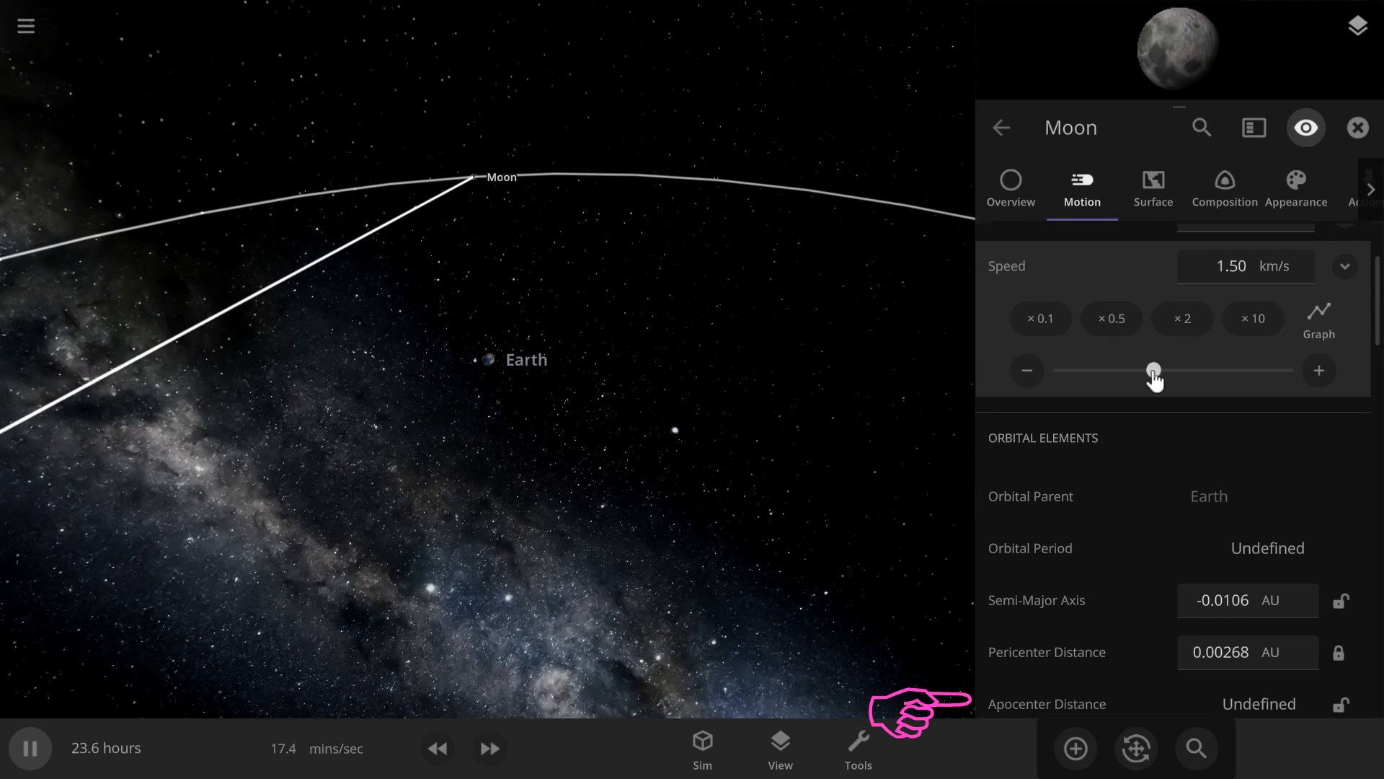
{"action": "left_click_drag", "start_coordinate": [1154, 370], "coordinate": [1148, 371]}
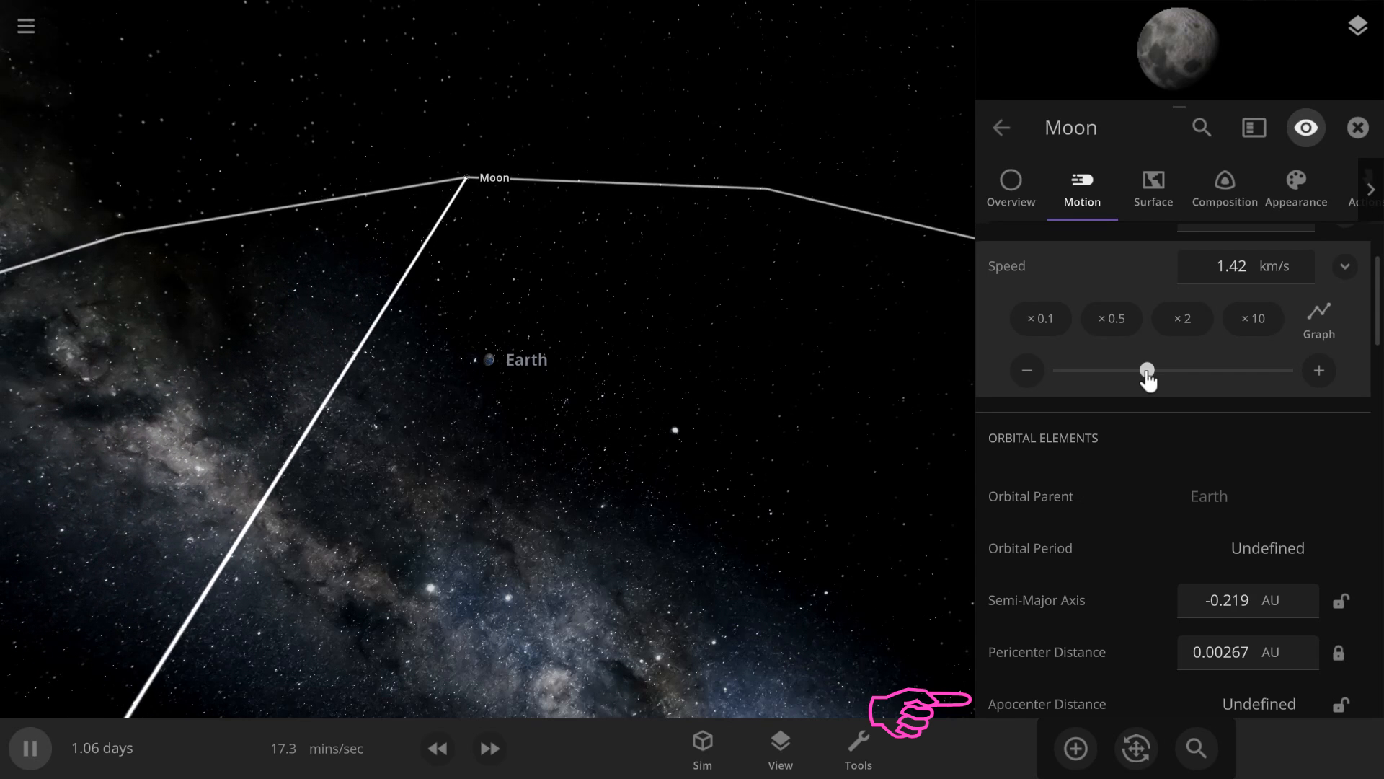
{"action": "left_click_drag", "start_coordinate": [1148, 371], "coordinate": [1178, 371]}
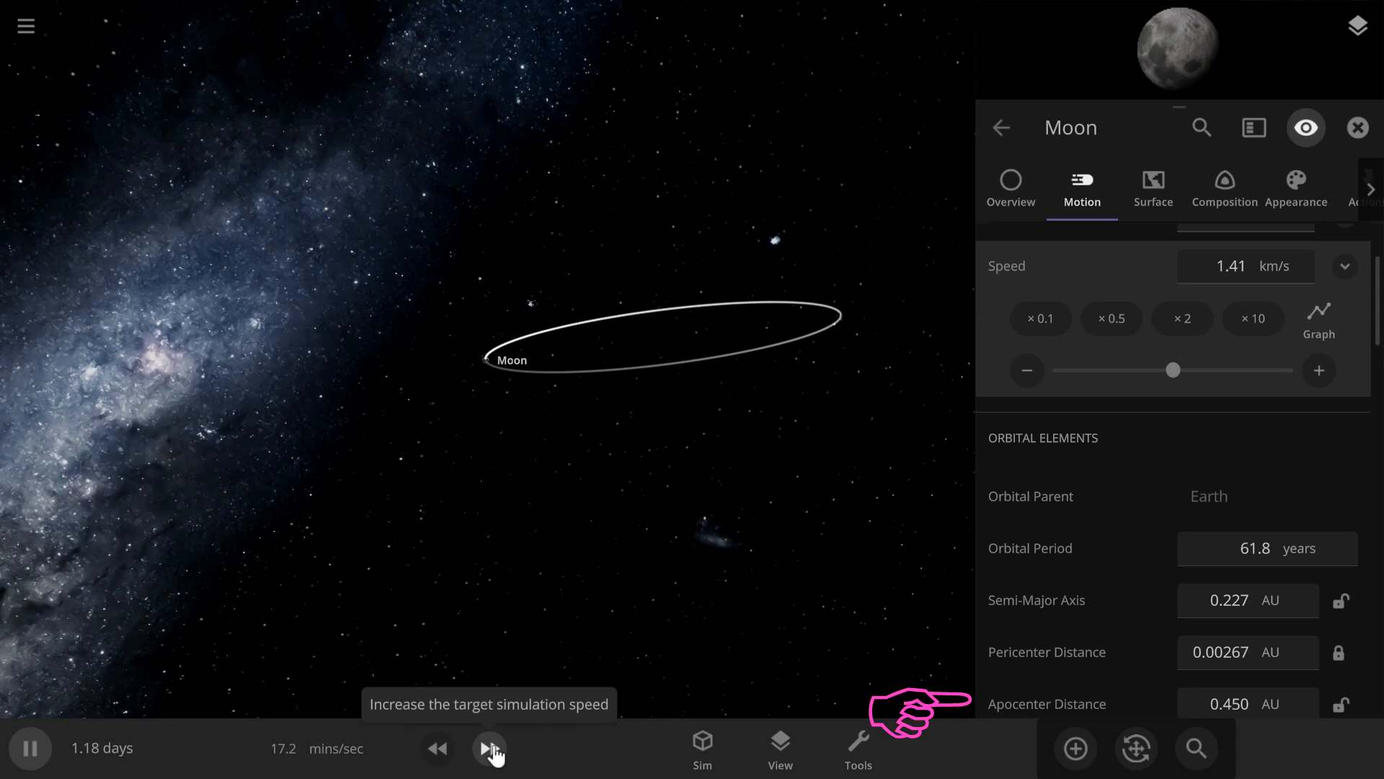
Step: Run time about 31 years ahead to the Moon's apocenter, then slow to a few days per second
{"action": "left_click", "coordinate": [490, 748]}
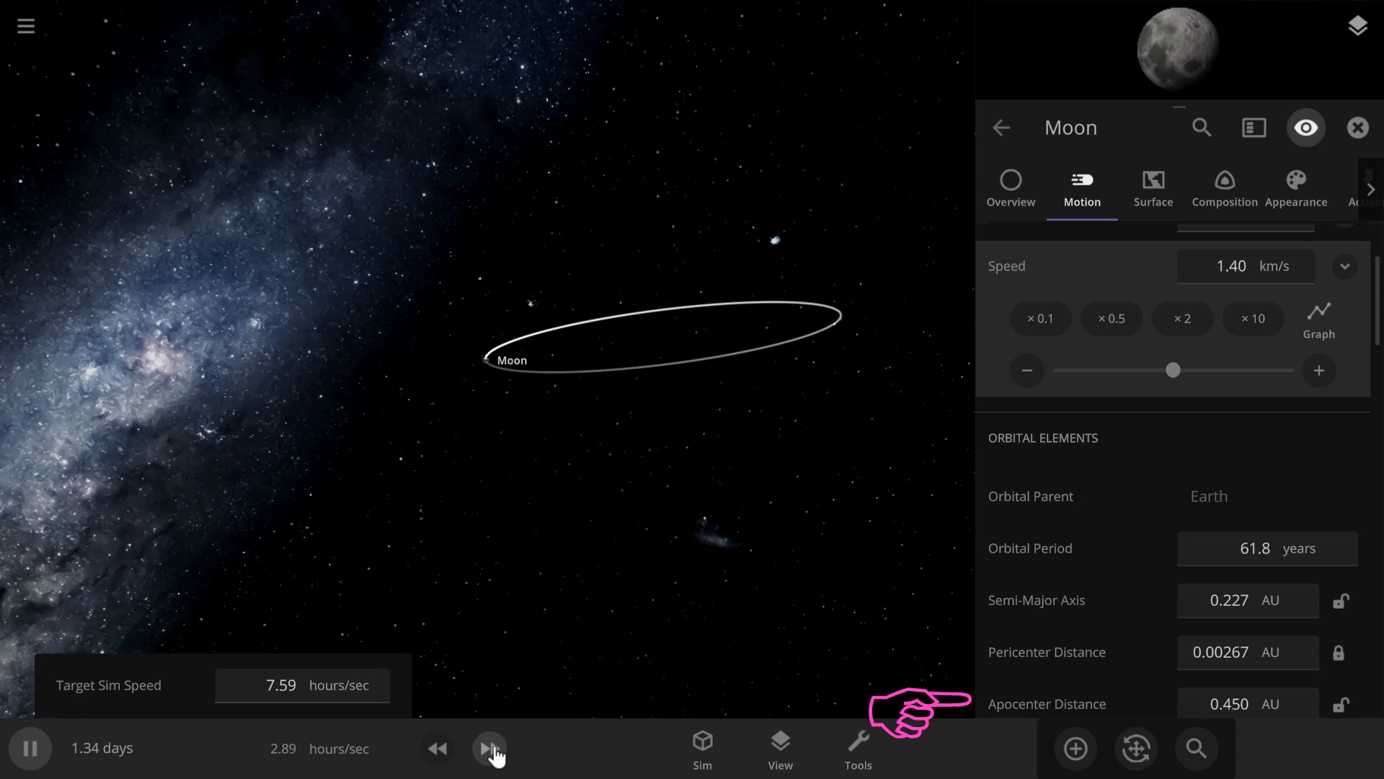
{"action": "left_click", "coordinate": [489, 749]}
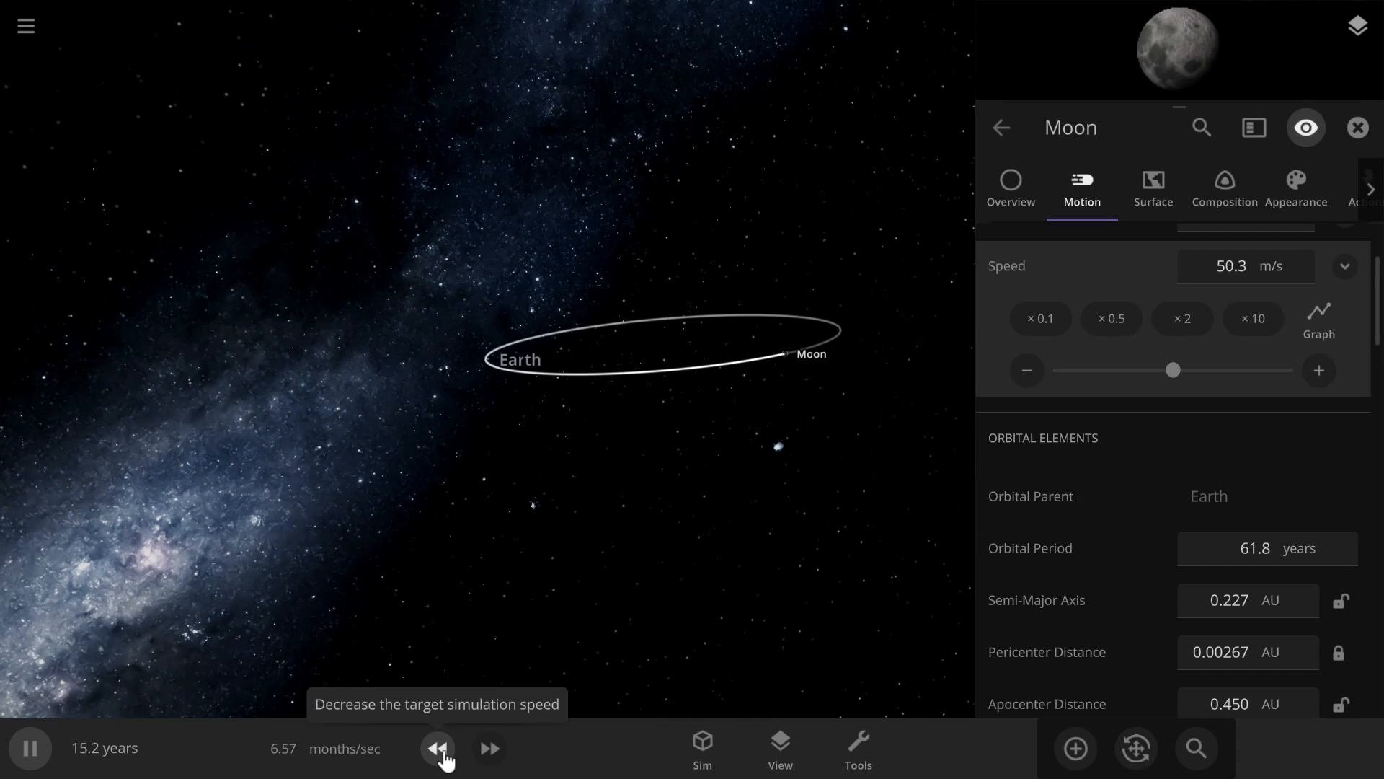
{"action": "left_click", "coordinate": [435, 749]}
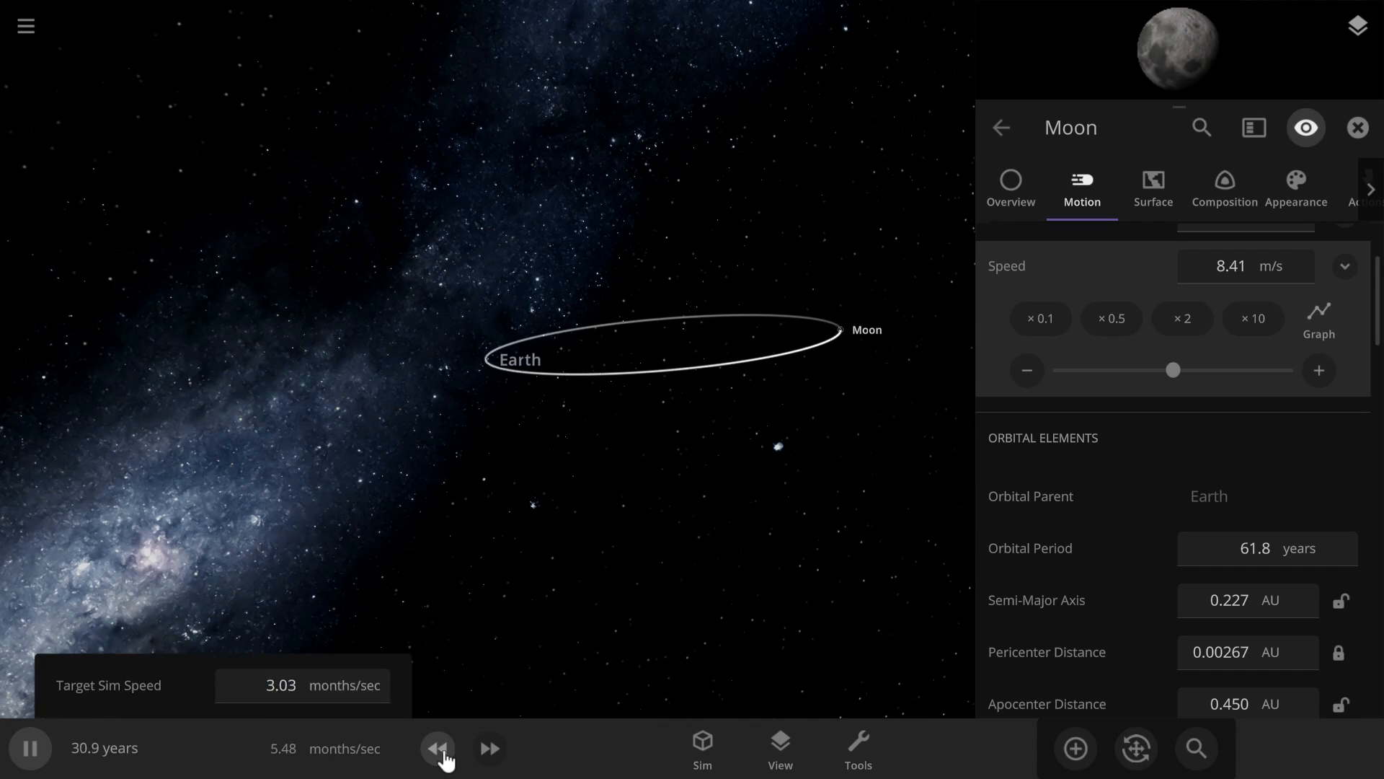
{"action": "left_click", "coordinate": [437, 749]}
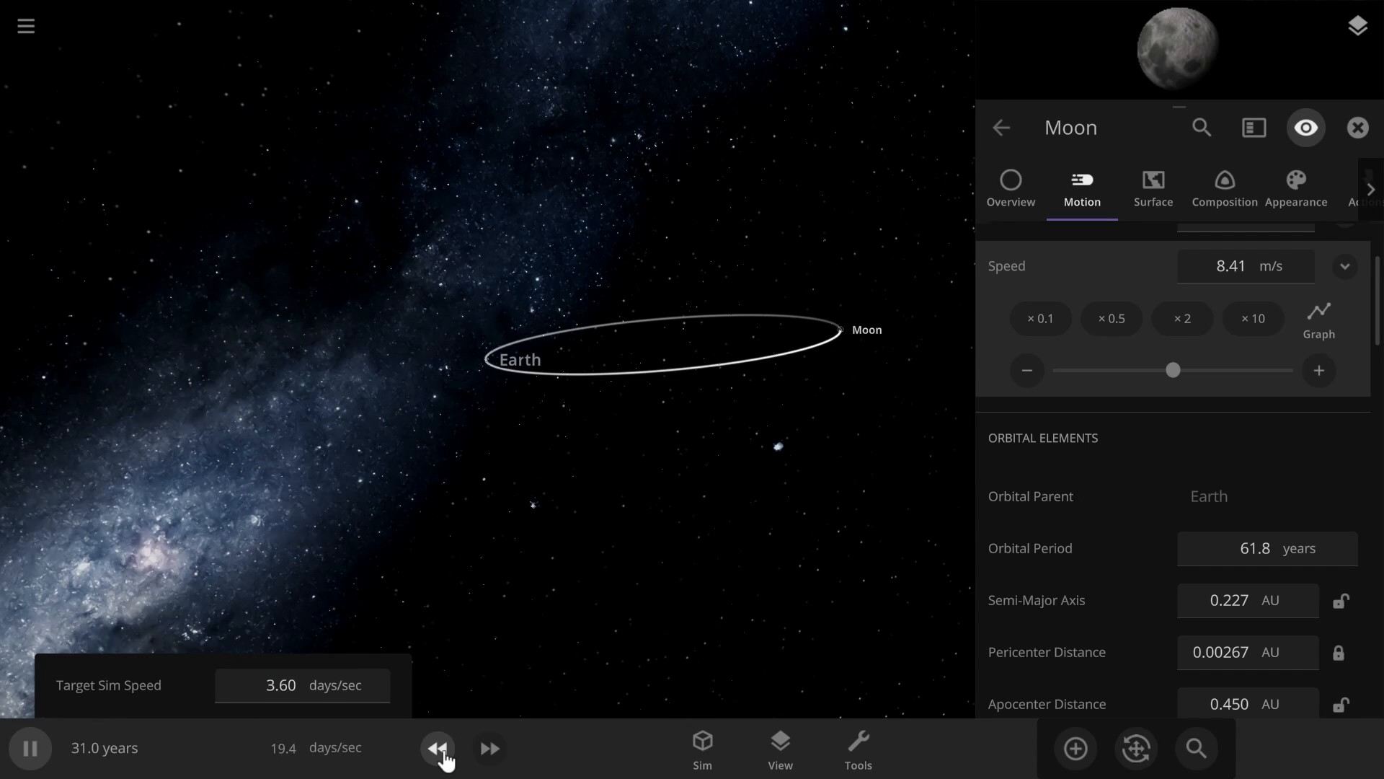
{"action": "left_click", "coordinate": [439, 749]}
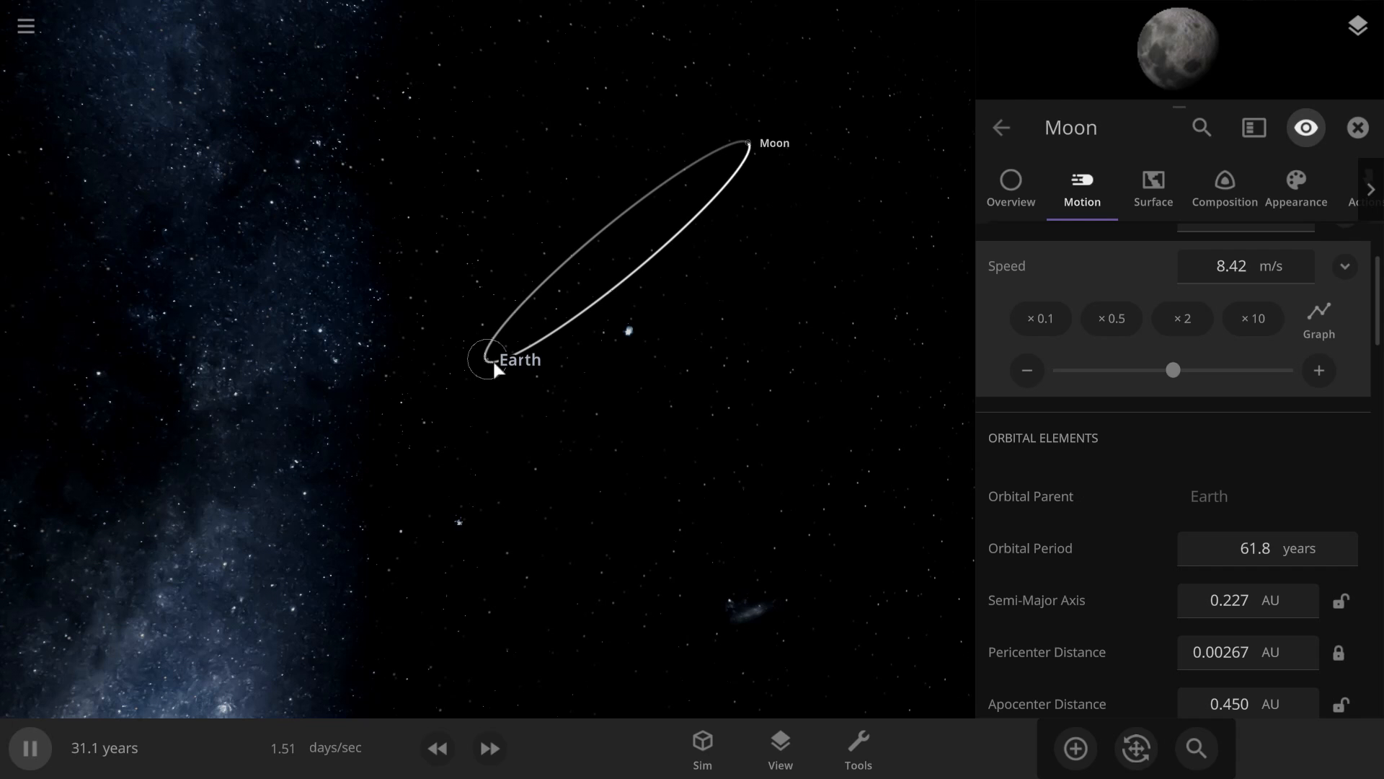
{"action": "mouse_move", "coordinate": [432, 401]}
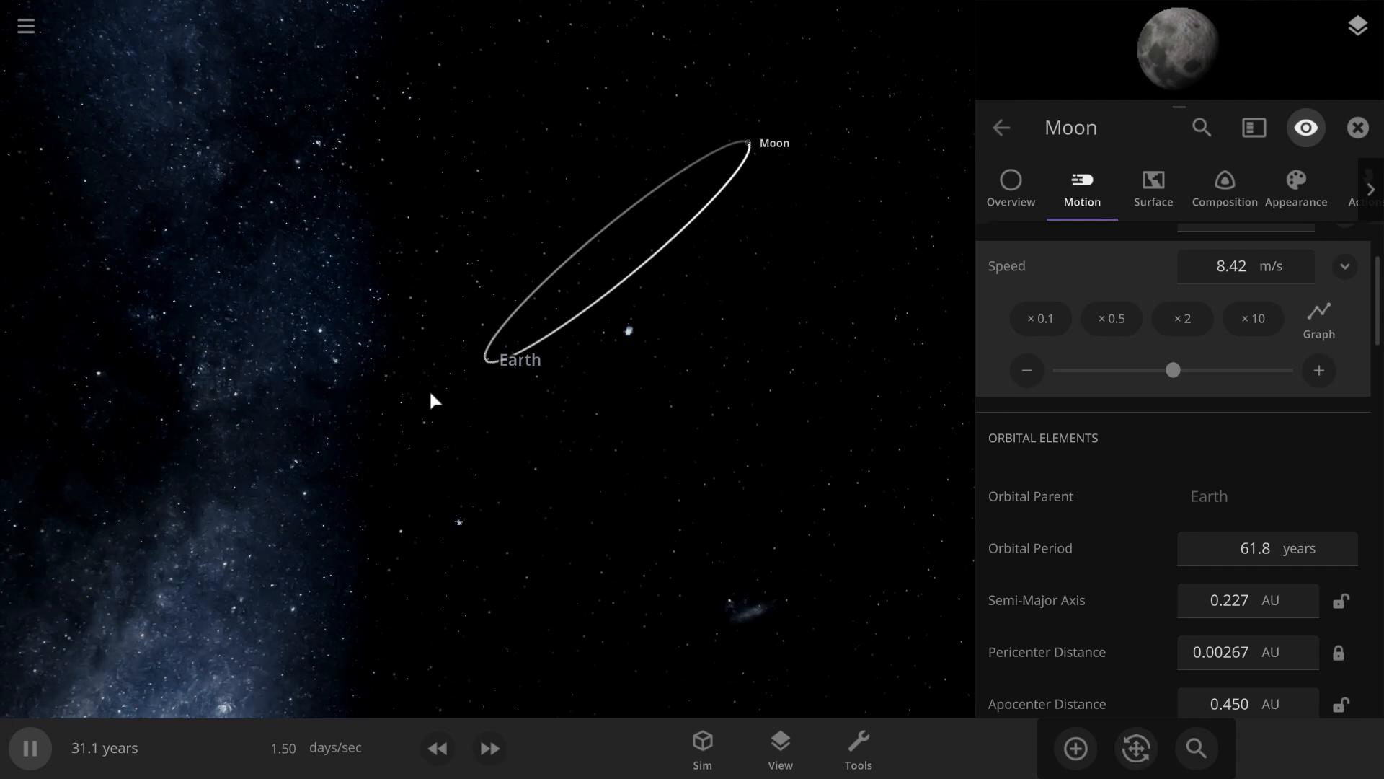
{"action": "mouse_move", "coordinate": [749, 146]}
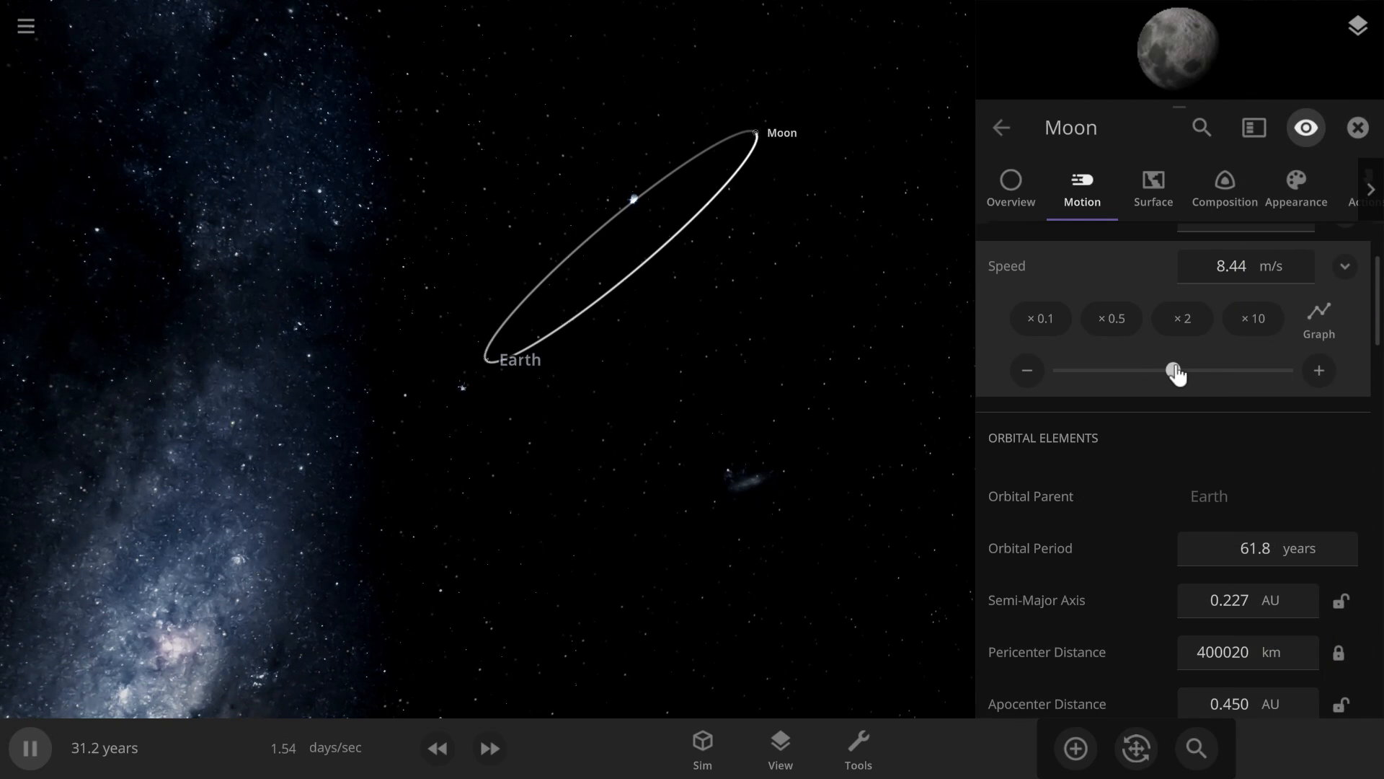
Step: Cut the Moon's apocenter speed to about 1.33 m/s, dropping its pericenter to about 9,465 km
{"action": "left_click_drag", "start_coordinate": [1174, 371], "coordinate": [1131, 371]}
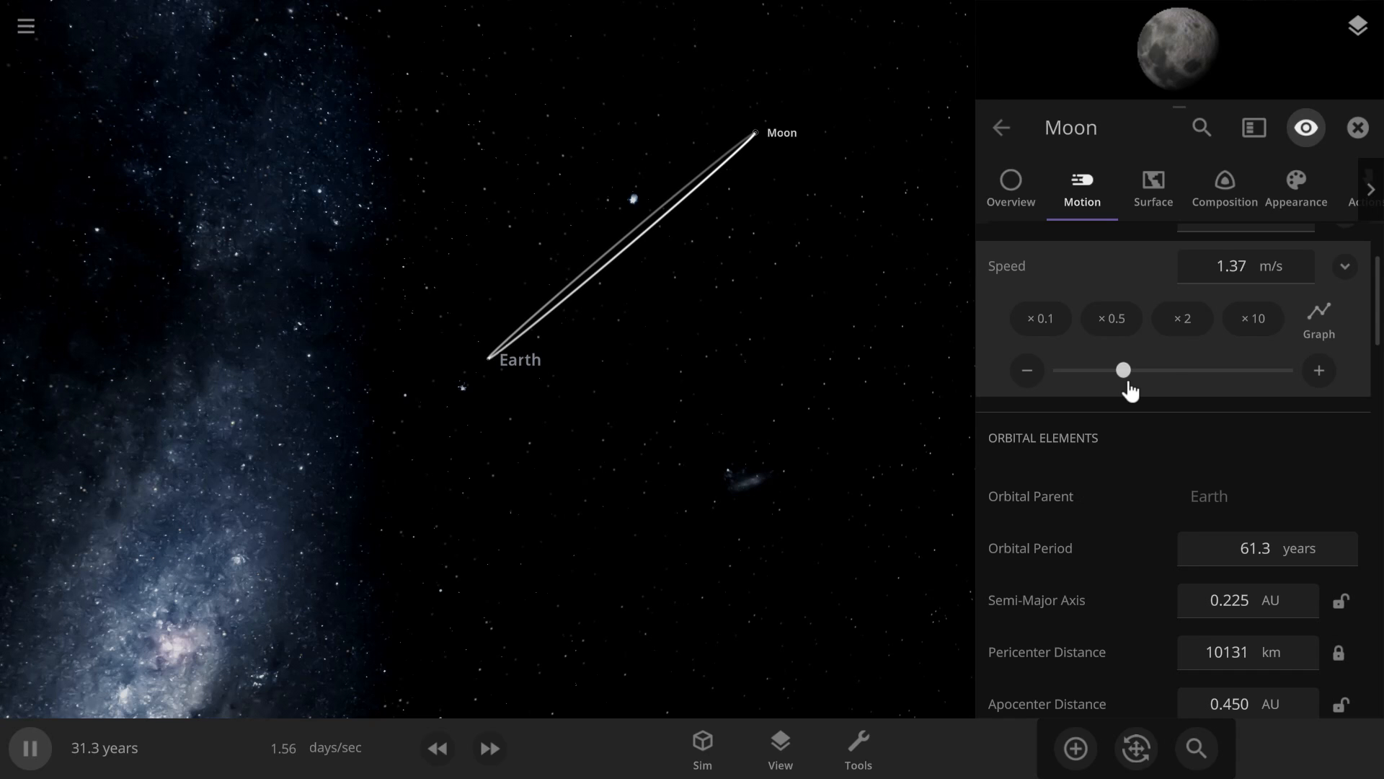
{"action": "left_click_drag", "start_coordinate": [1123, 370], "coordinate": [1173, 371]}
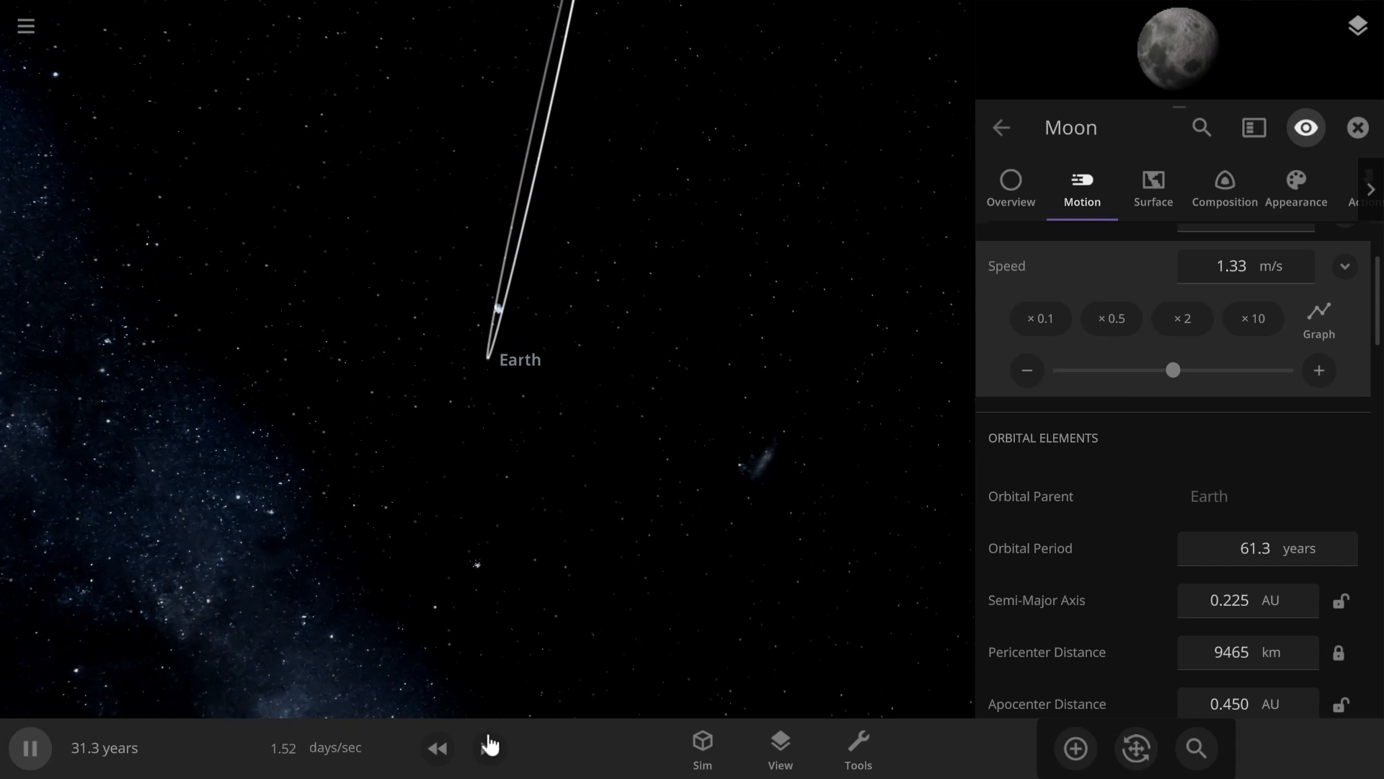
Step: Fast-forward time to years per second, then slow down as the Moon closes in beside Earth
{"action": "left_click", "coordinate": [489, 749]}
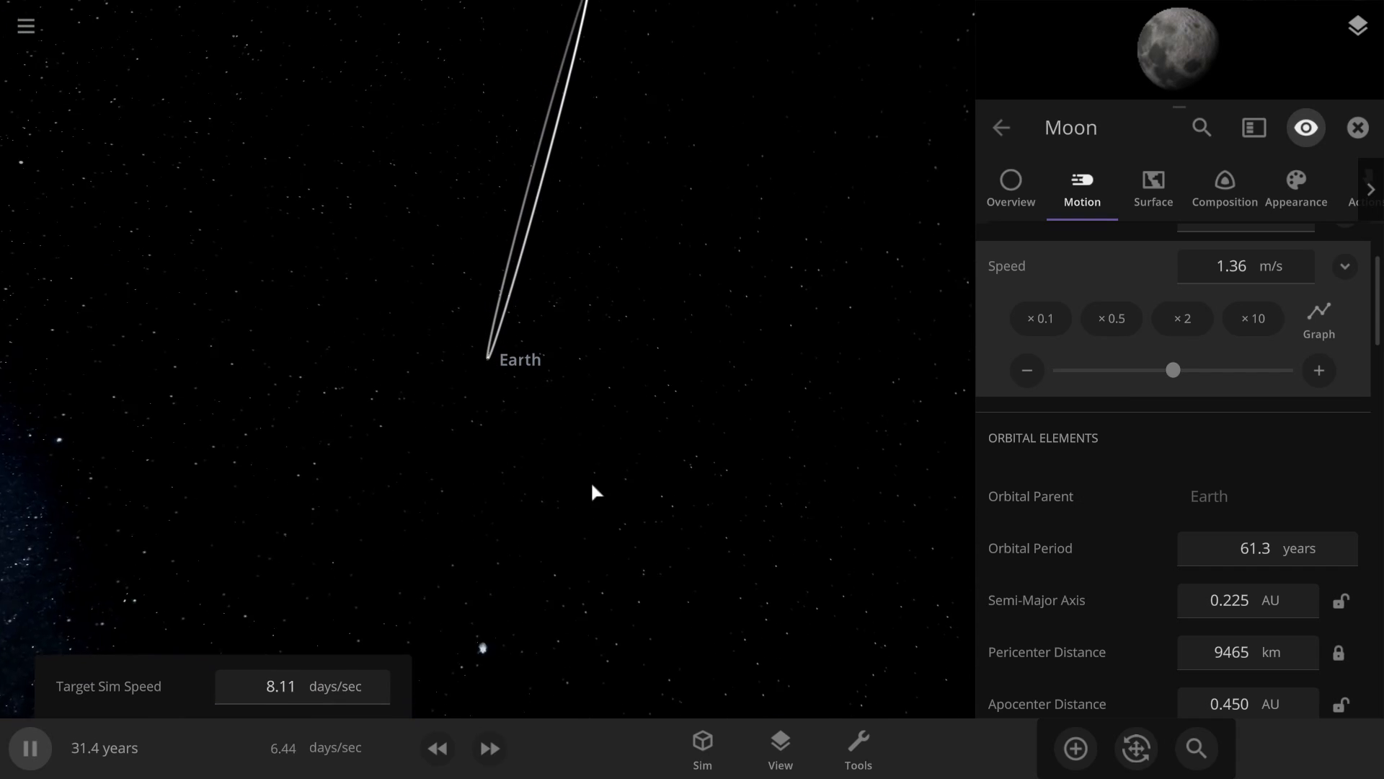
{"action": "left_click", "coordinate": [489, 748]}
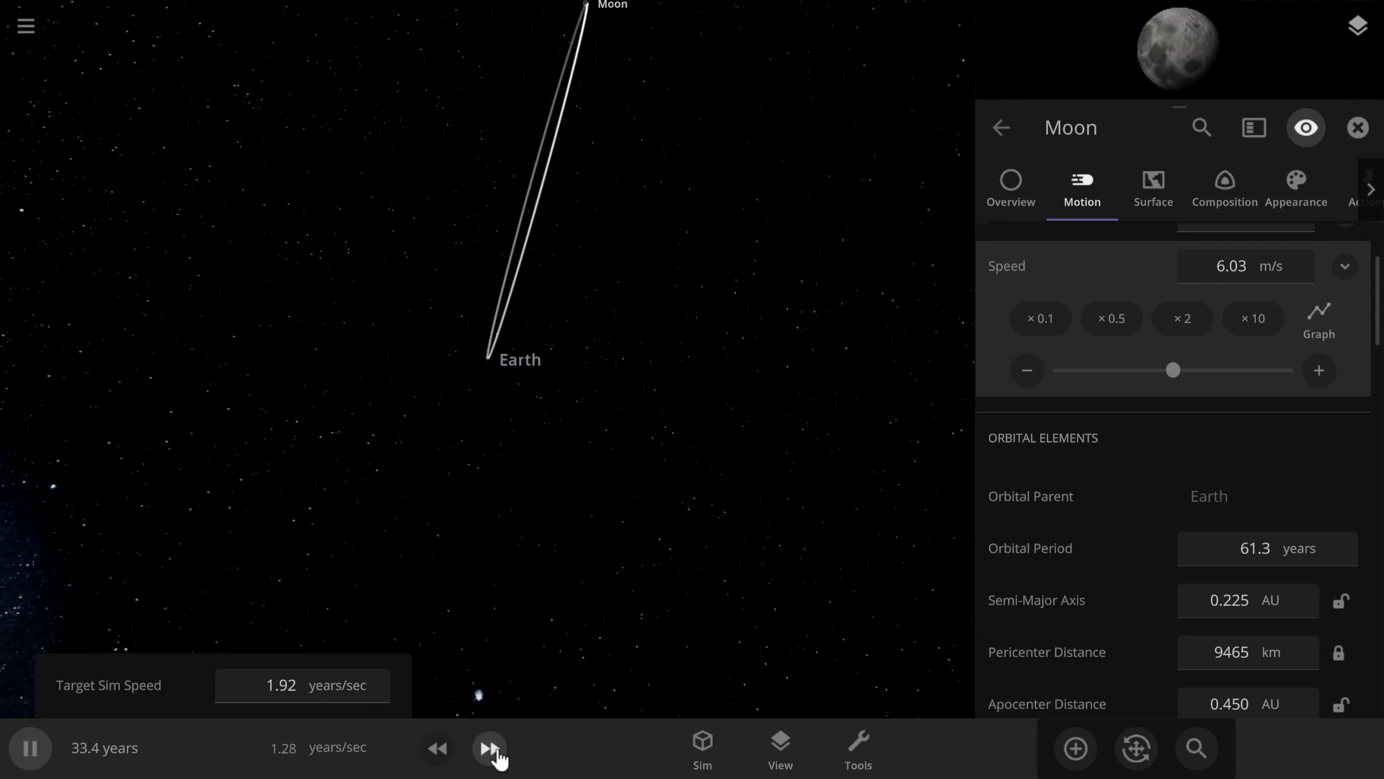
{"action": "left_click", "coordinate": [489, 748]}
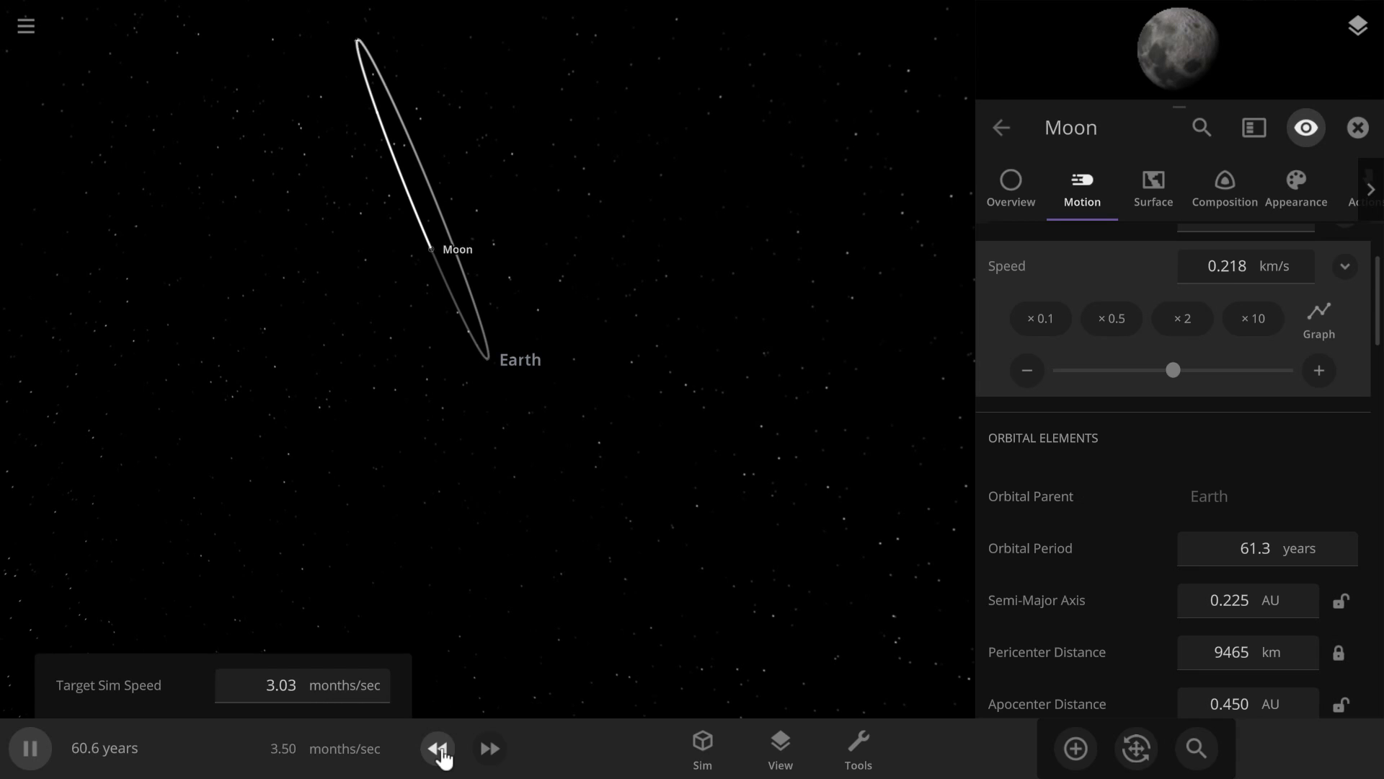
{"action": "left_click", "coordinate": [437, 748]}
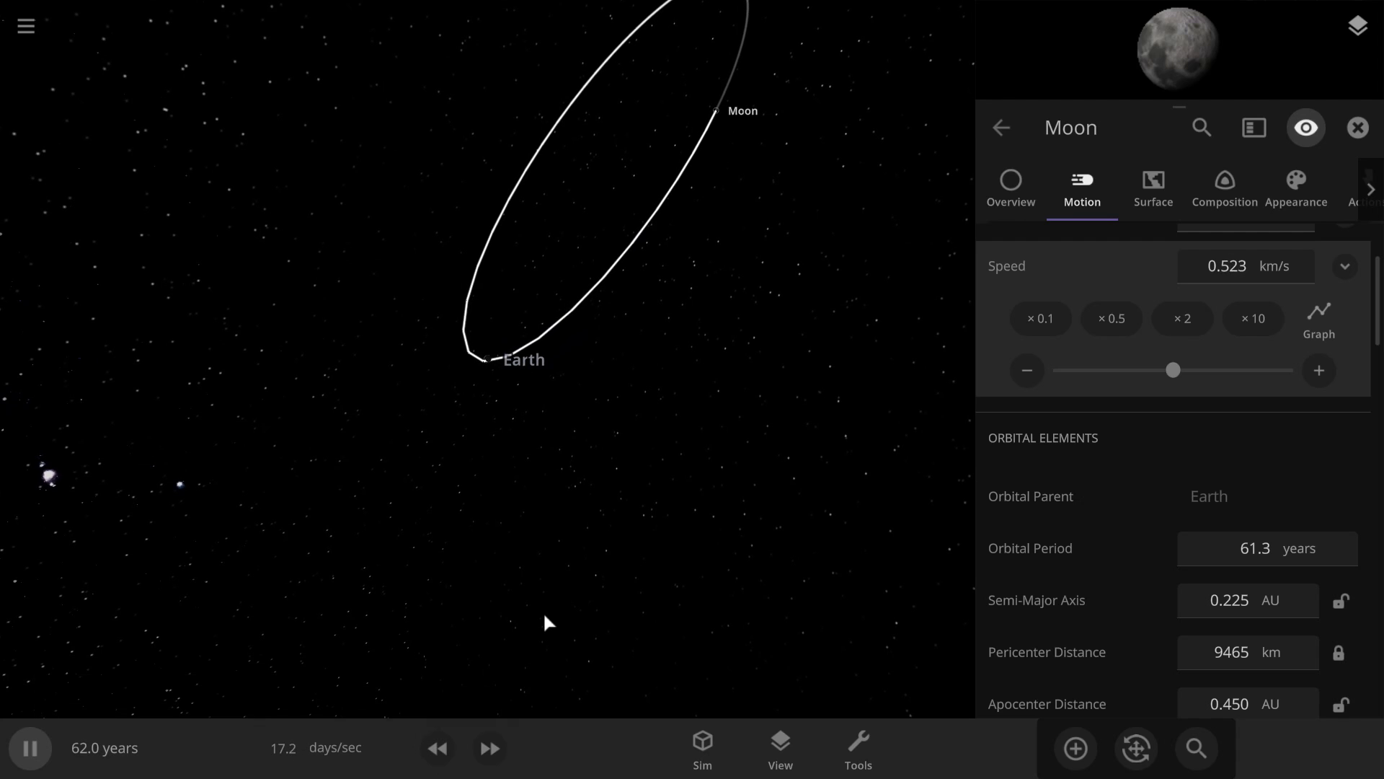
{"action": "left_click", "coordinate": [1357, 127]}
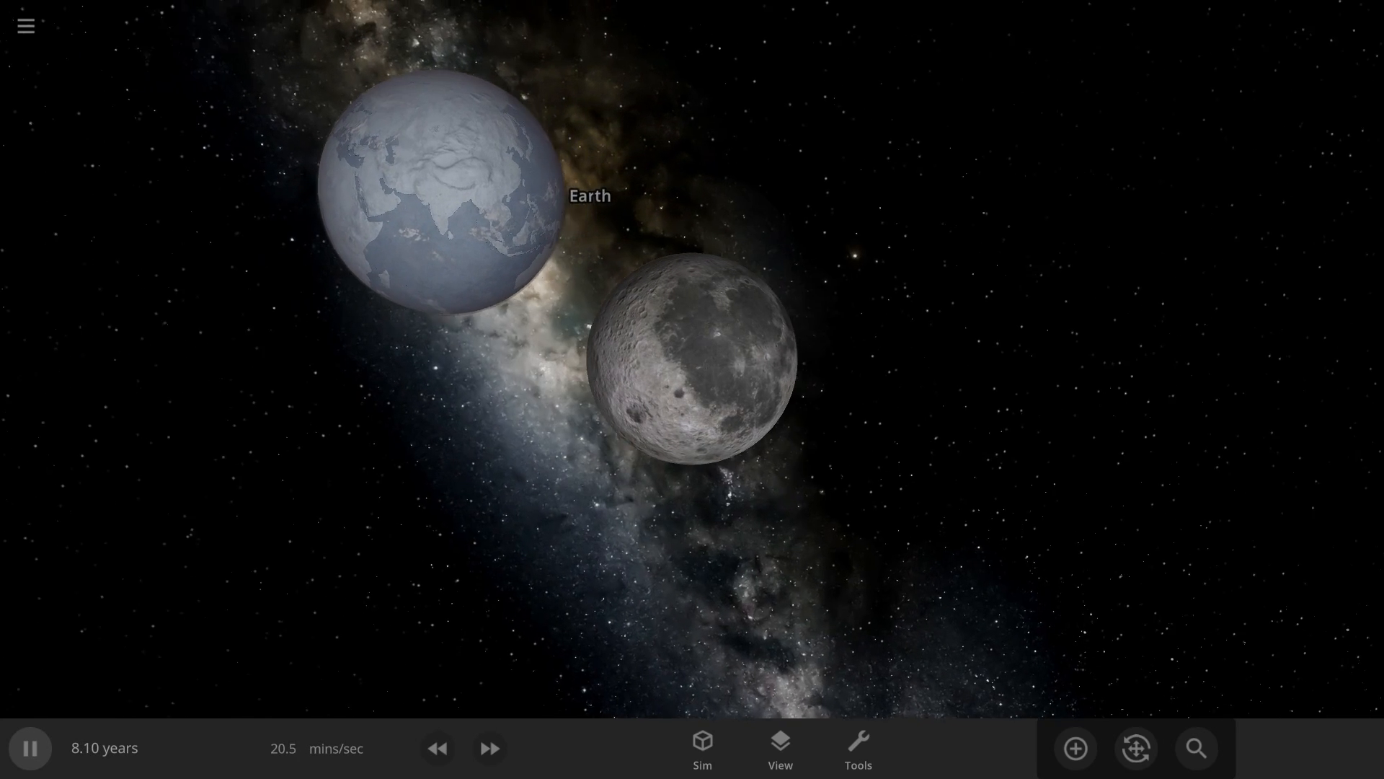